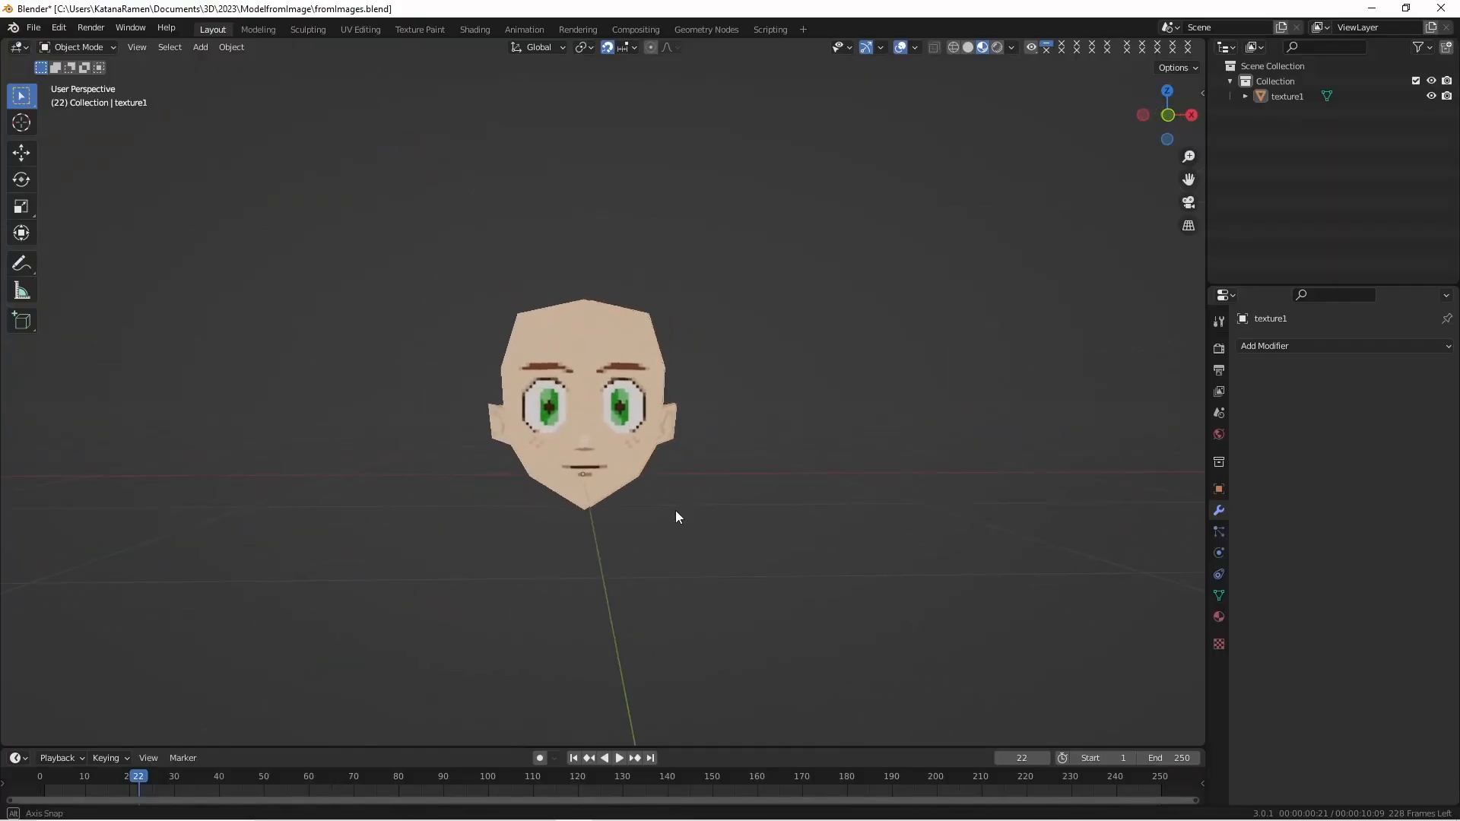
- Pencil a skin-tone square, then paint dark brown pixel-art brows, eyes, nose, mouth and freckles
drag(678, 518, 811, 495)
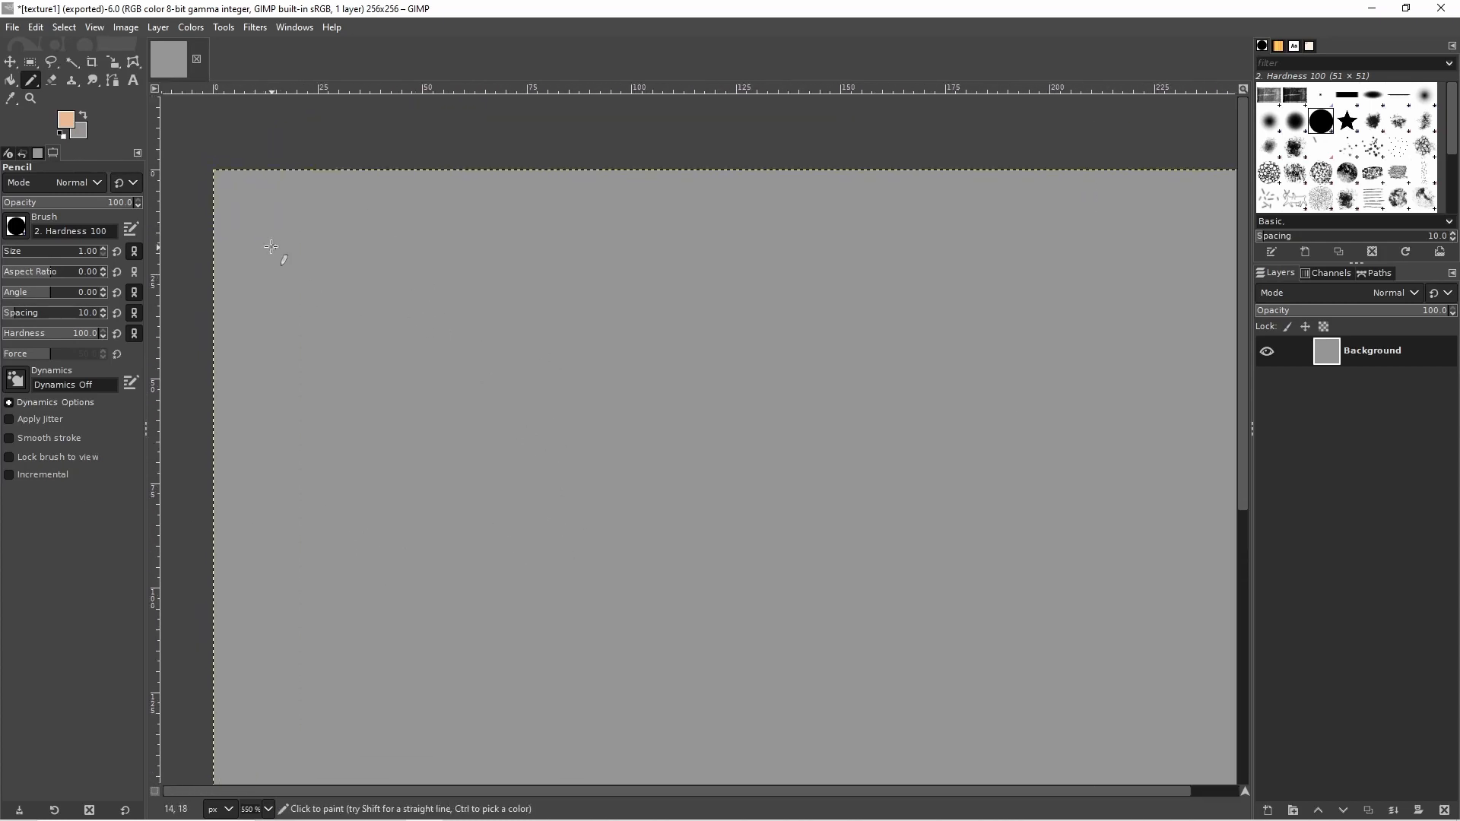
drag(242, 221, 575, 222)
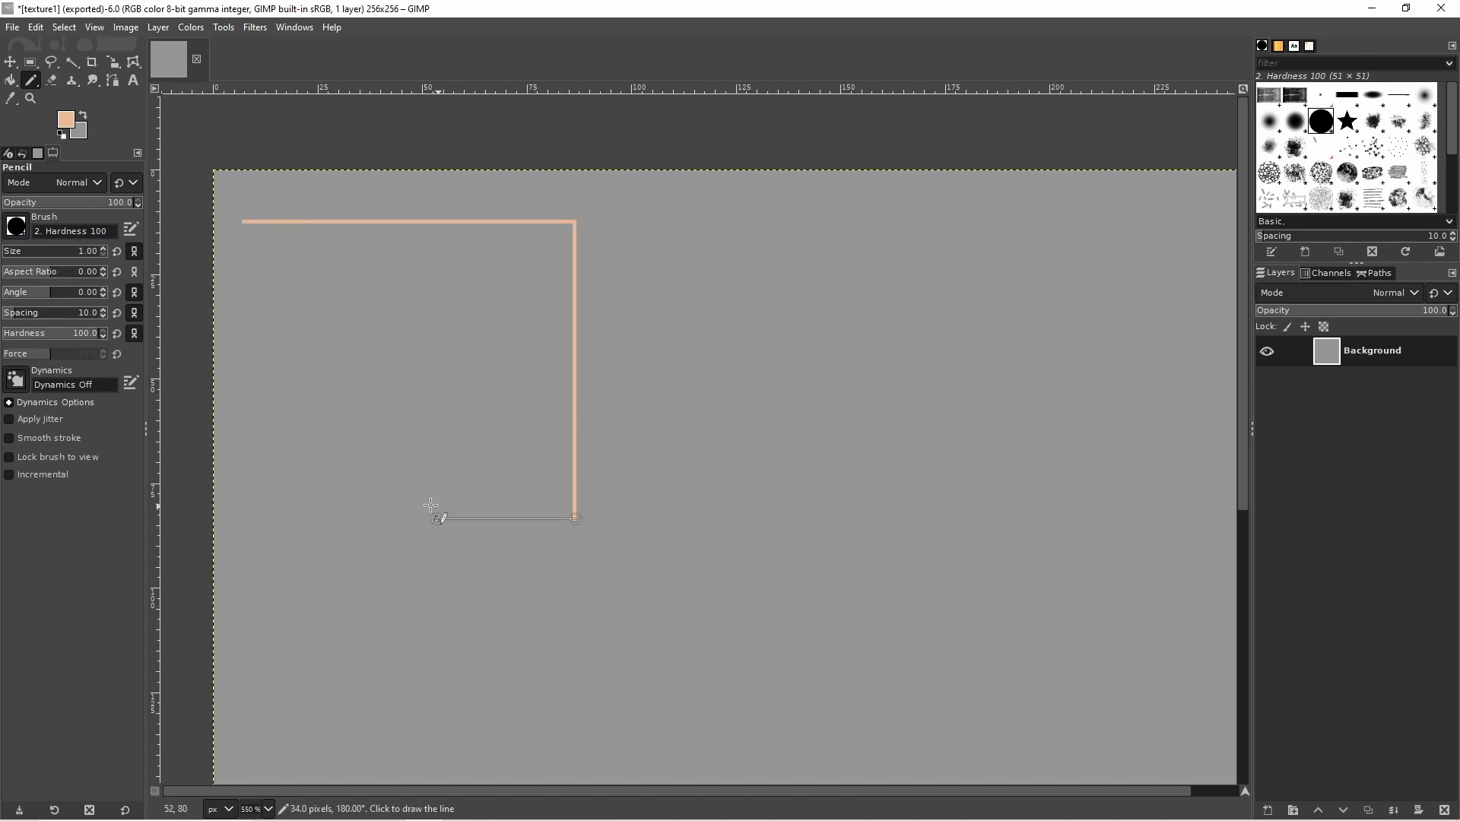
click(249, 518)
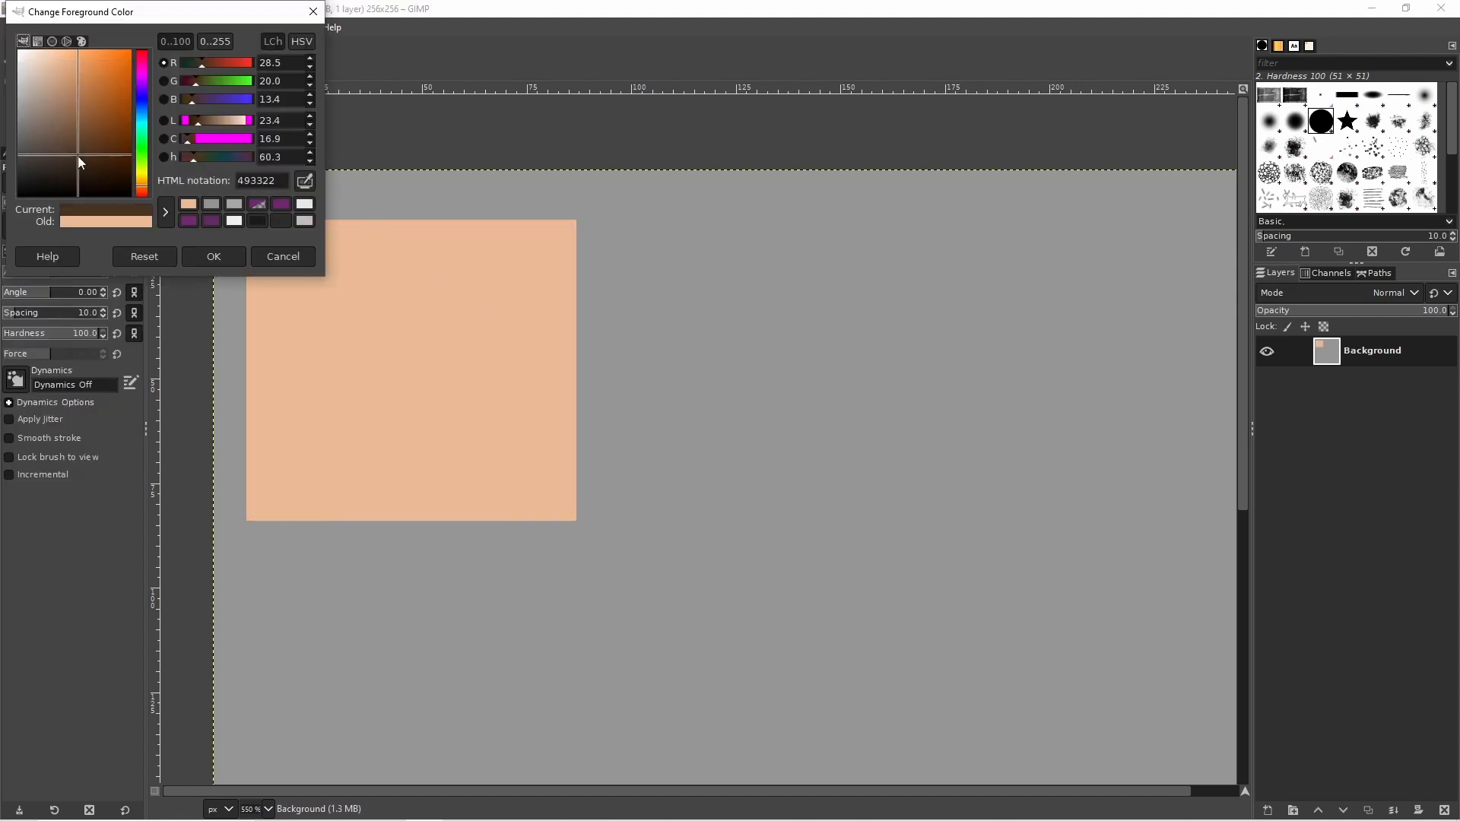
click(214, 256)
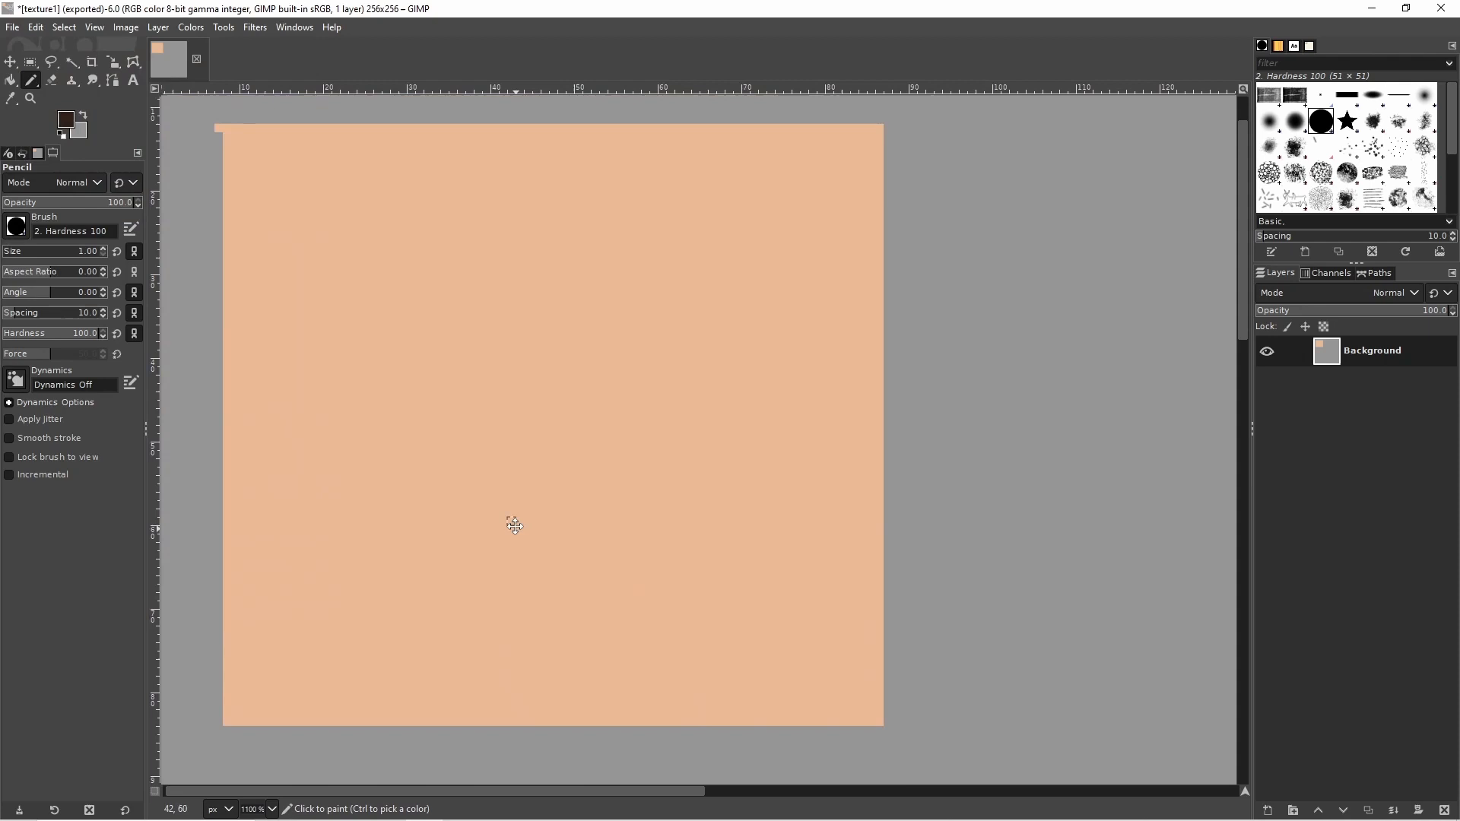
drag(424, 556, 700, 556)
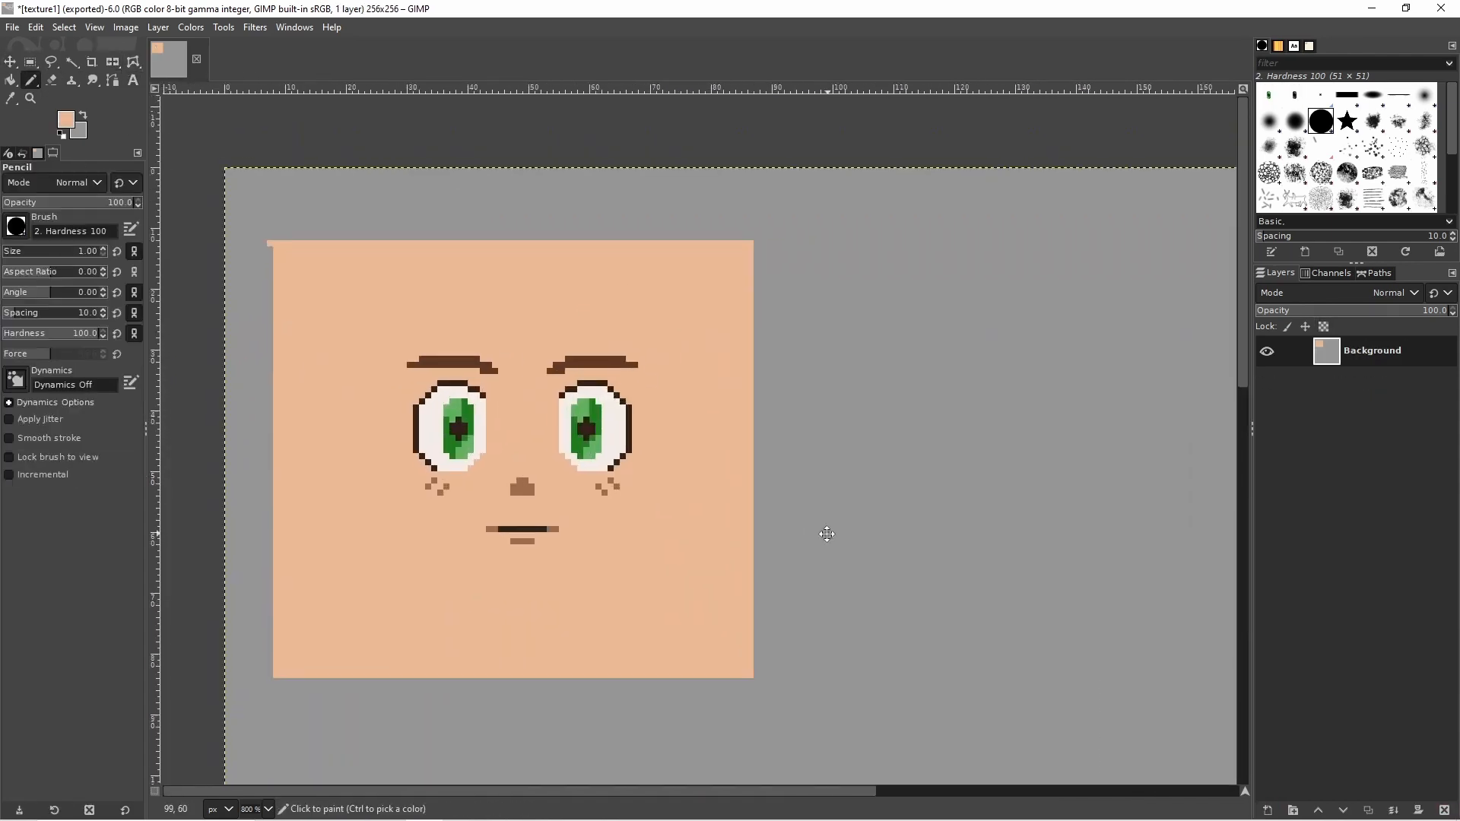
- Add mid-brown in-between pixels along the eye outline corners and eyebrow tips
click(795, 376)
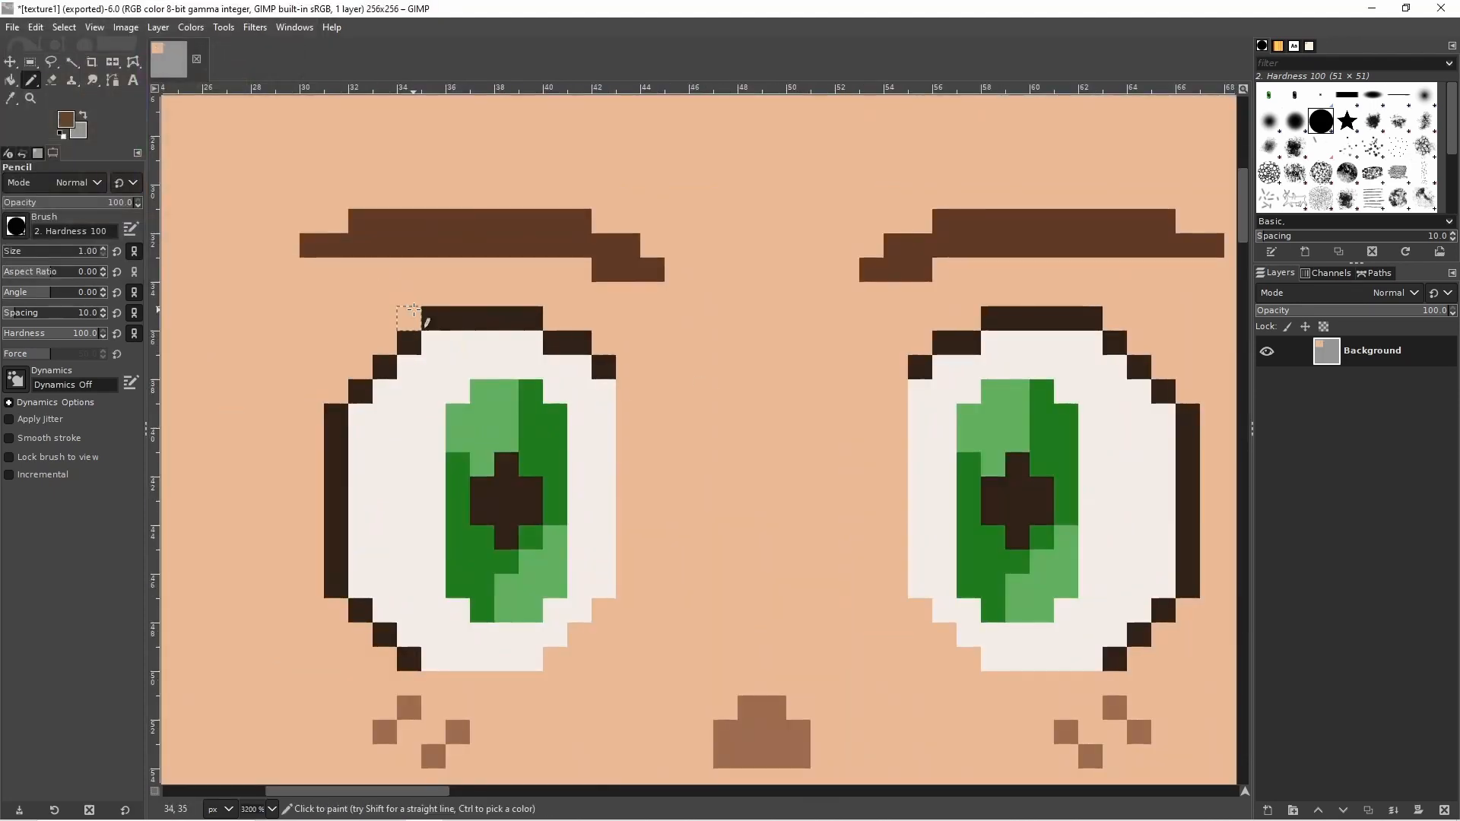
click(60, 117)
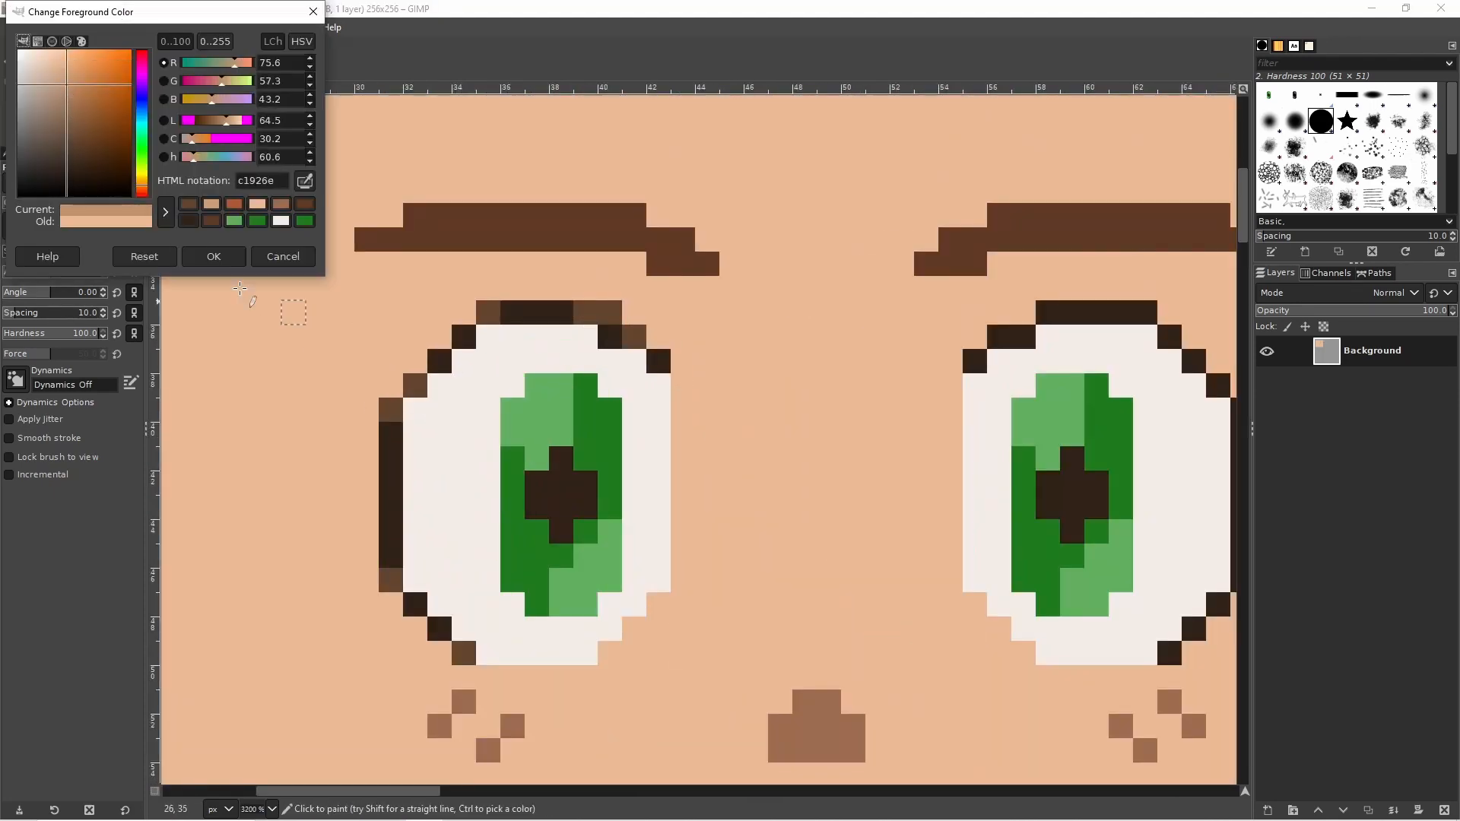
click(213, 256)
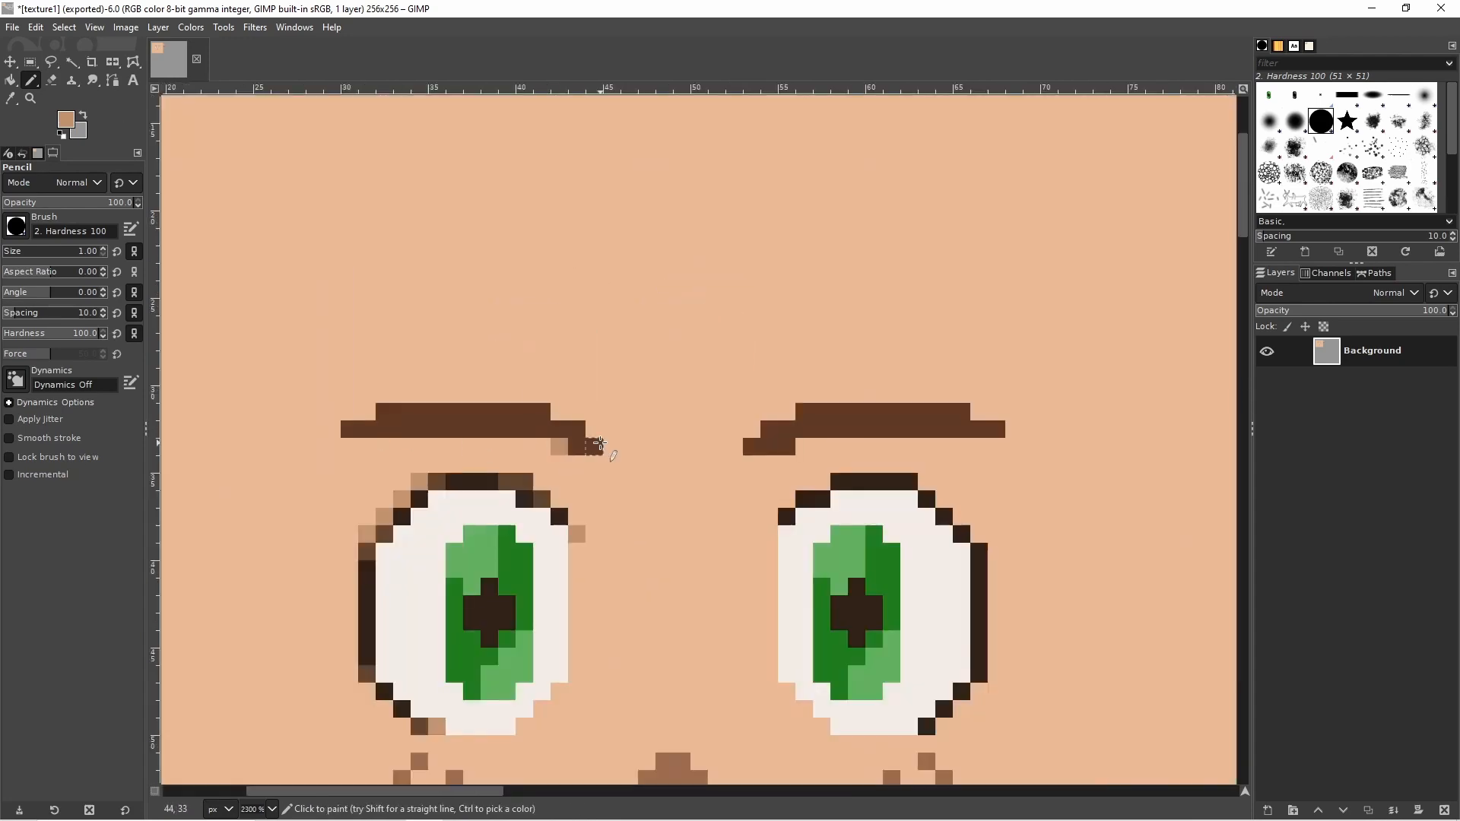
click(29, 60)
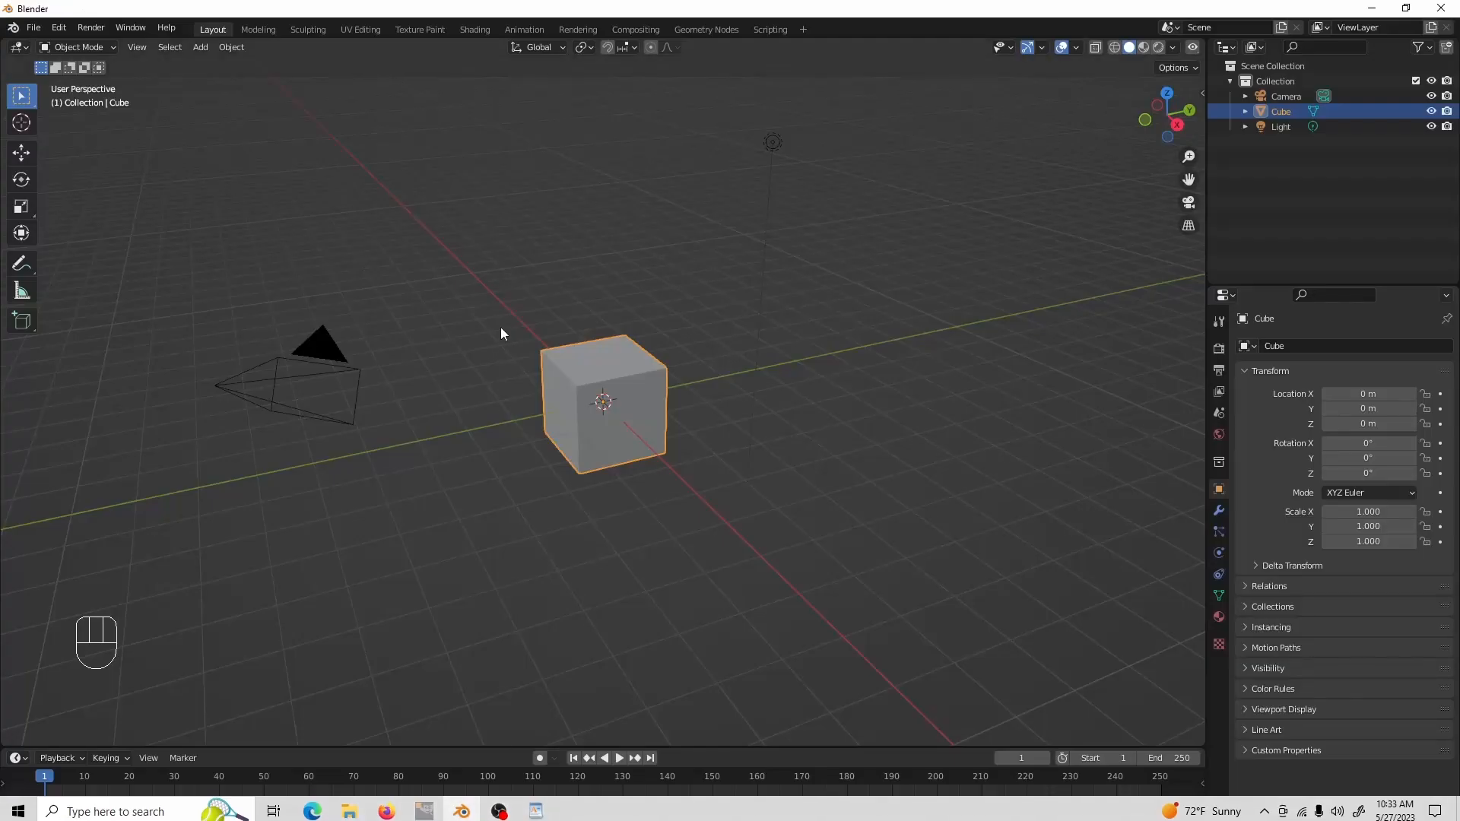
- Delete the default cube, camera and light, and enable the Import Images as Planes add-on
key(Delete)
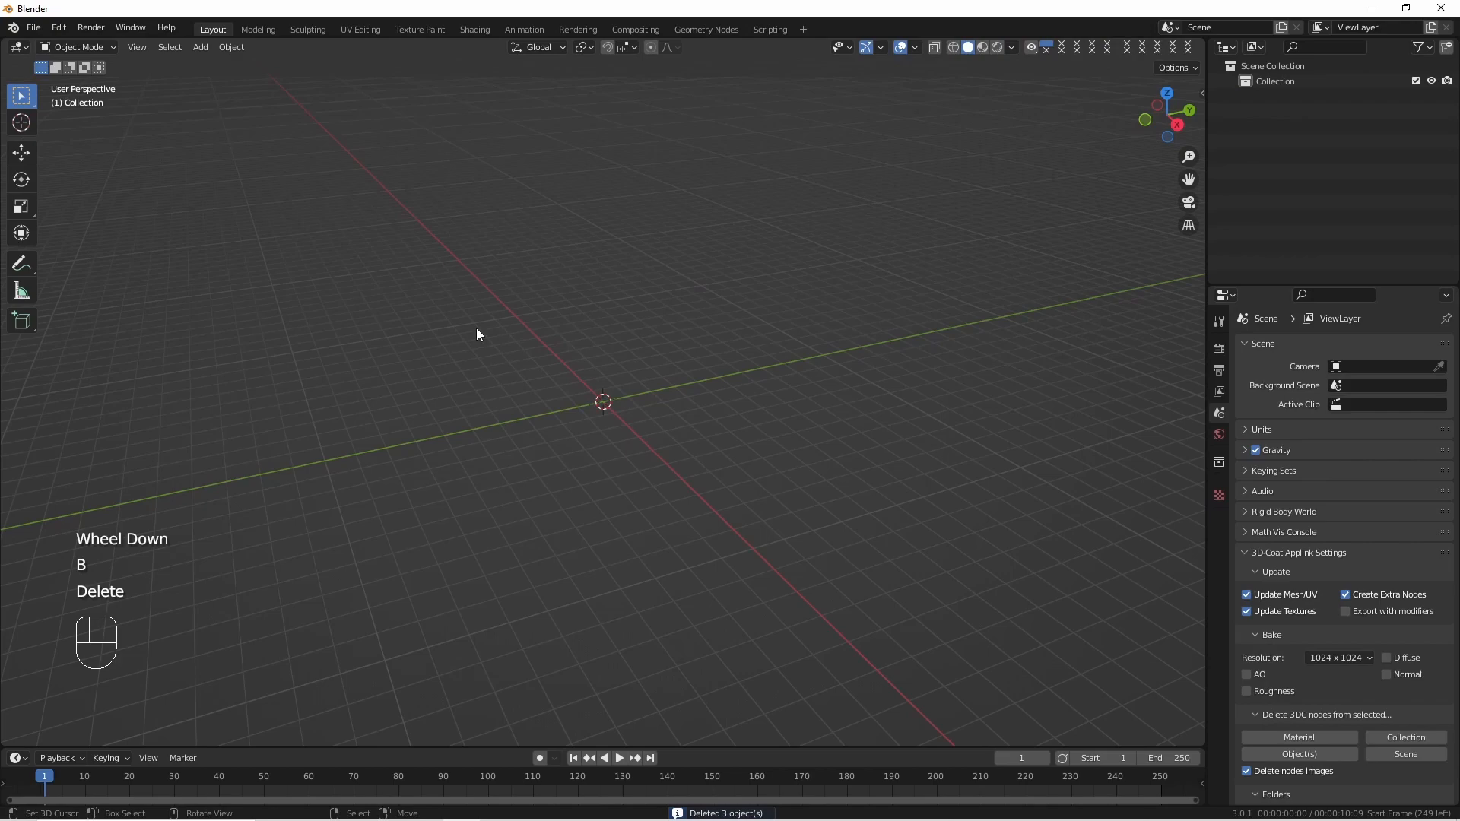
click(33, 27)
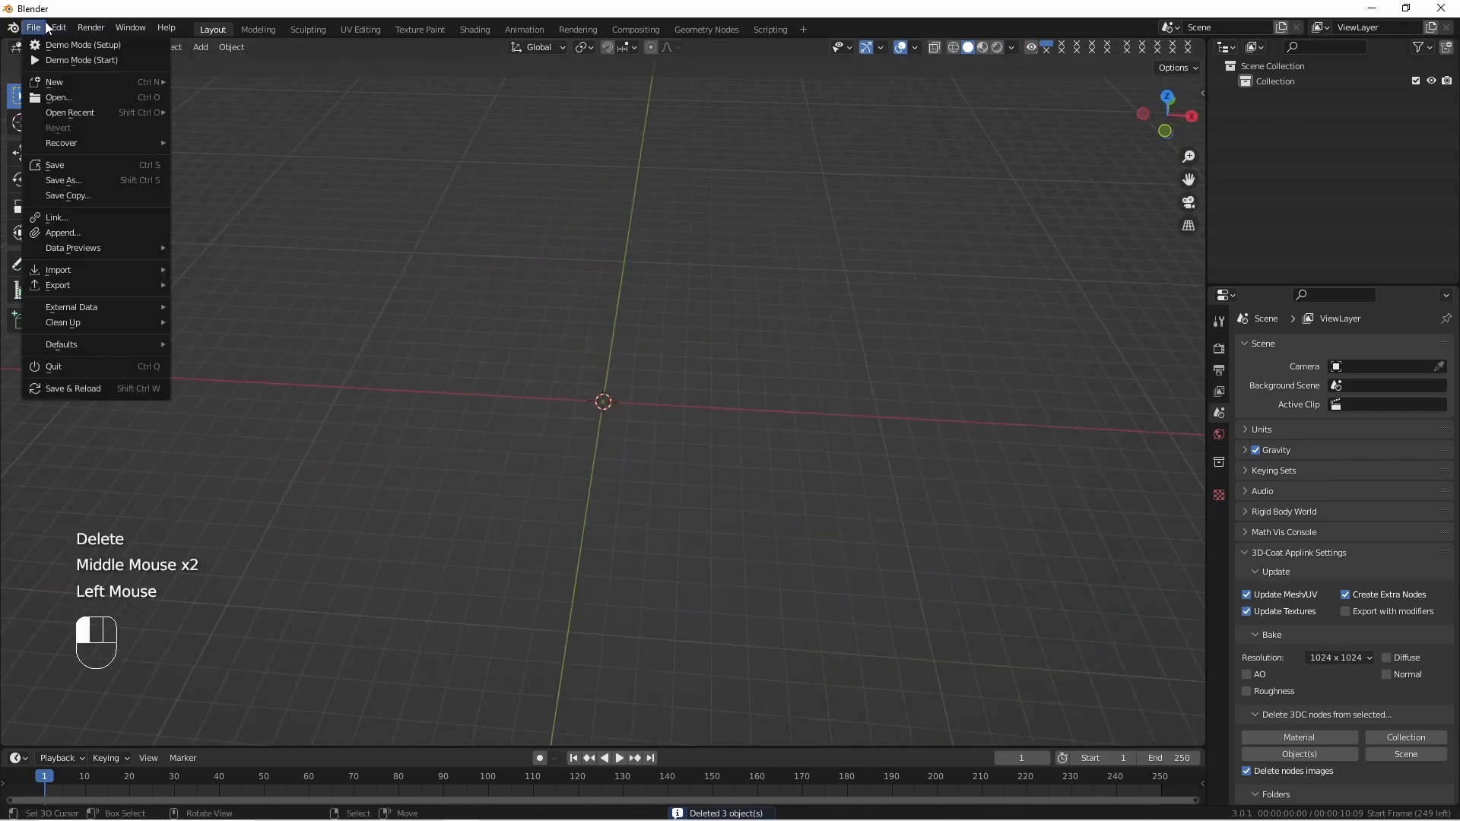
click(57, 27)
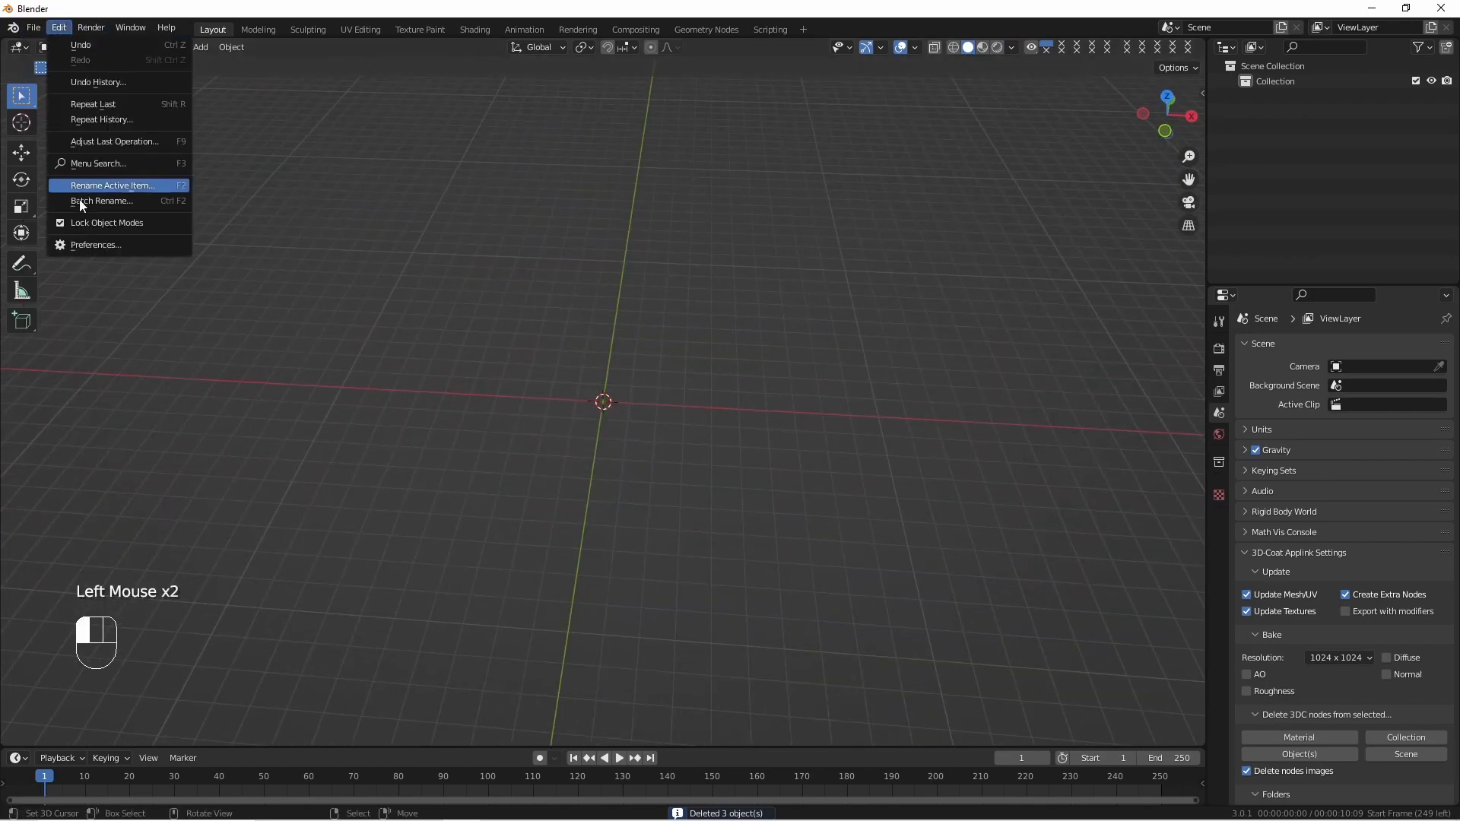
click(96, 244)
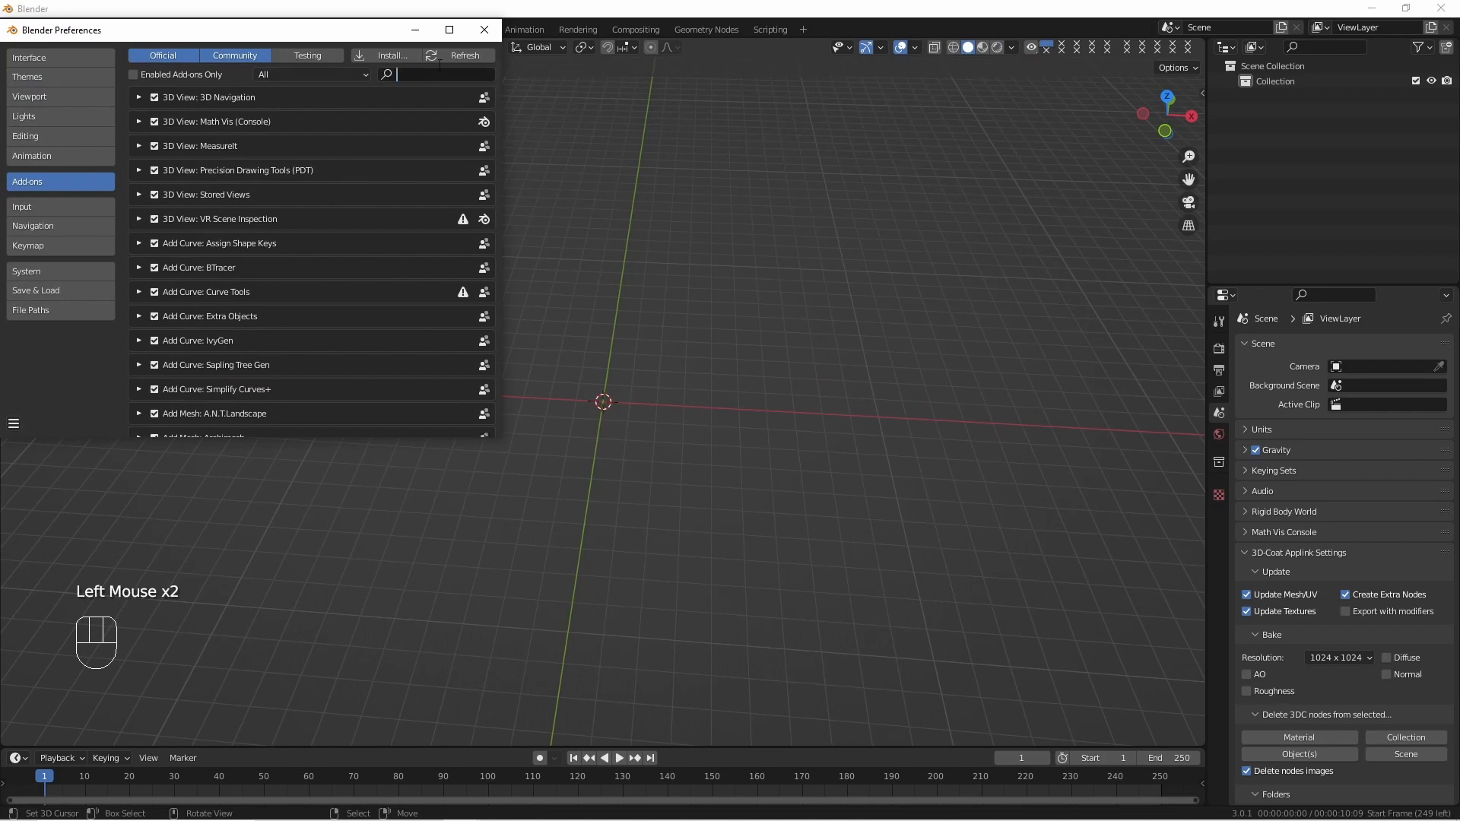
text(image)
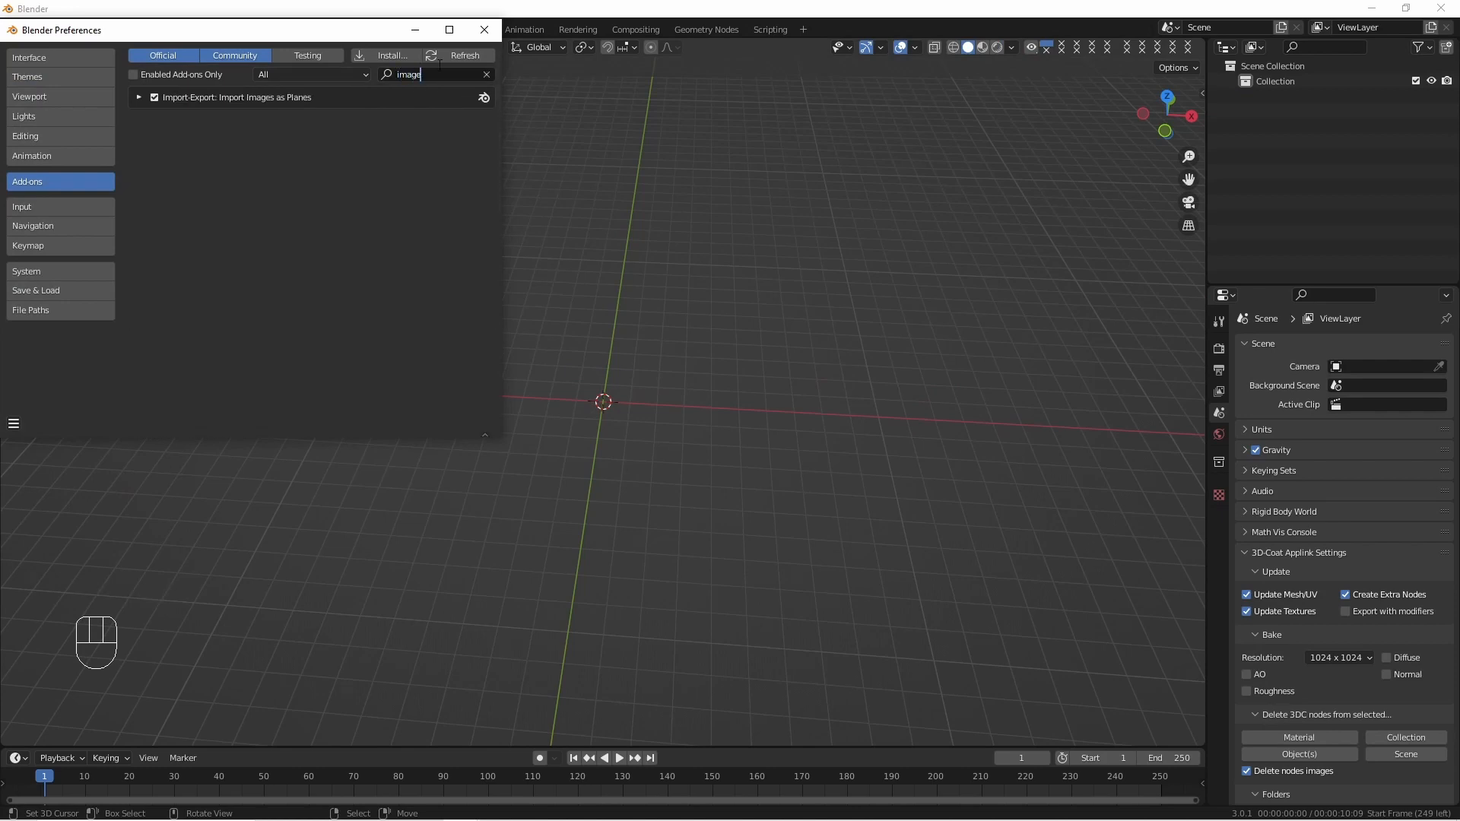
click(154, 98)
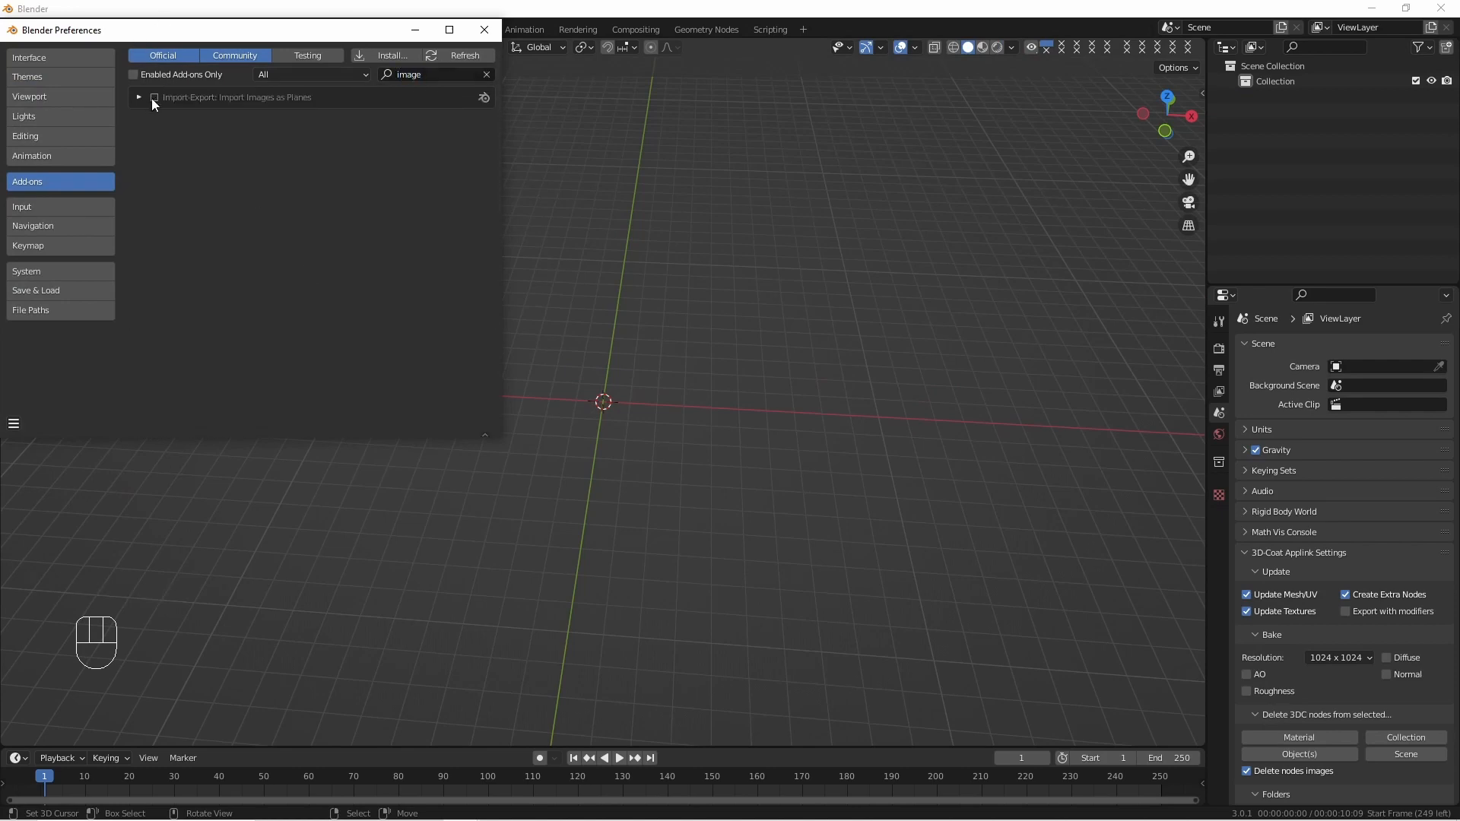
click(153, 97)
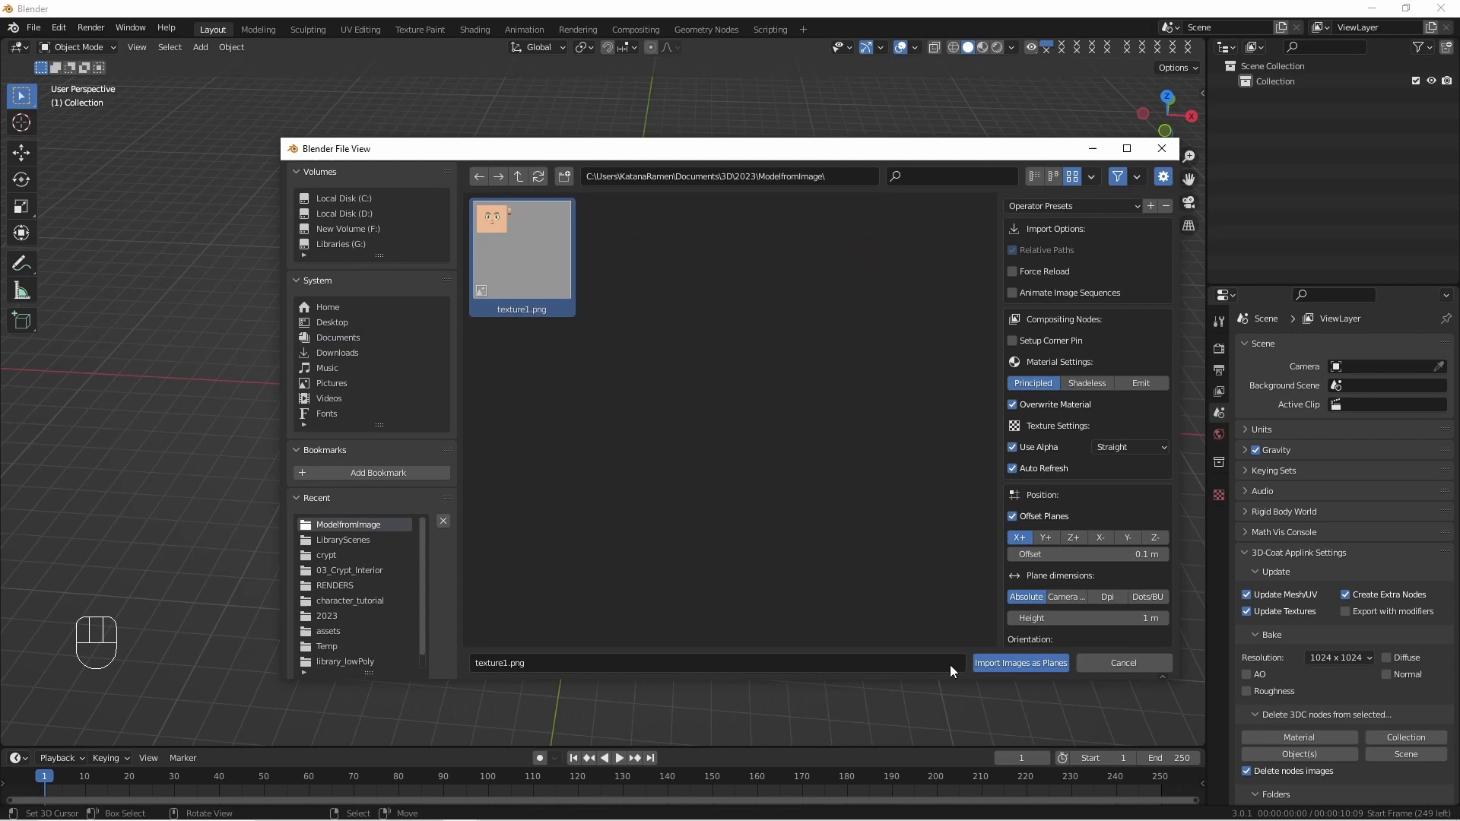
- Import texture1.png as an image plane and rotate it 90° on X to face front
click(1021, 663)
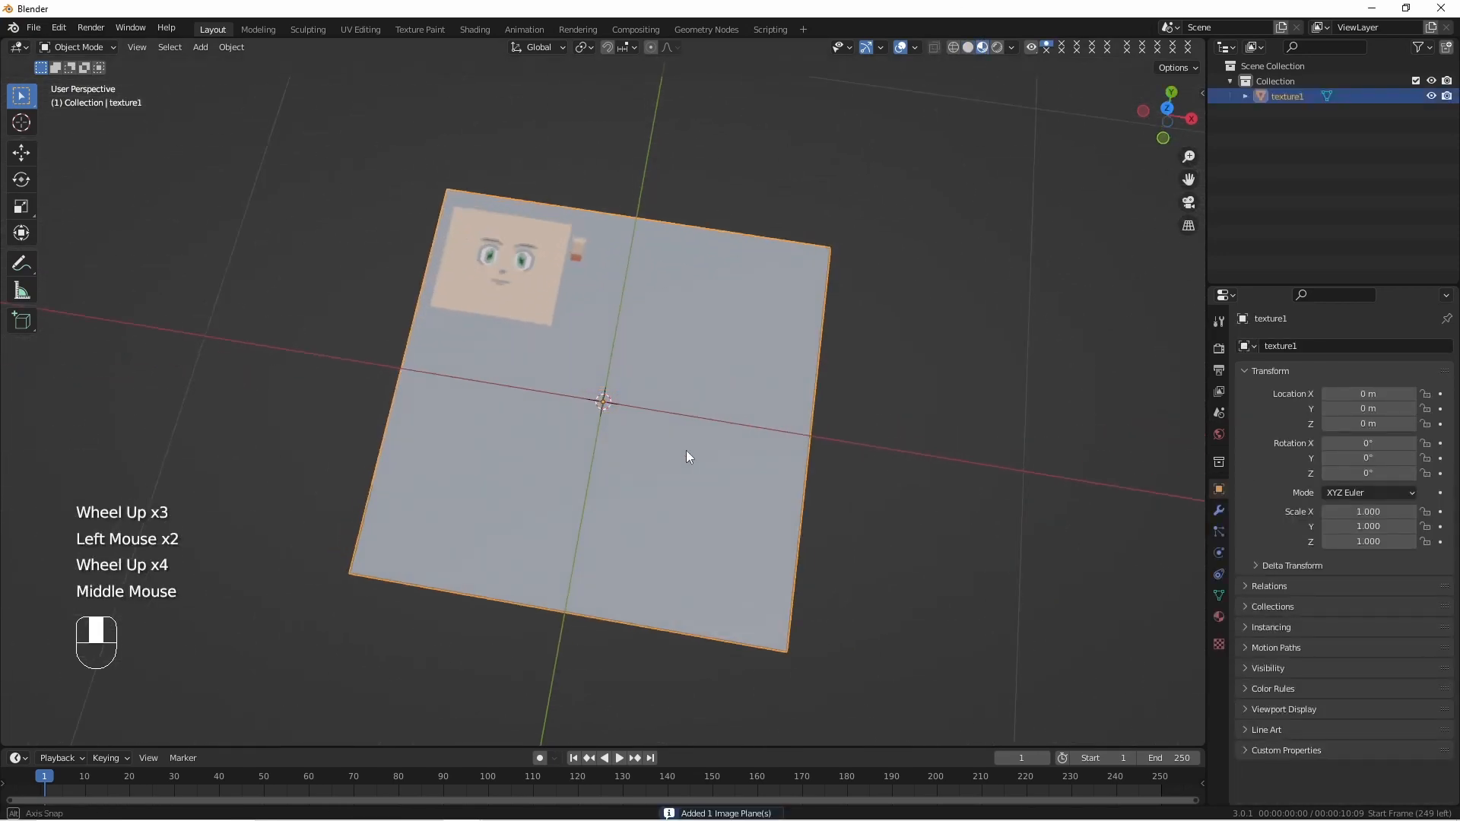
click(32, 28)
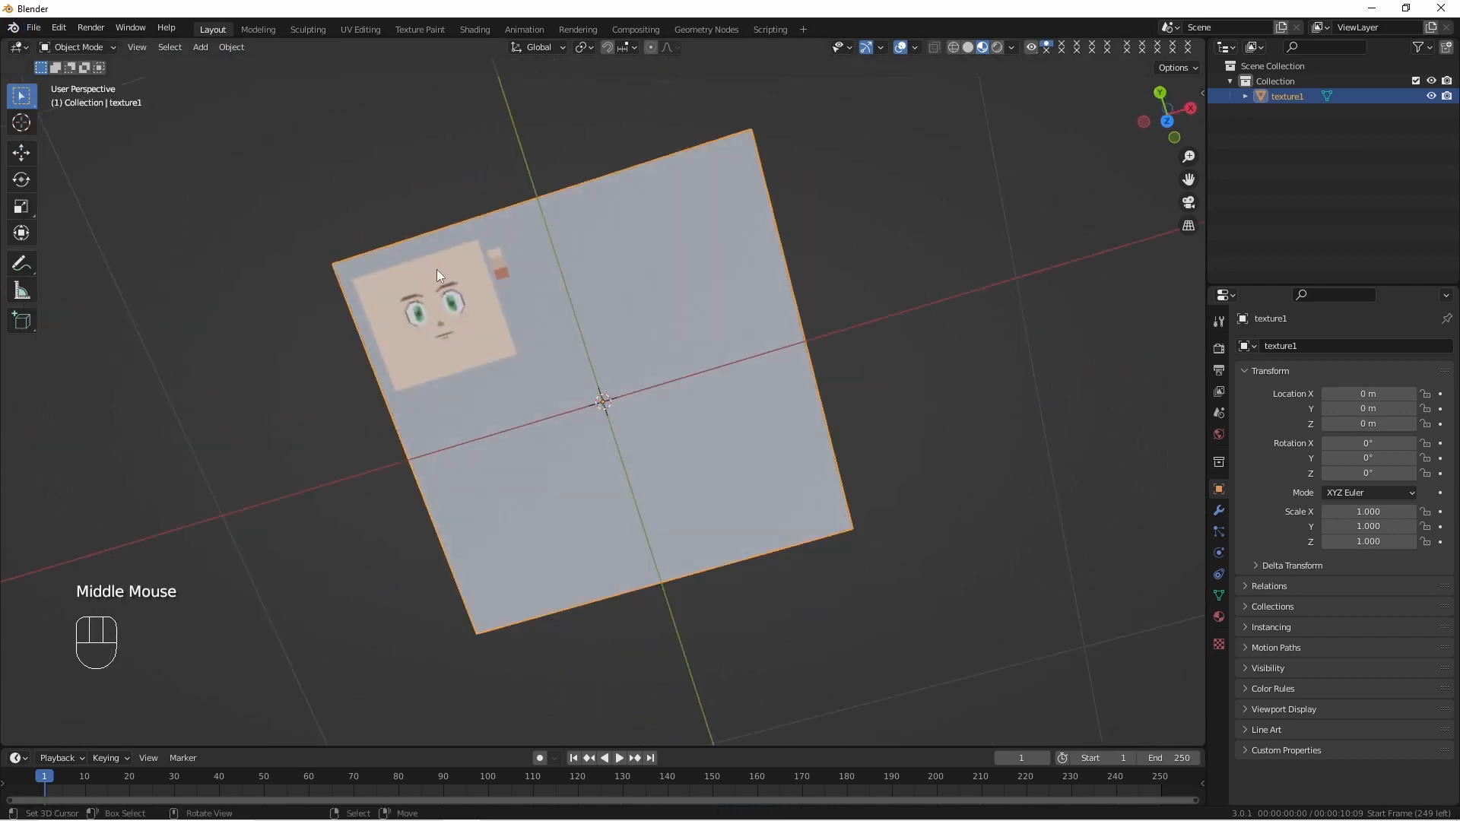
key(KP_1)
text(90)
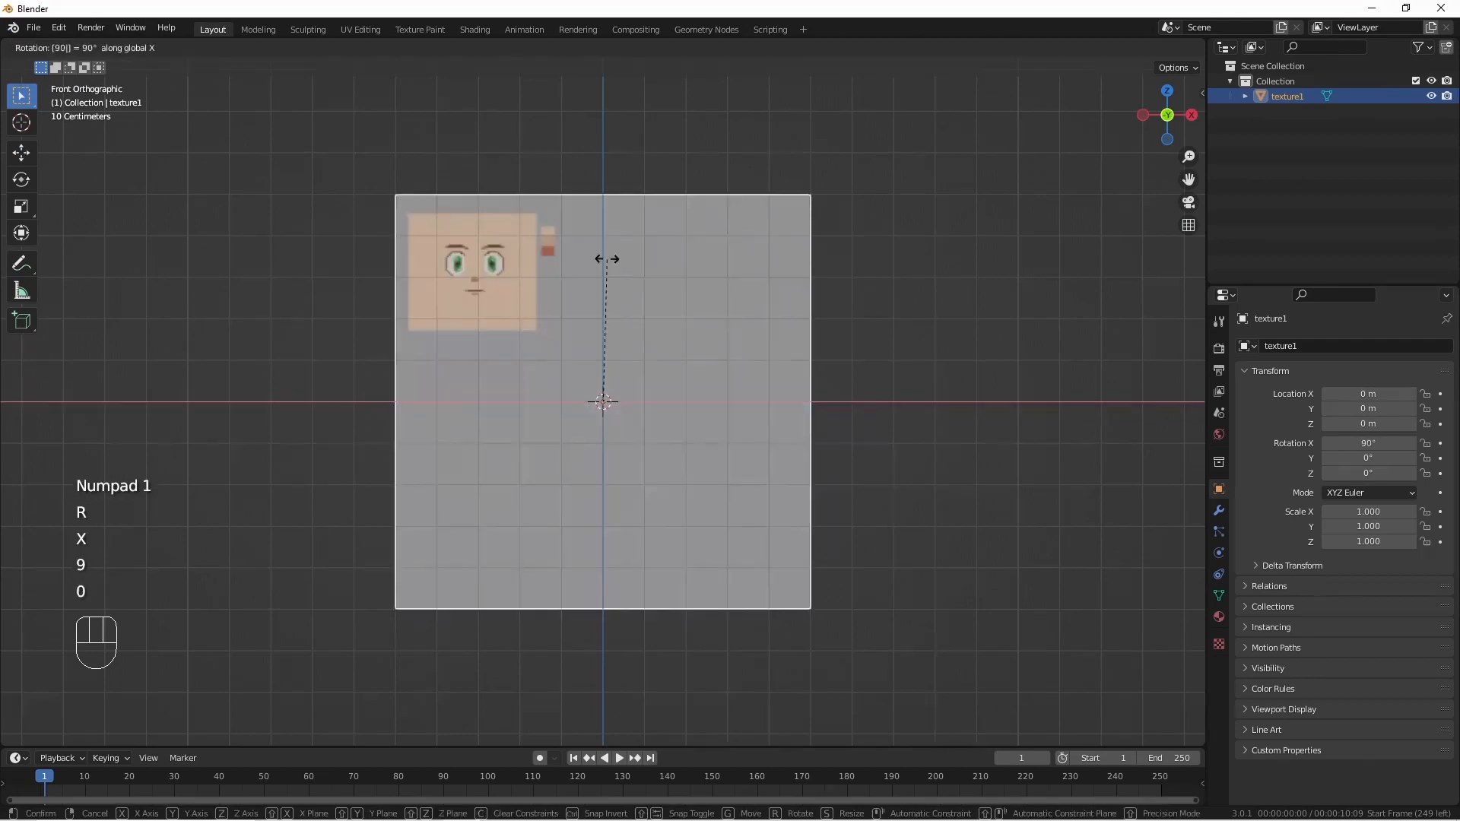
key(Return)
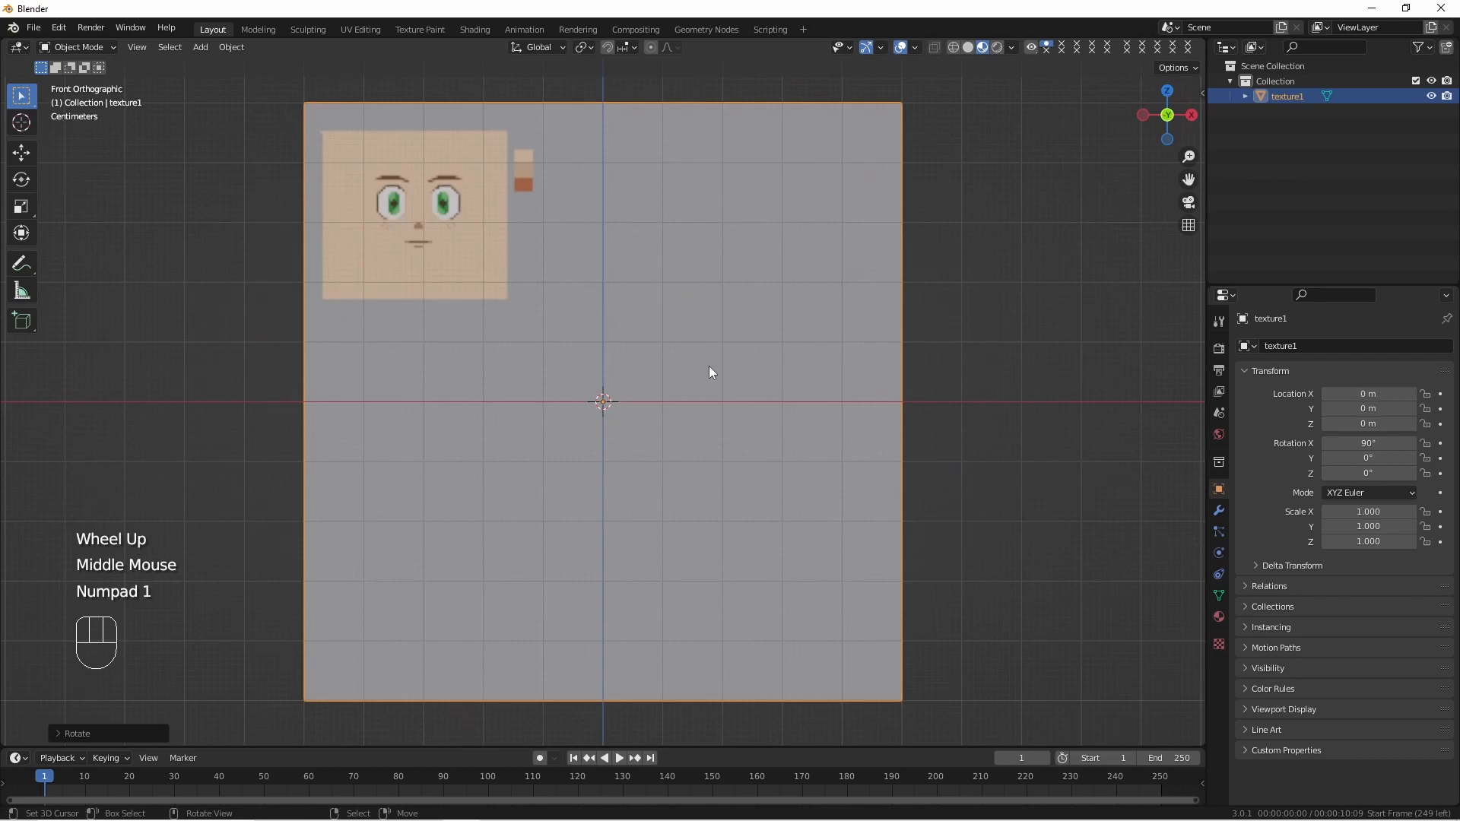
key(Tab)
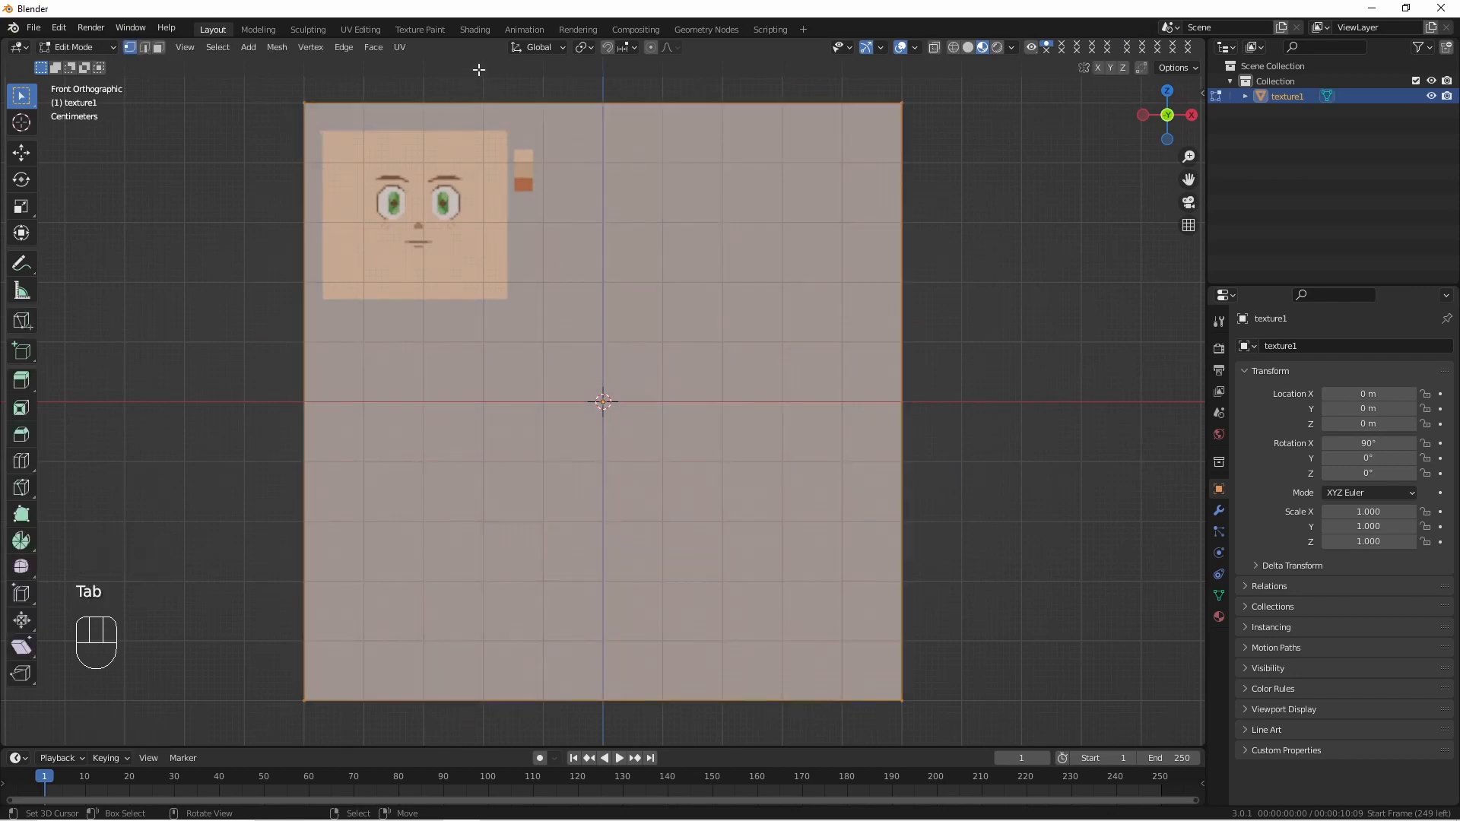
- Loop cut the plane vertically and fit its UVs over the painted face square
click(360, 29)
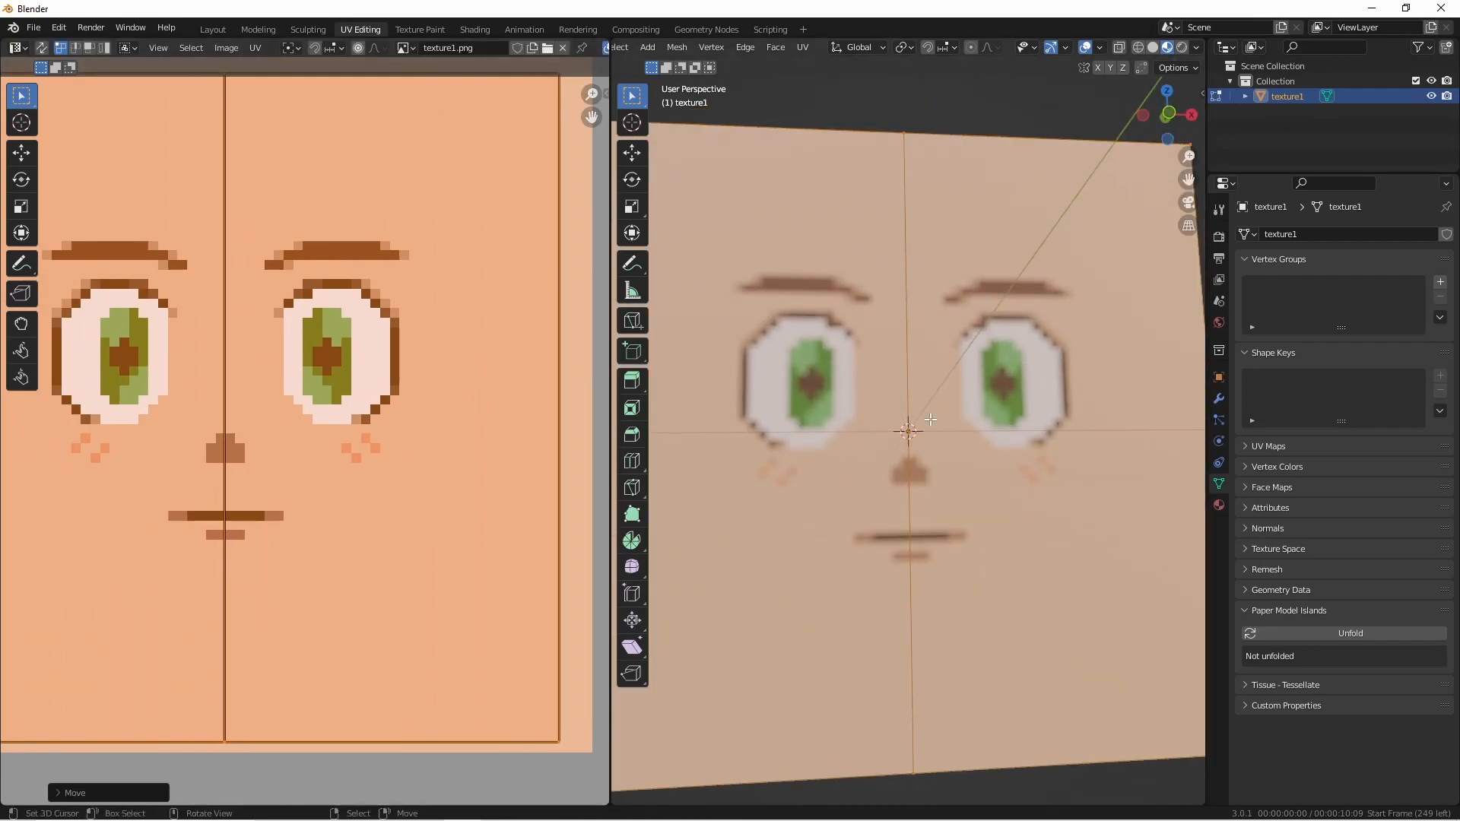
click(474, 29)
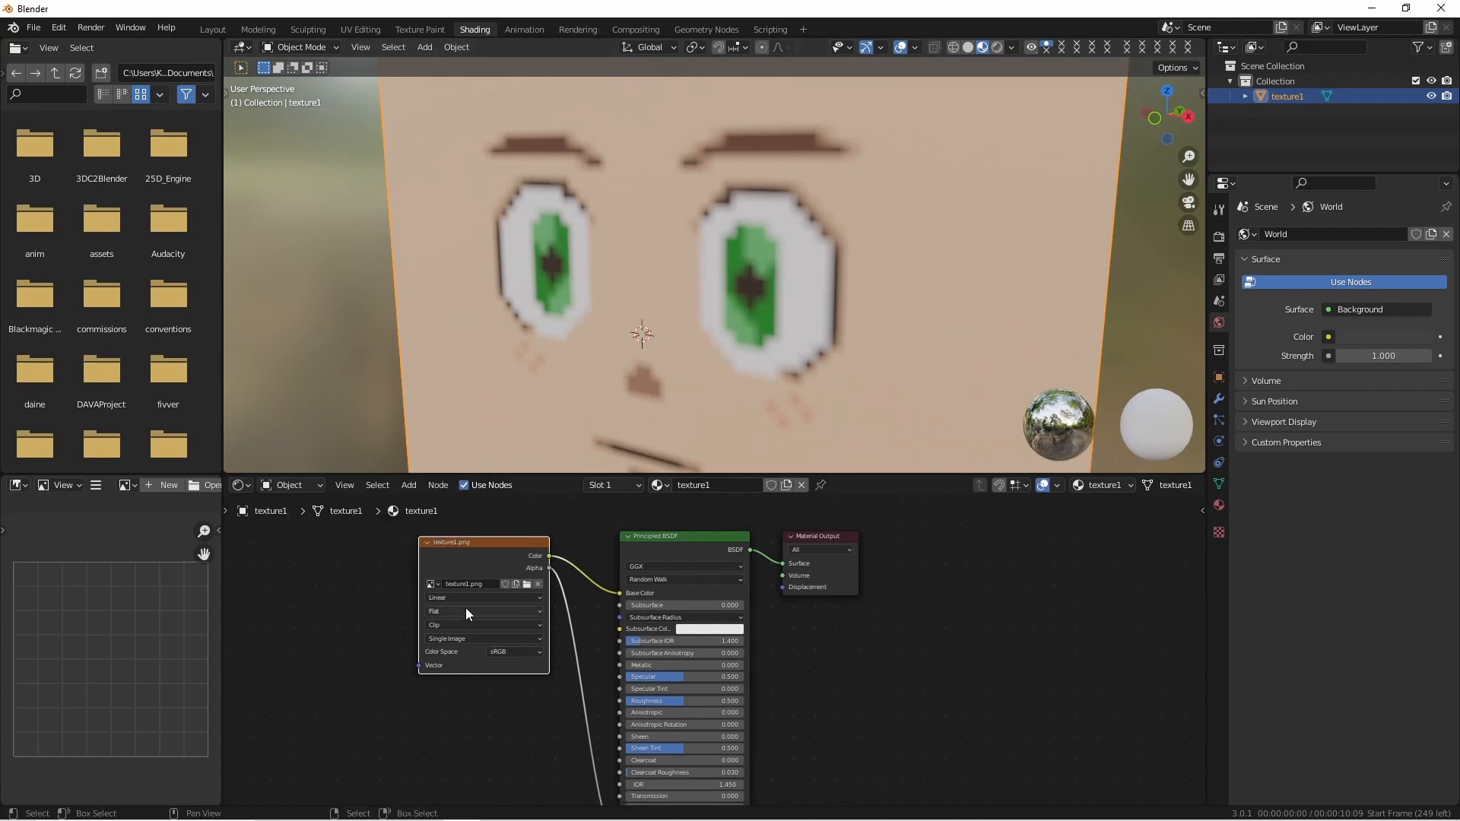
- Change the Image Texture node's interpolation from Linear to Closest
click(484, 598)
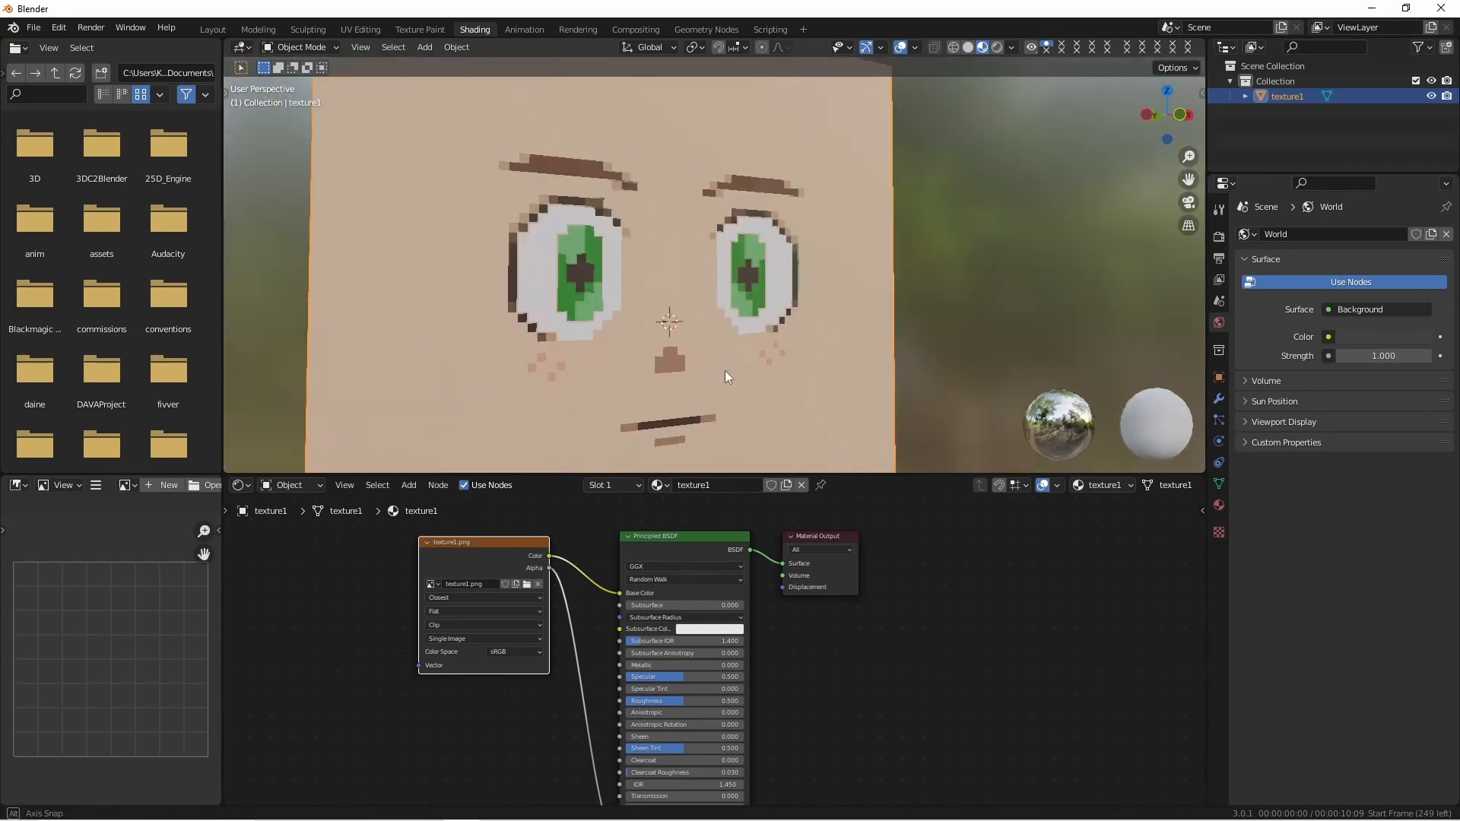
click(211, 29)
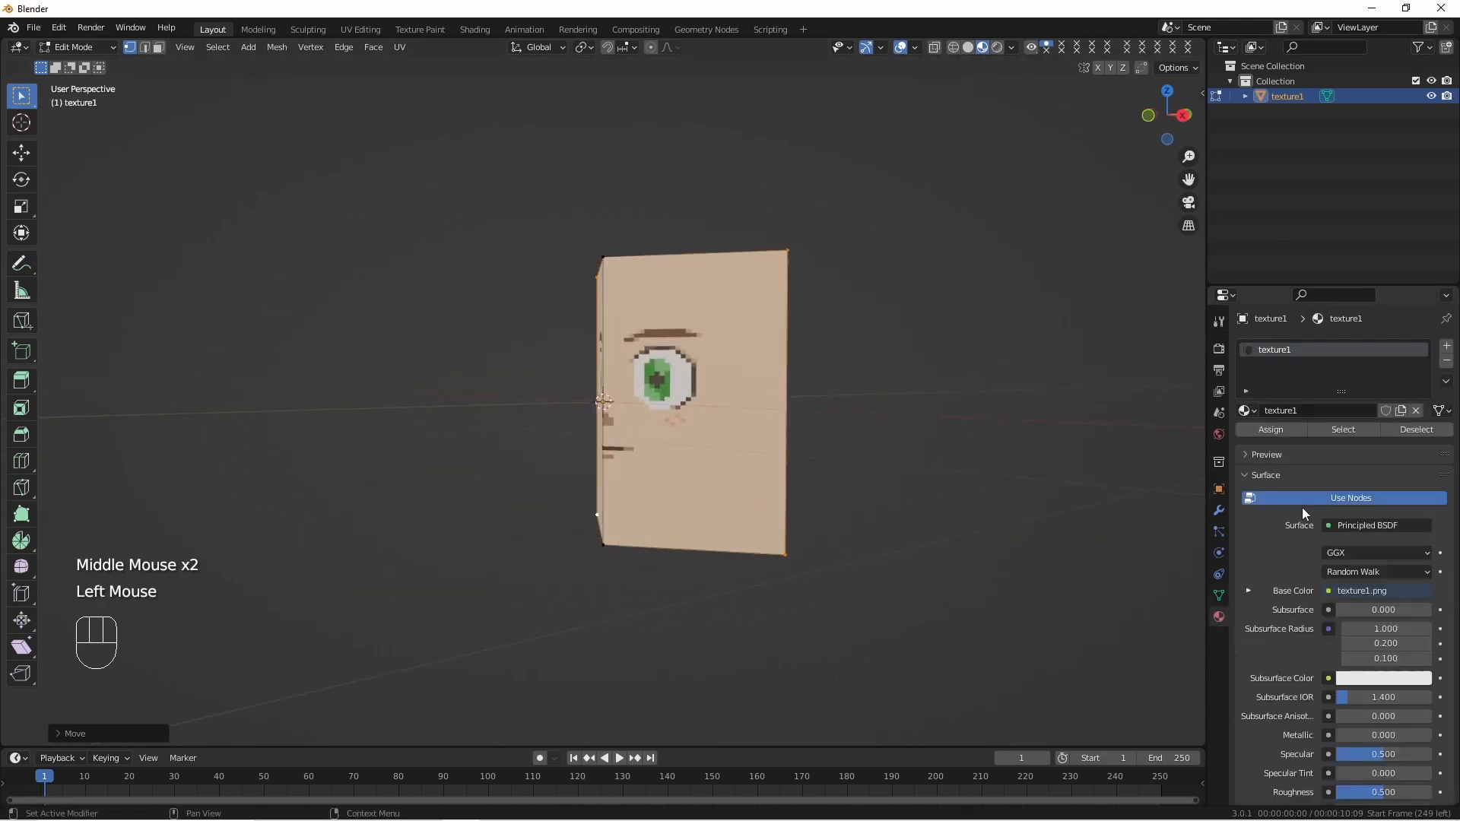
- Delete the unwanted vertices and move the remaining inner edge onto the origin
scroll(down, 3)
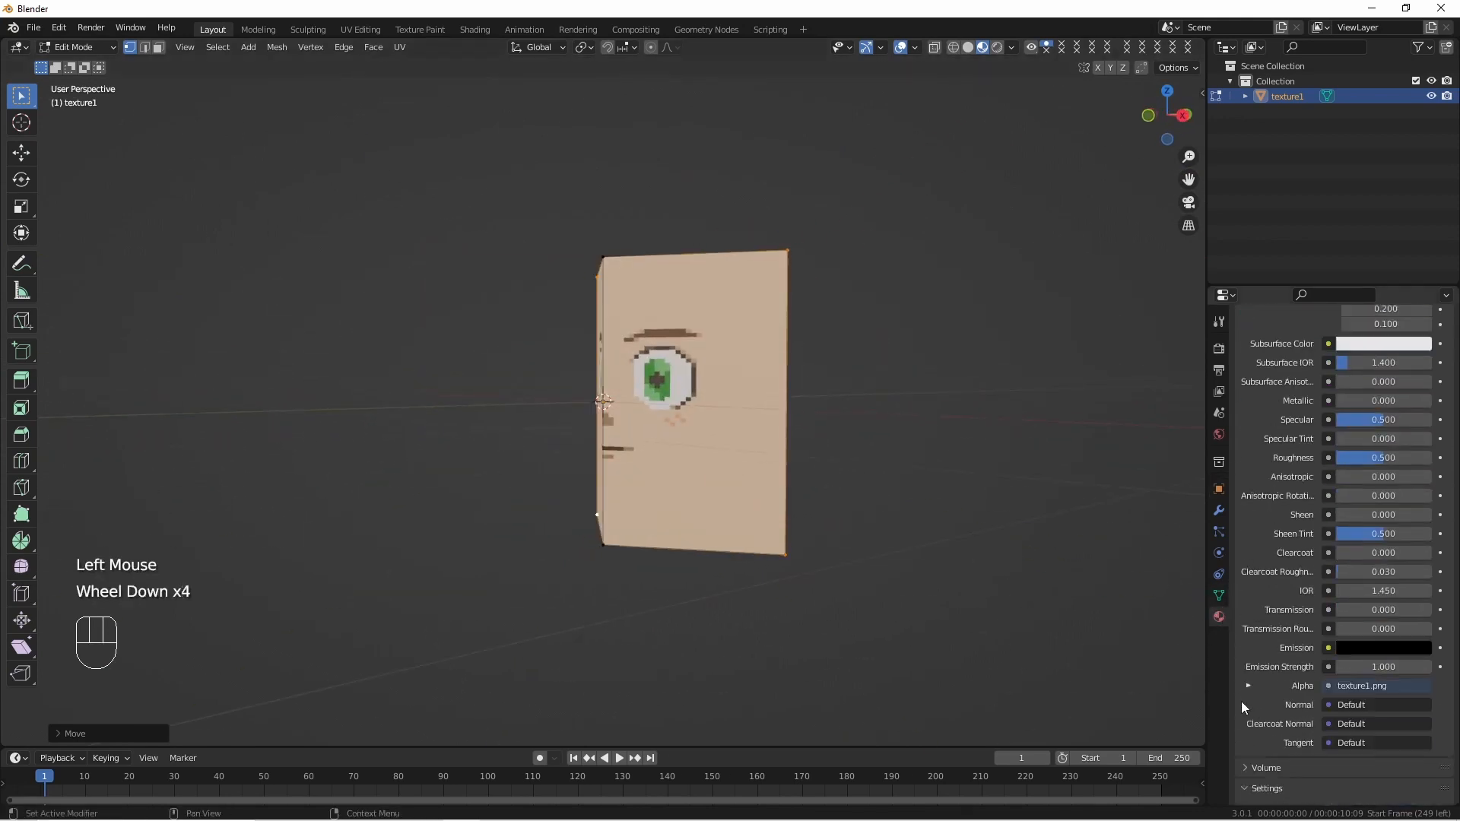
scroll(down, 3)
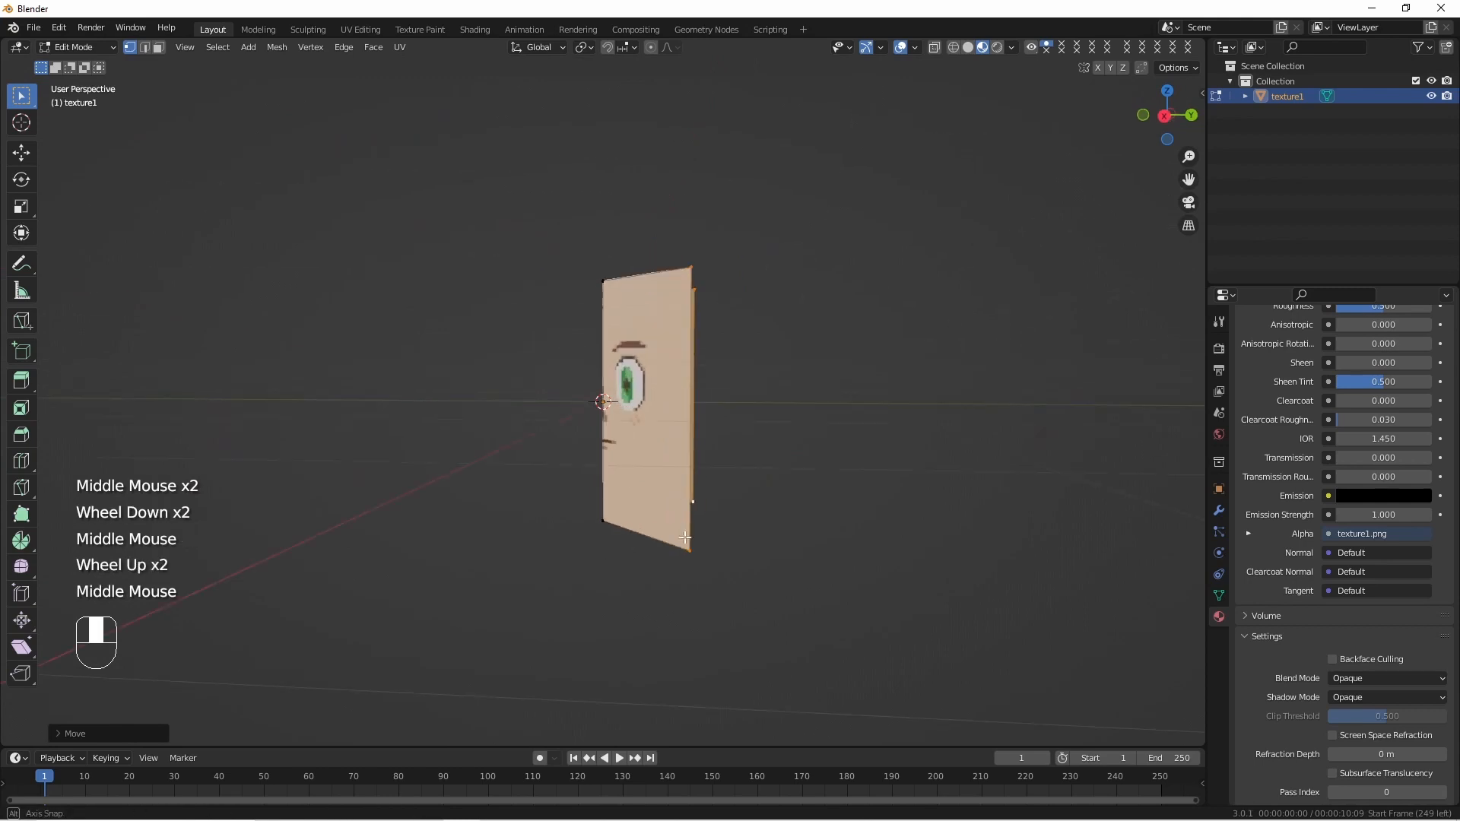
key(g)
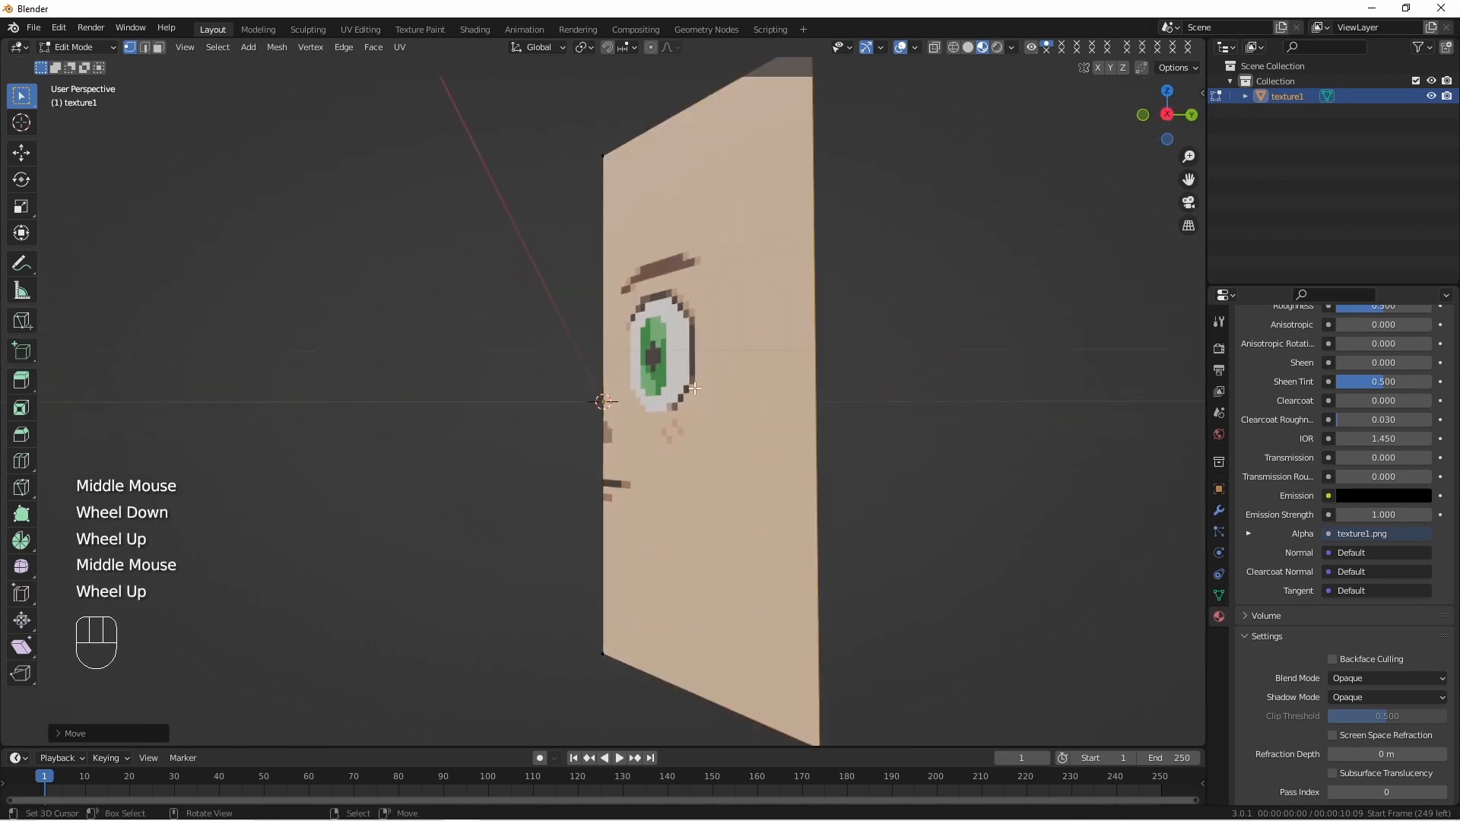
key(KP_1)
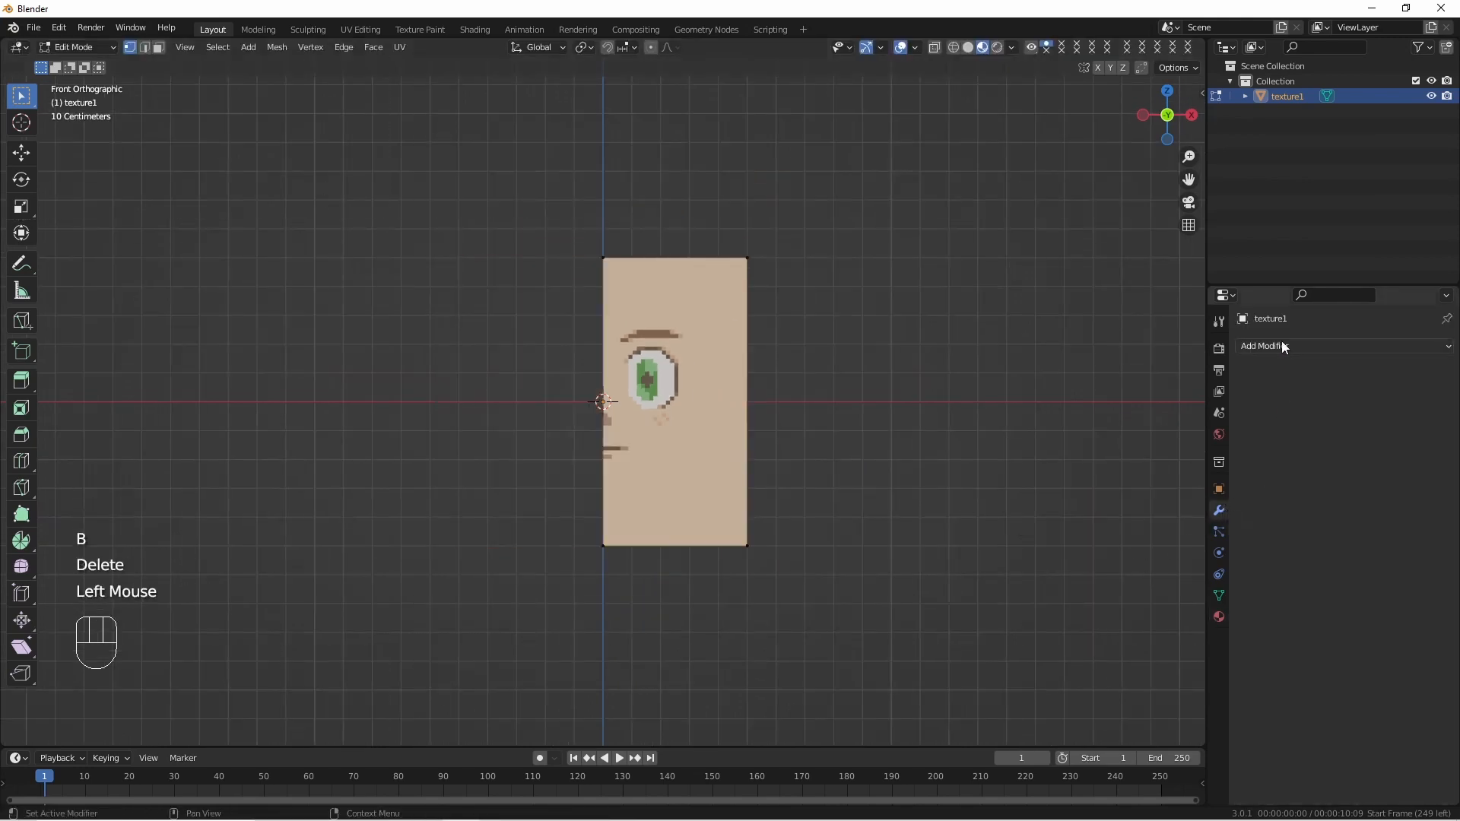
- Add an X-axis Mirror modifier to the half-face plane
click(1266, 346)
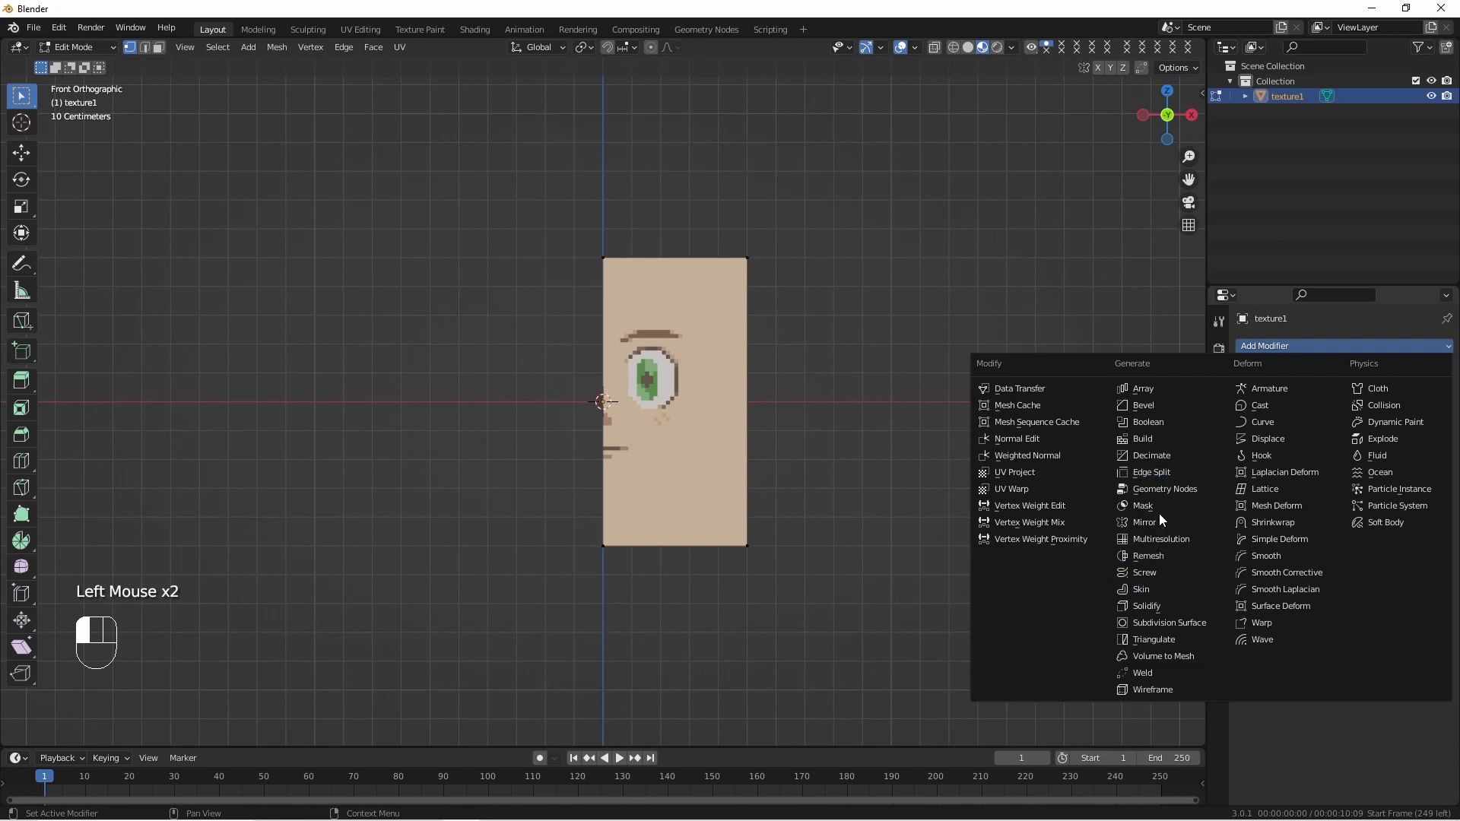
click(1146, 523)
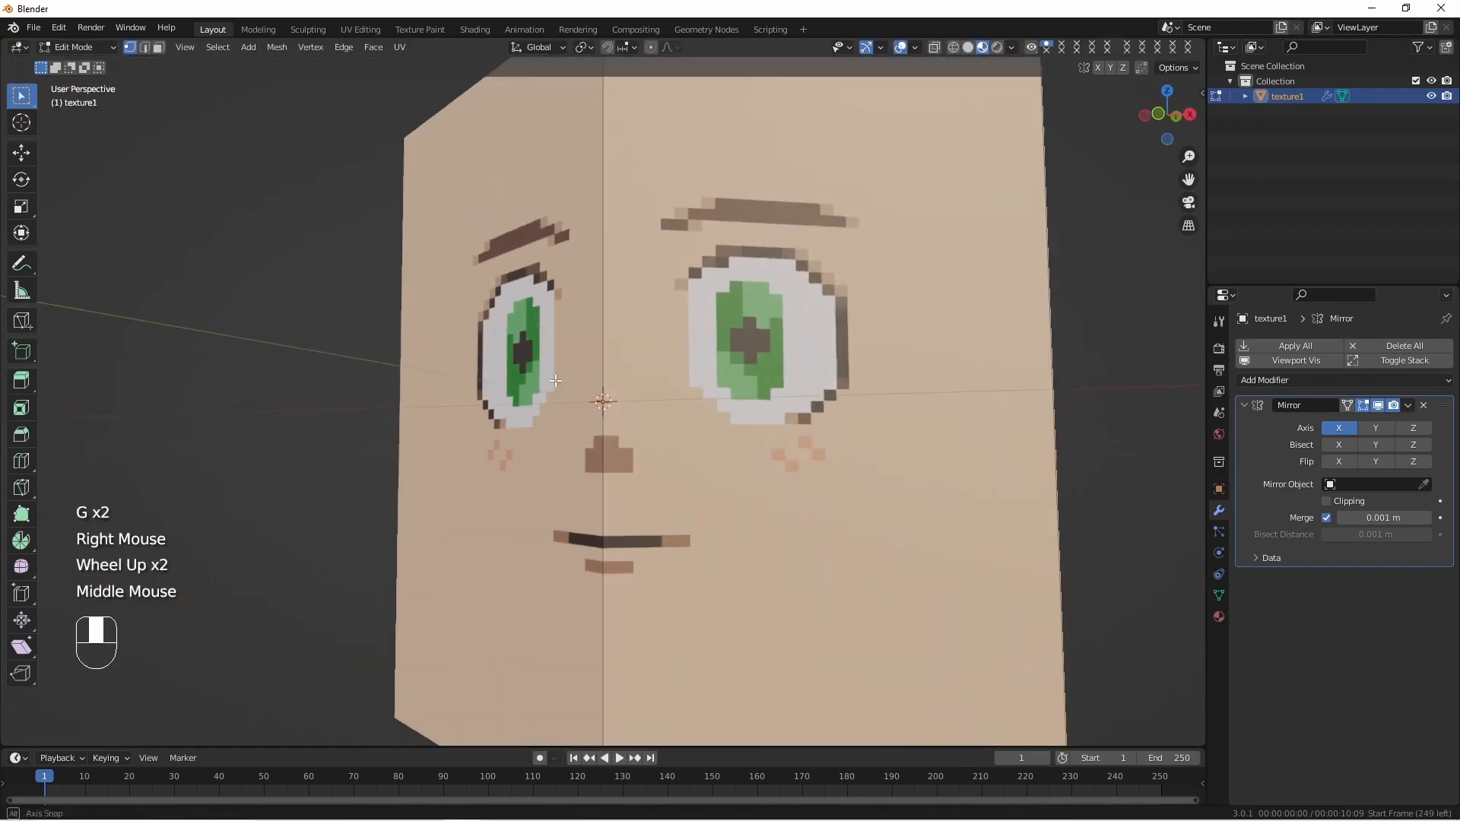
scroll(down, 3)
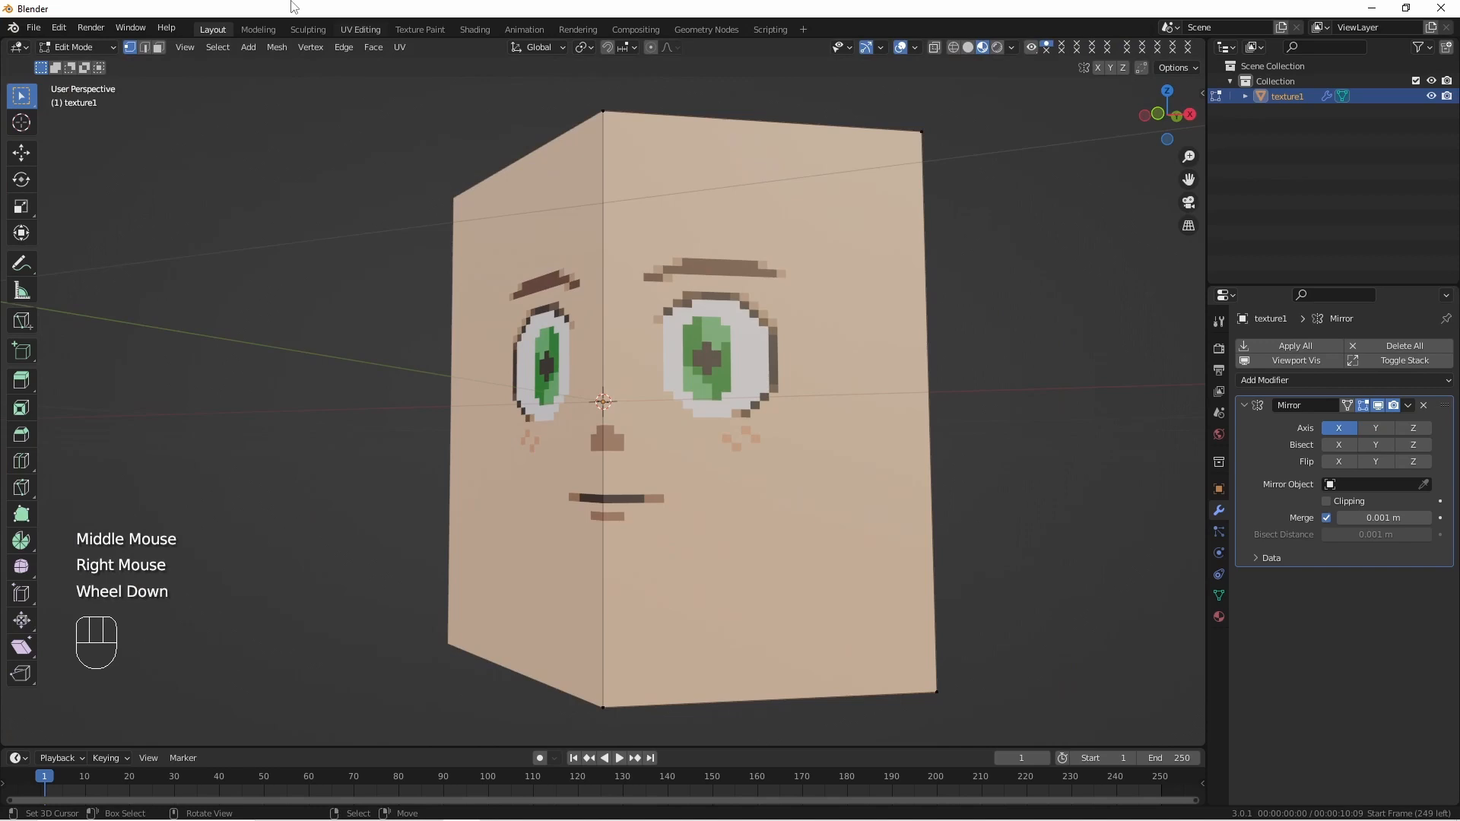
click(360, 29)
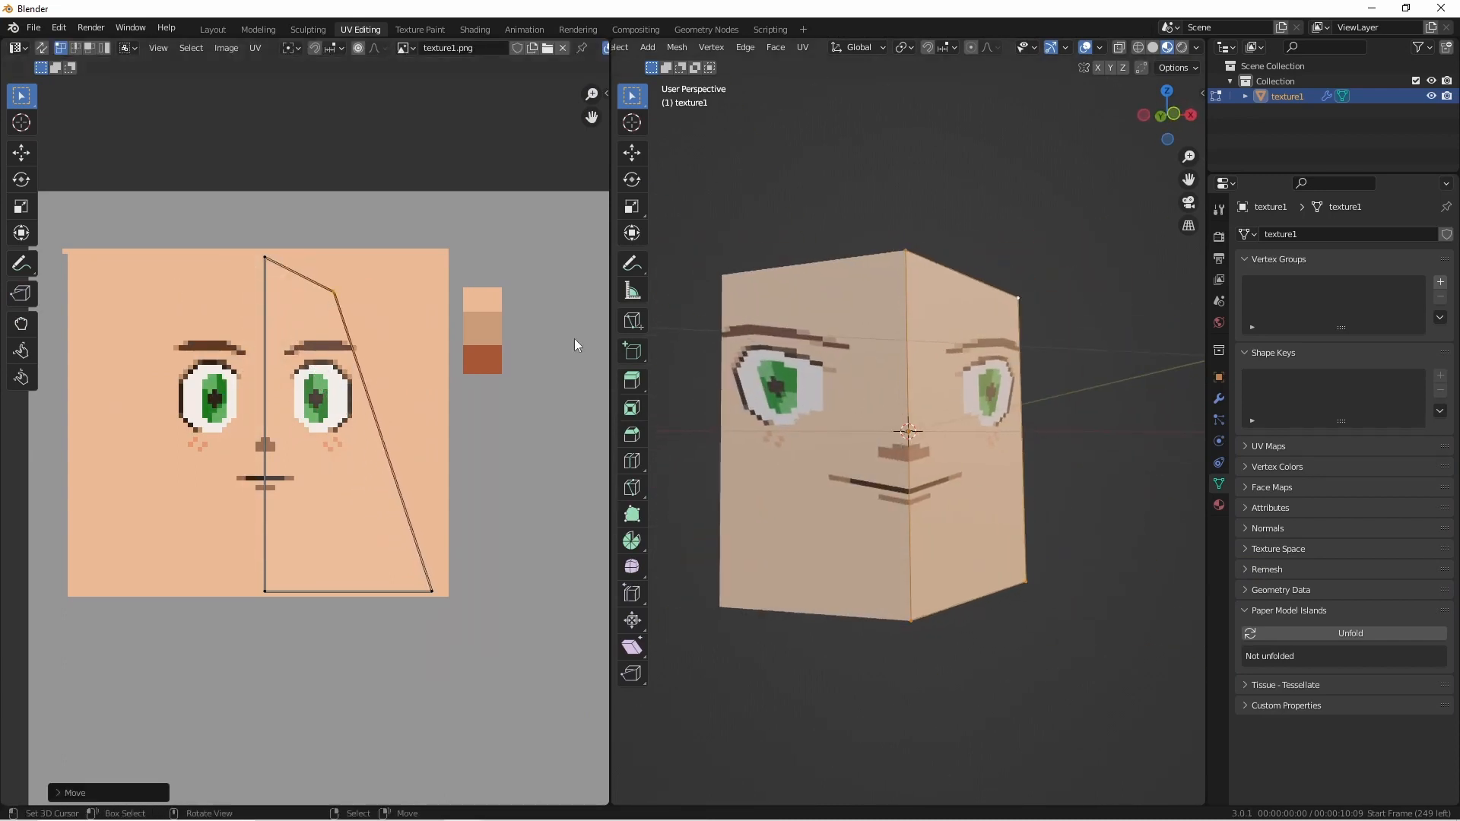
- Back in the Layout workspace, add horizontal loop cuts across the face in Edit Mode
click(213, 28)
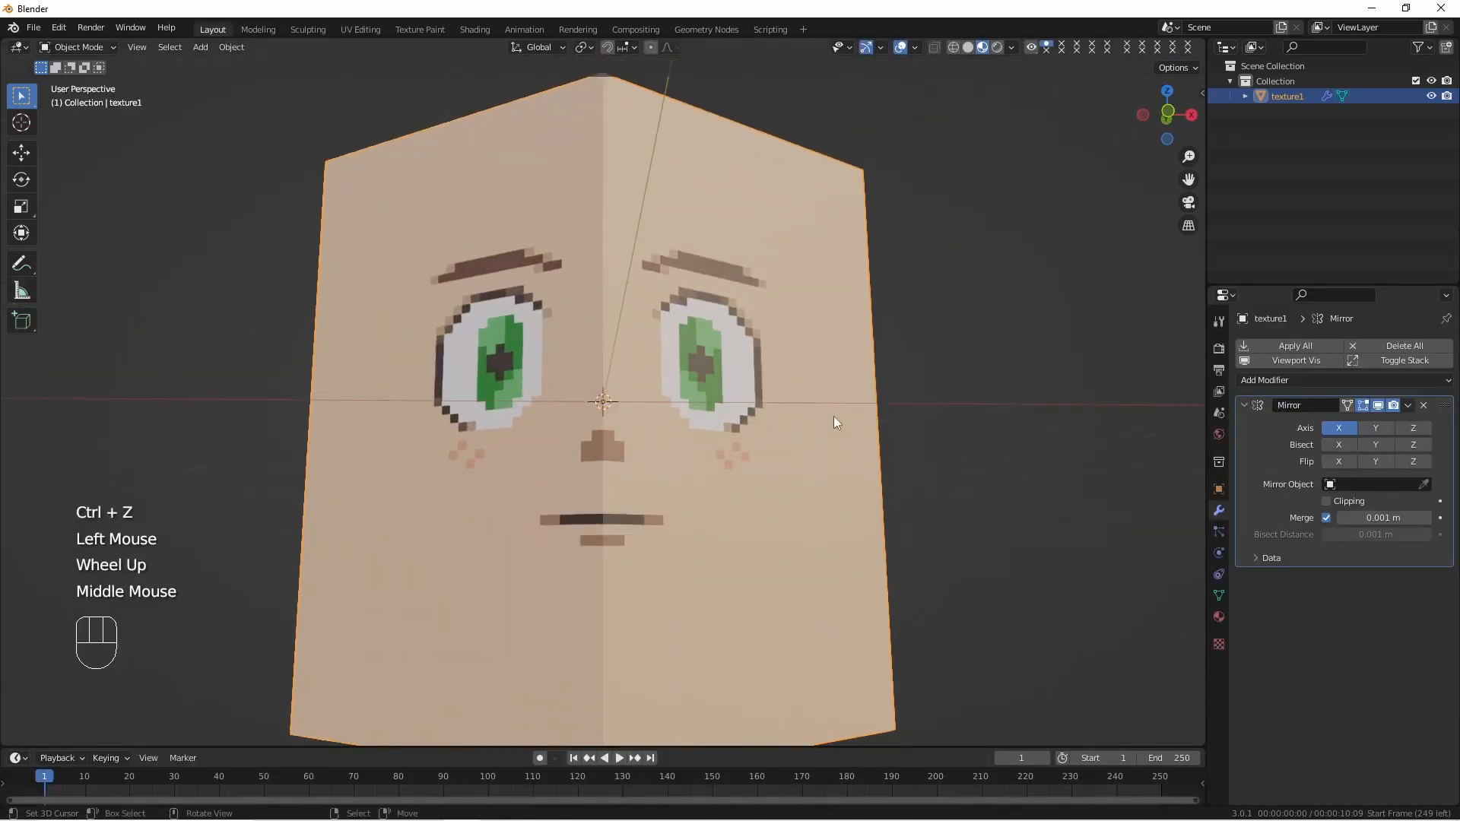
key(Tab)
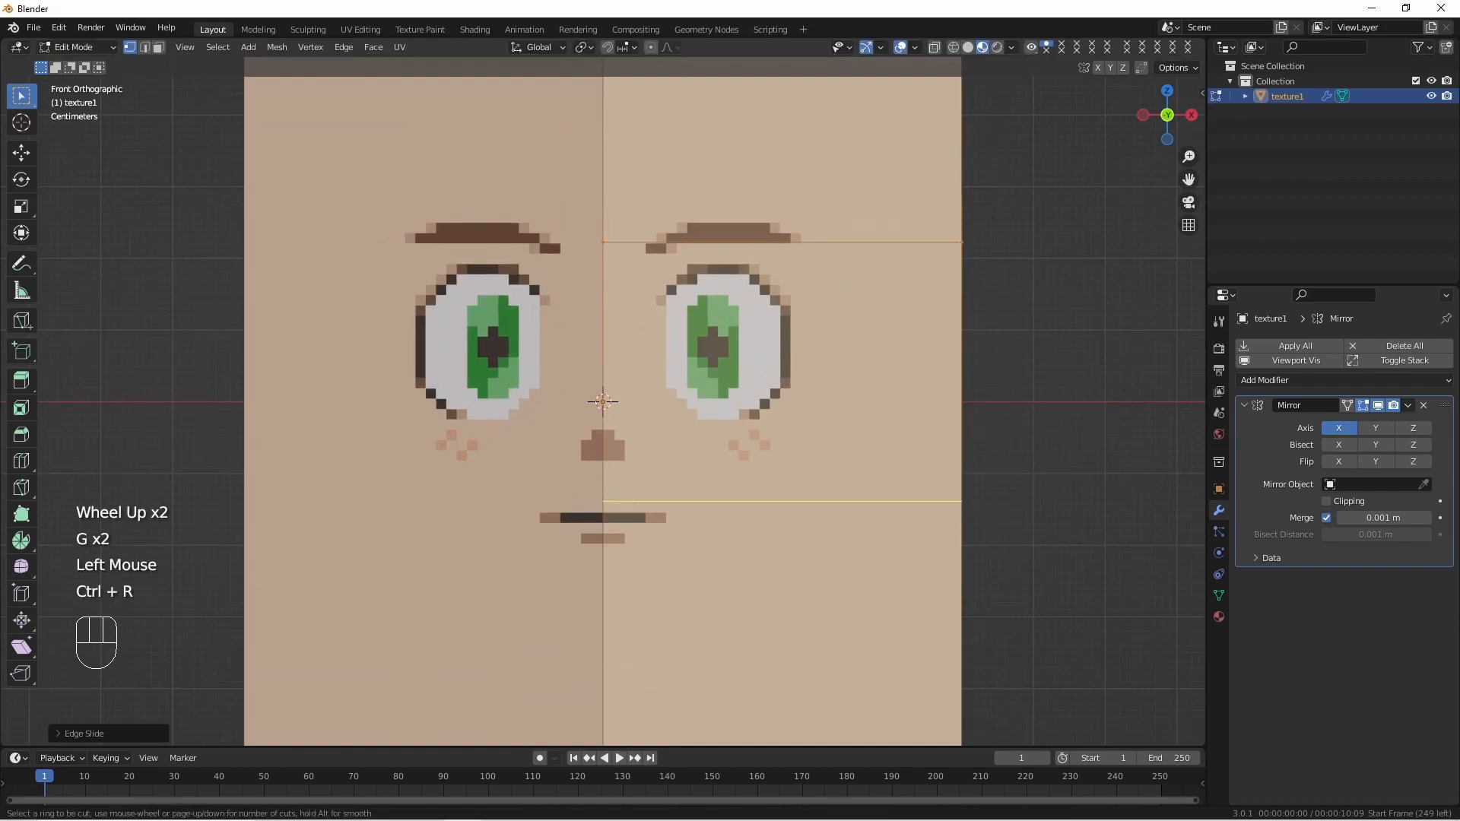
click(603, 442)
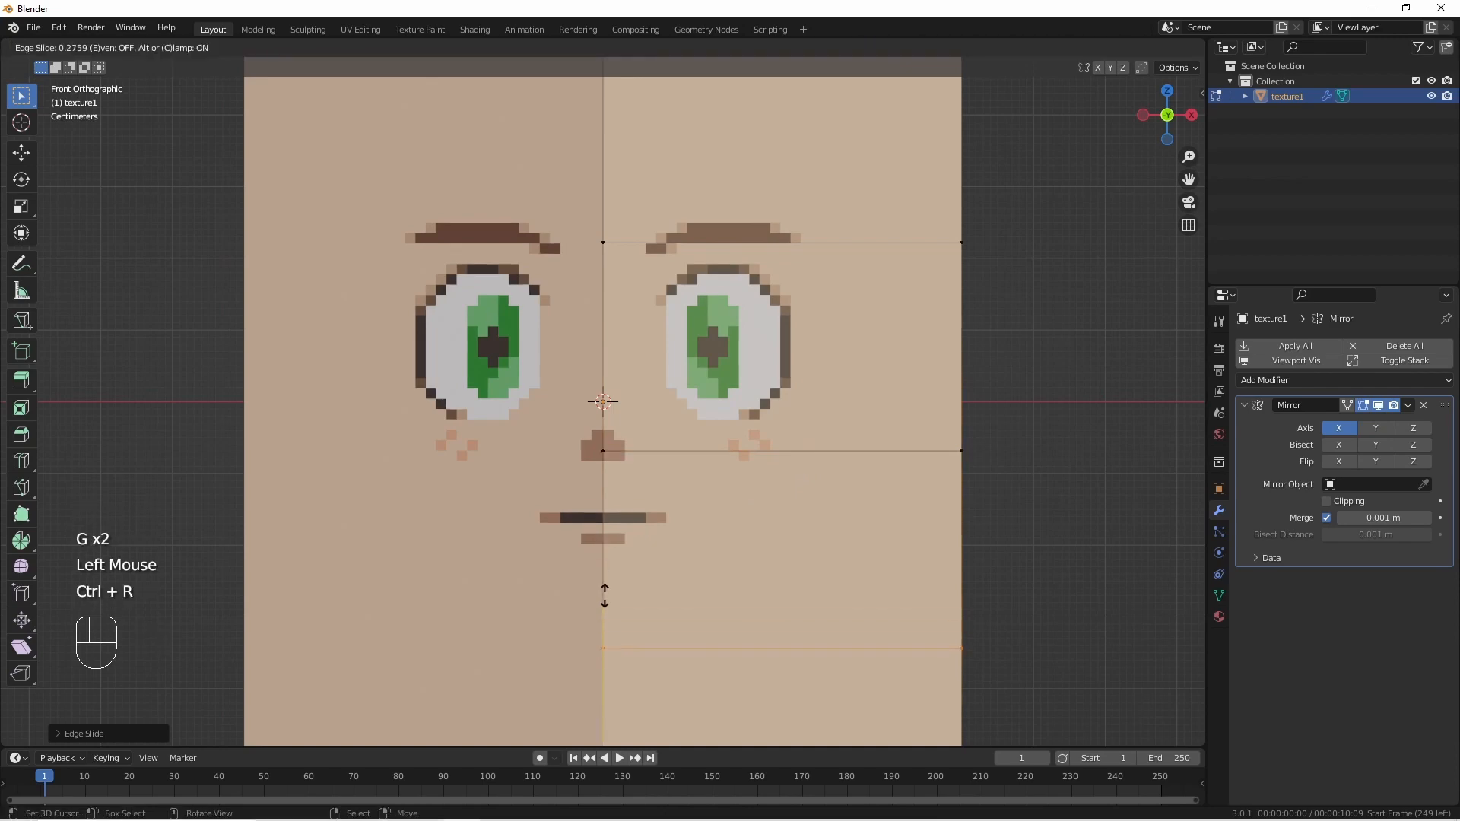
scroll(down, 3)
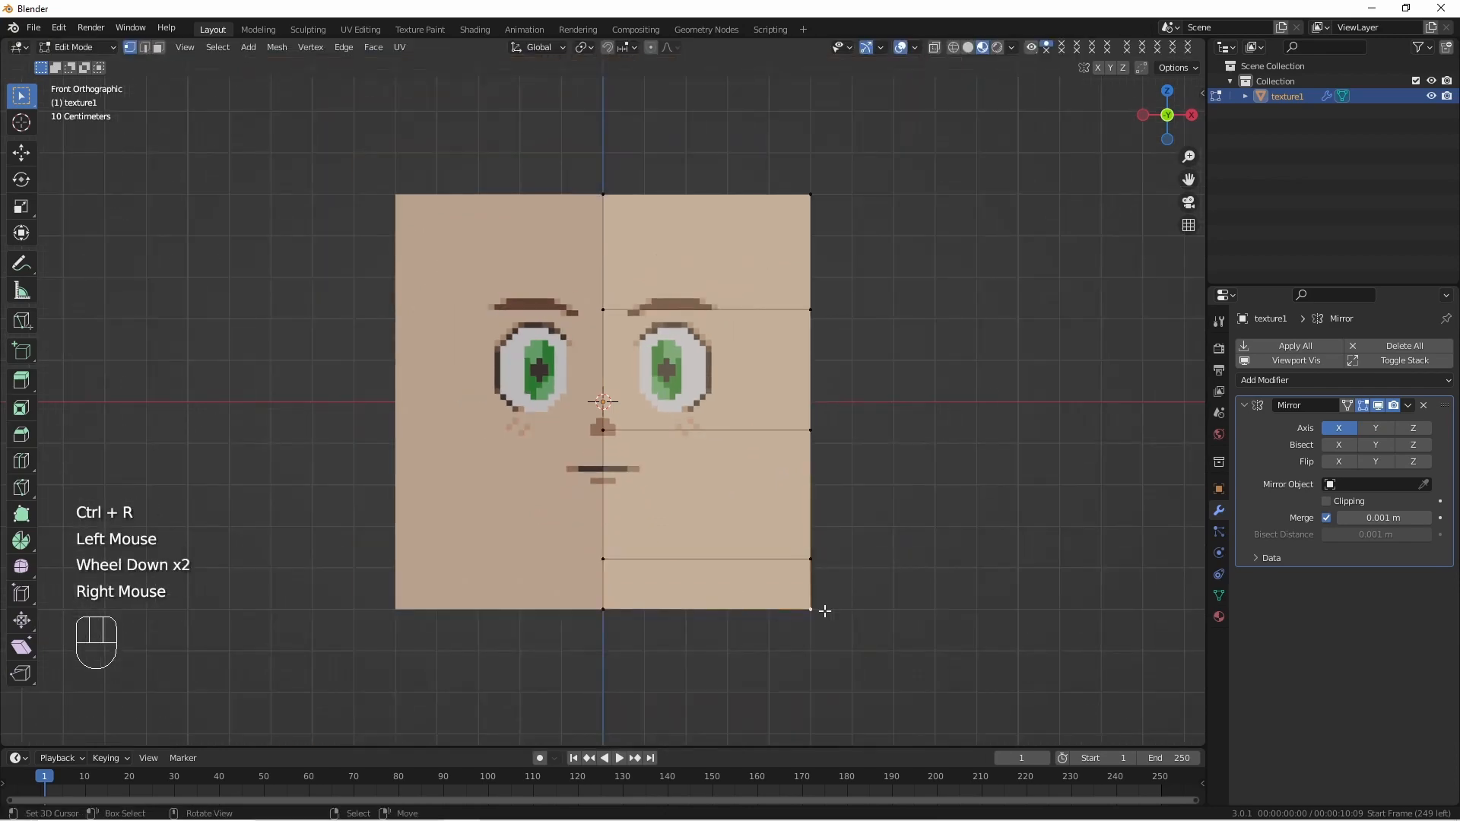
- Delete the bottom row and grab the corner vertices inward into a rounded outline
key(X)
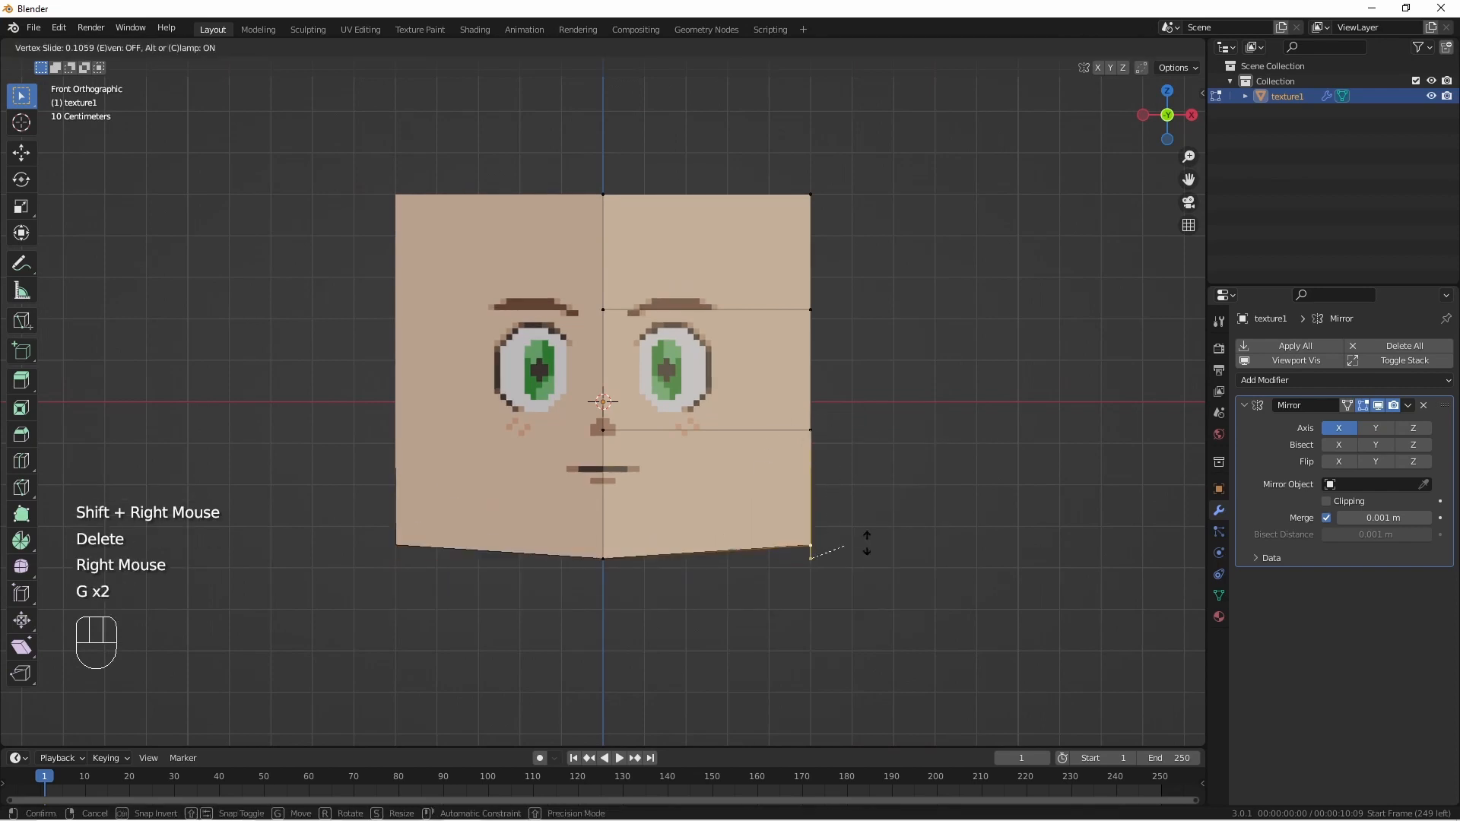
right_click(984, 444)
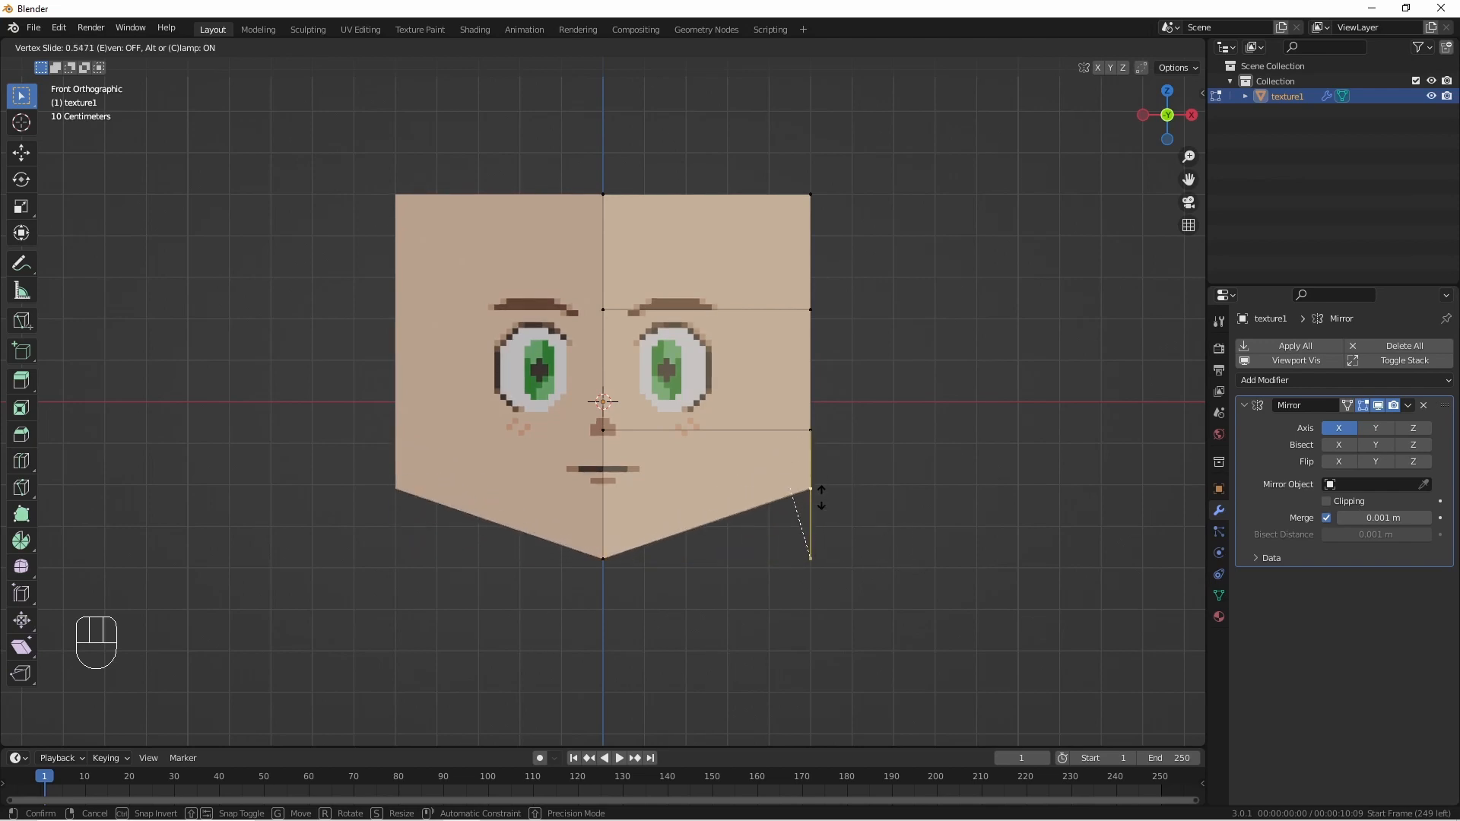
mouse_move(835, 480)
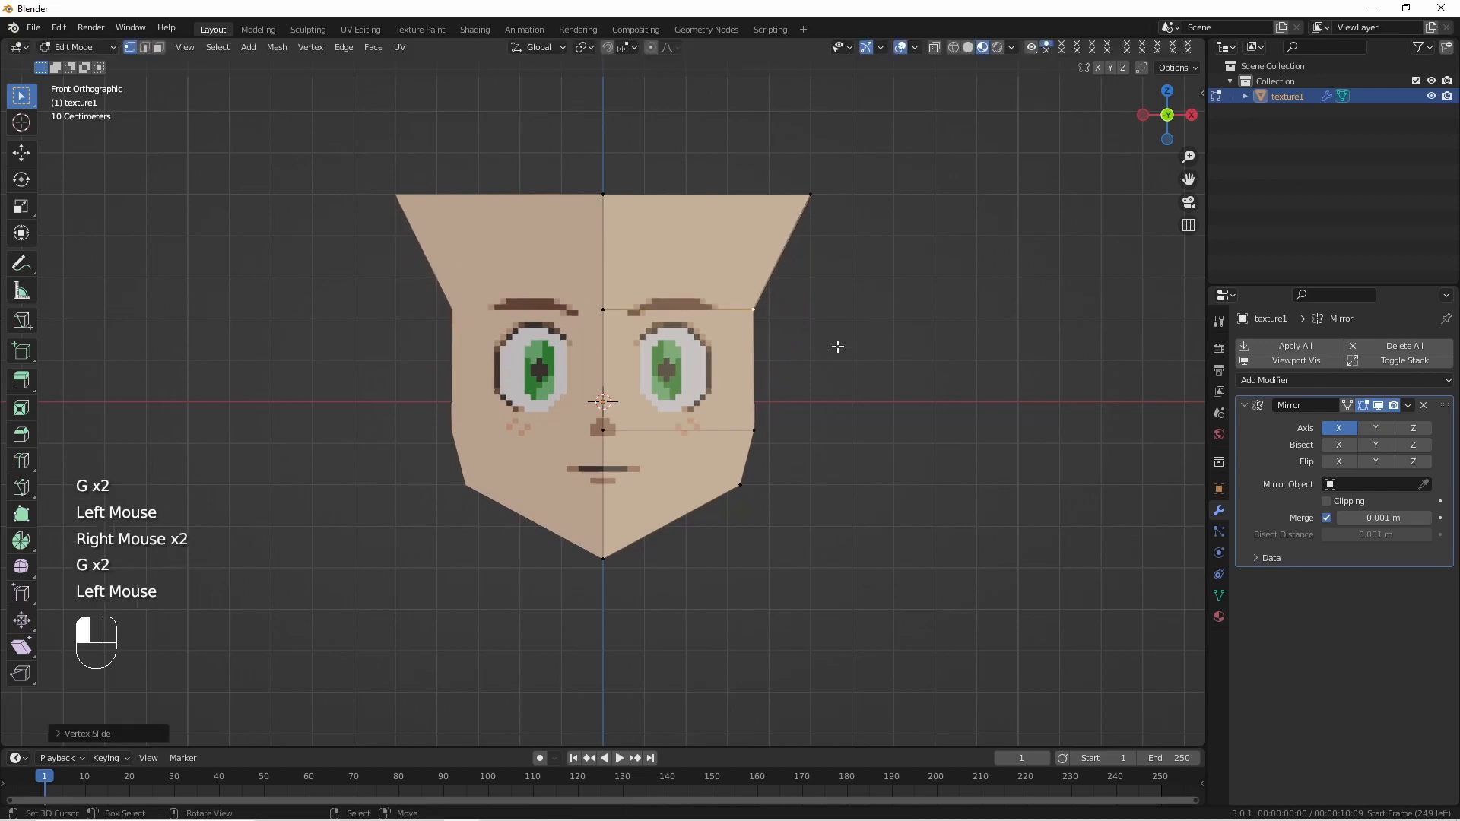
key(g)
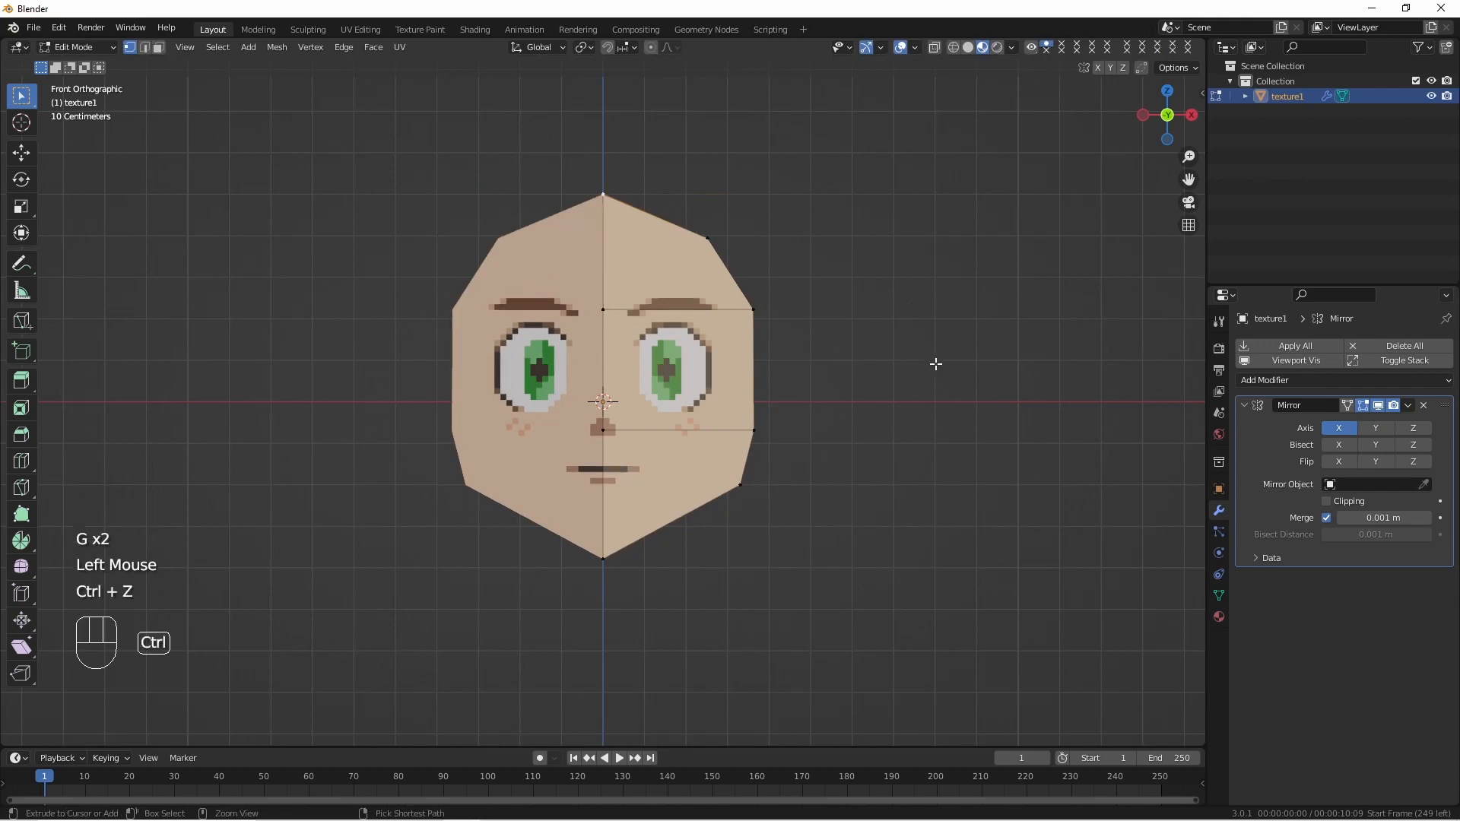
- Enable mirror Clipping, push side vertices back for depth, and loop cut for the nose
click(1326, 501)
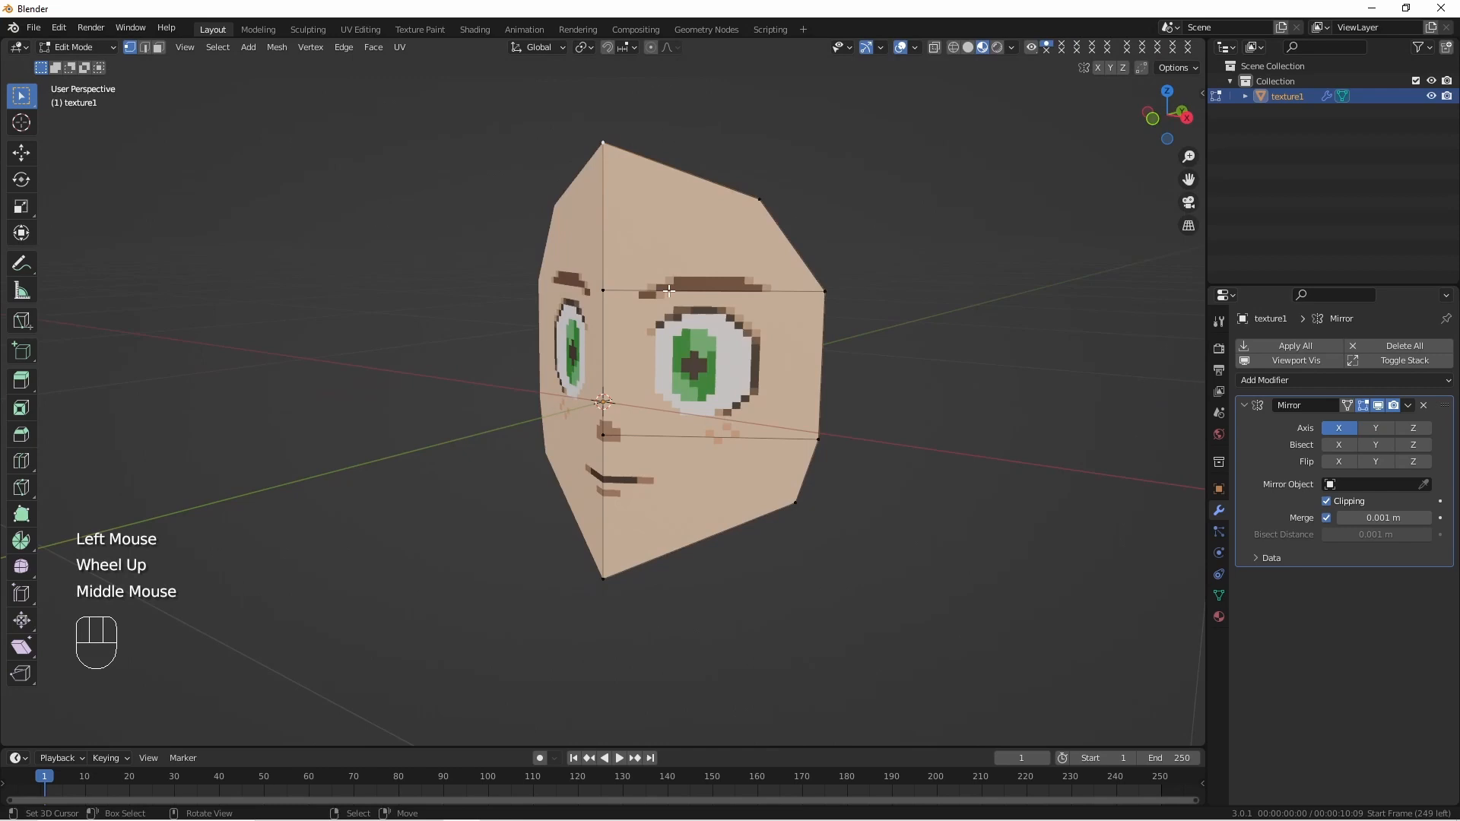
key(KP_1)
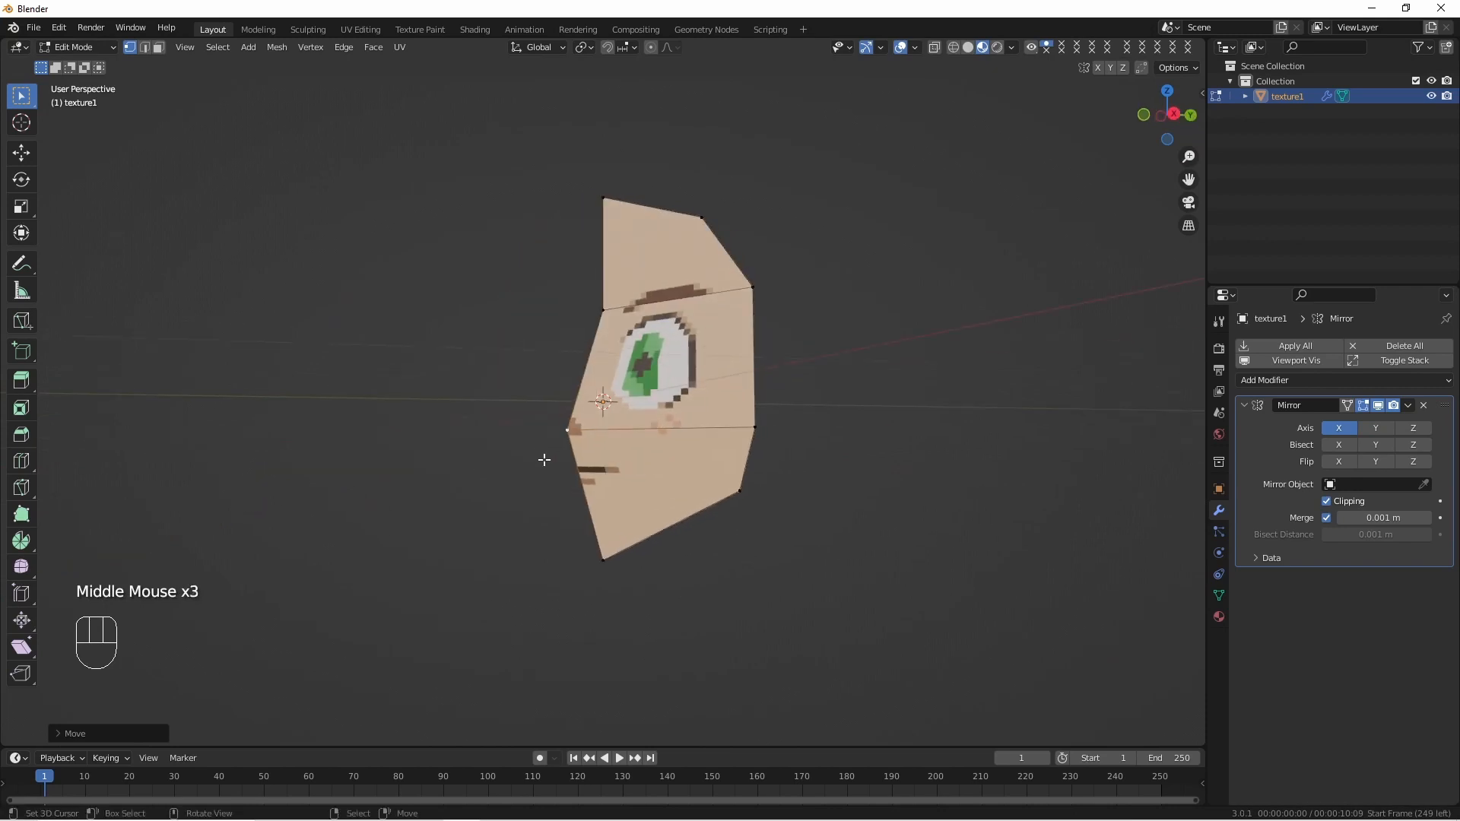
key(ctrl+r)
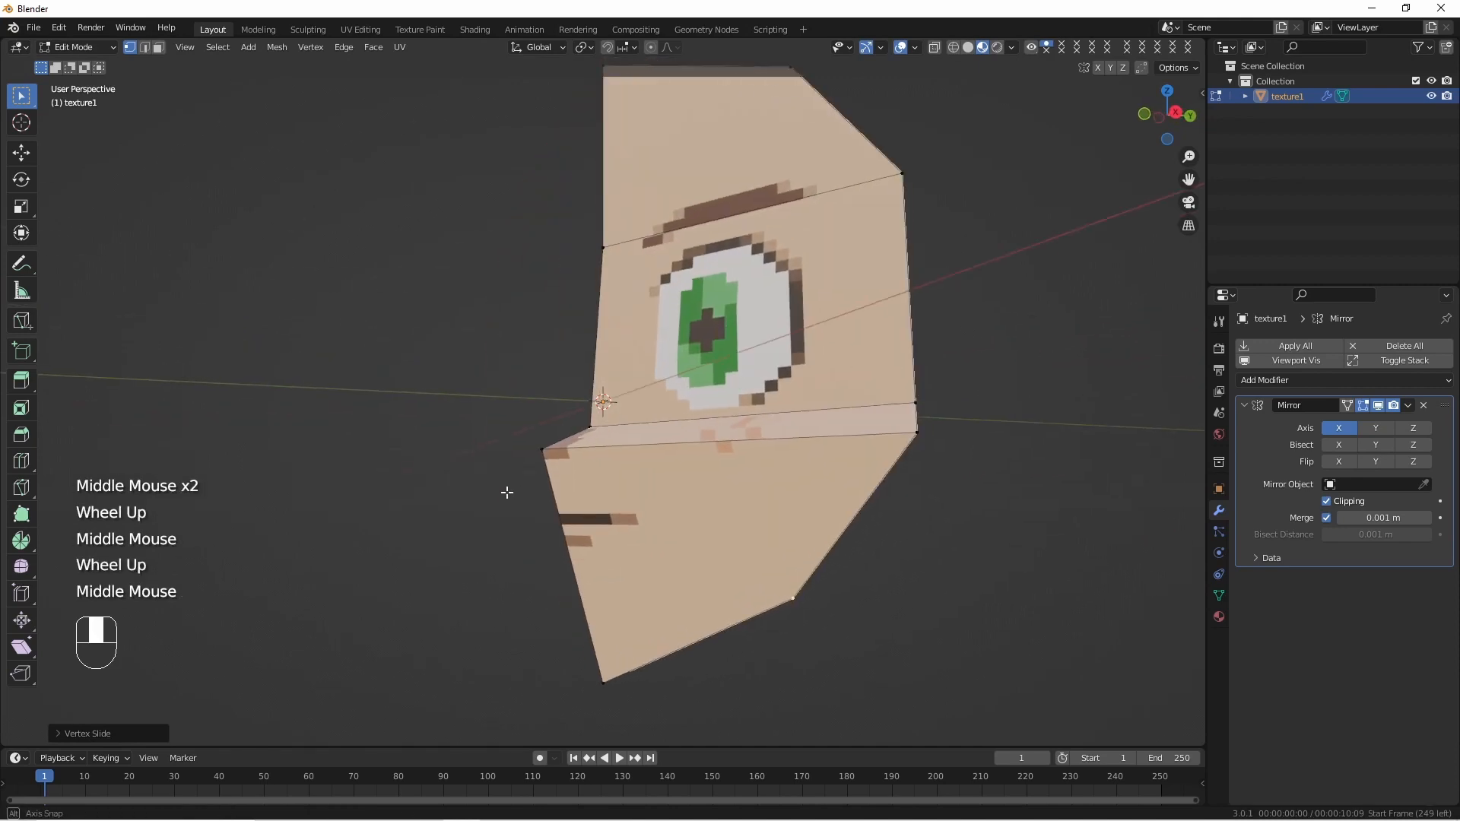
scroll(down, 3)
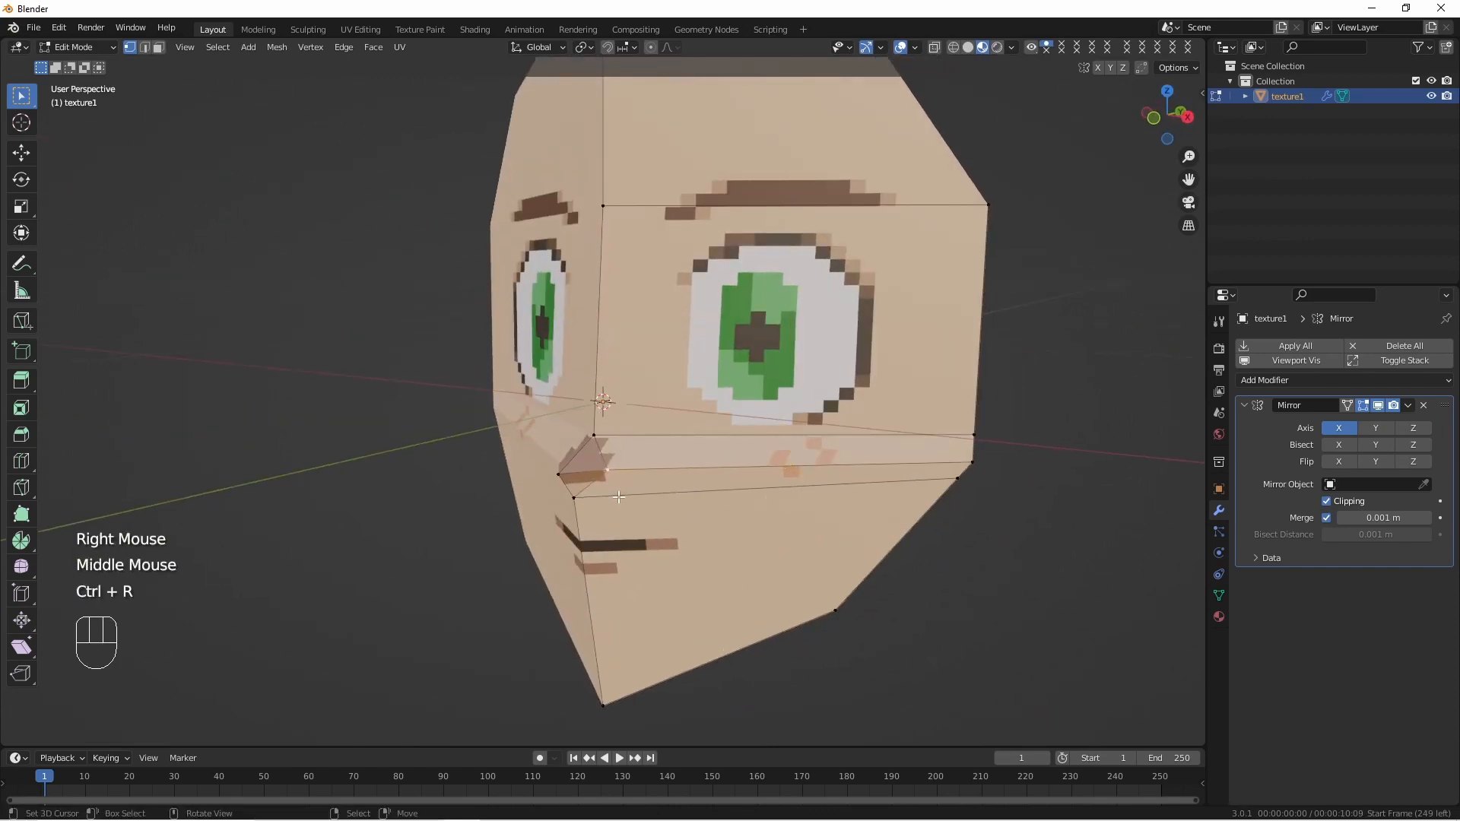
- Add a loop across the nose, merge overlapping vertices by distance, and raise the nose tip
key(k)
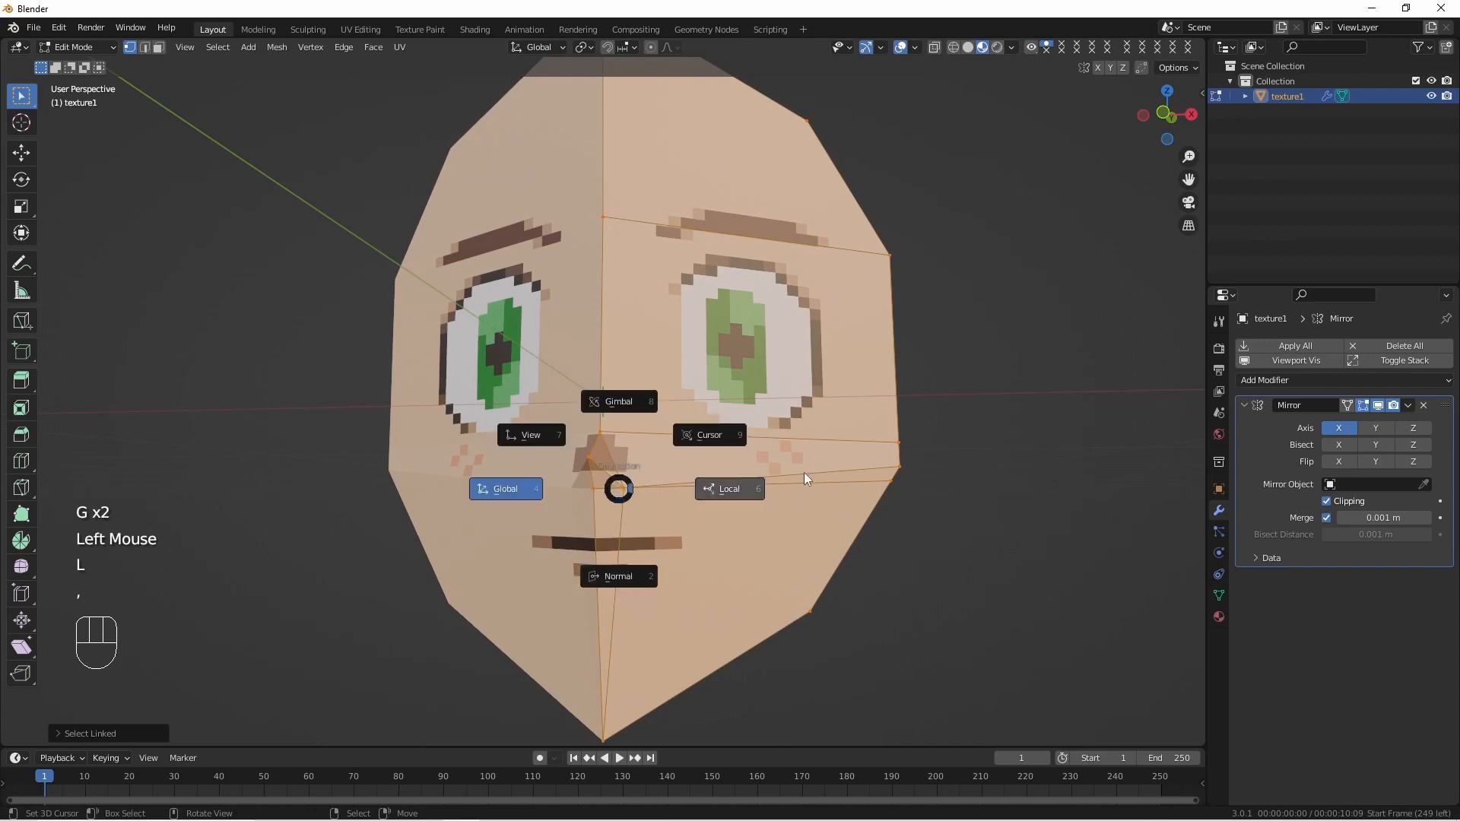
key(M)
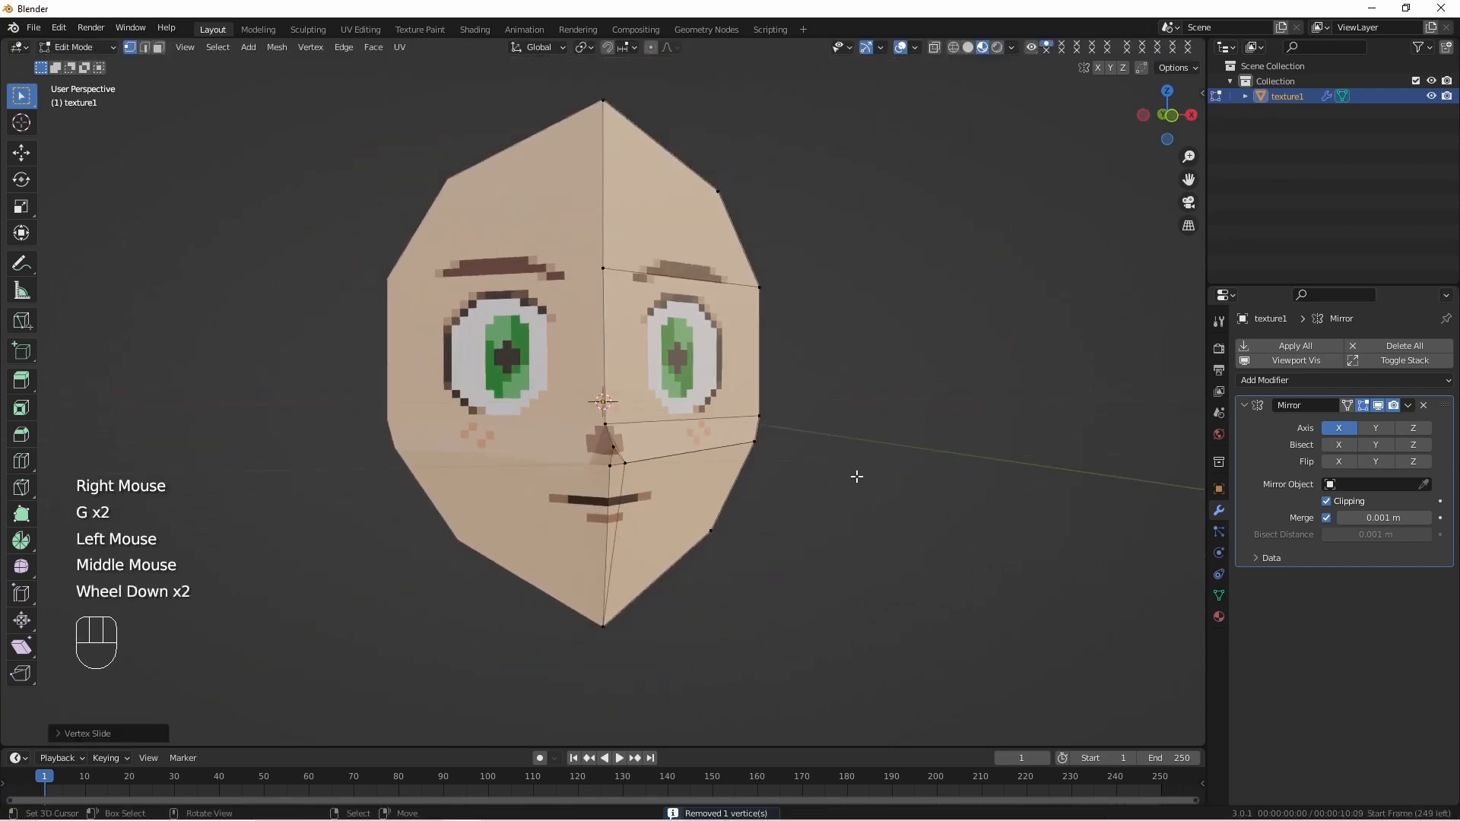
key(comma)
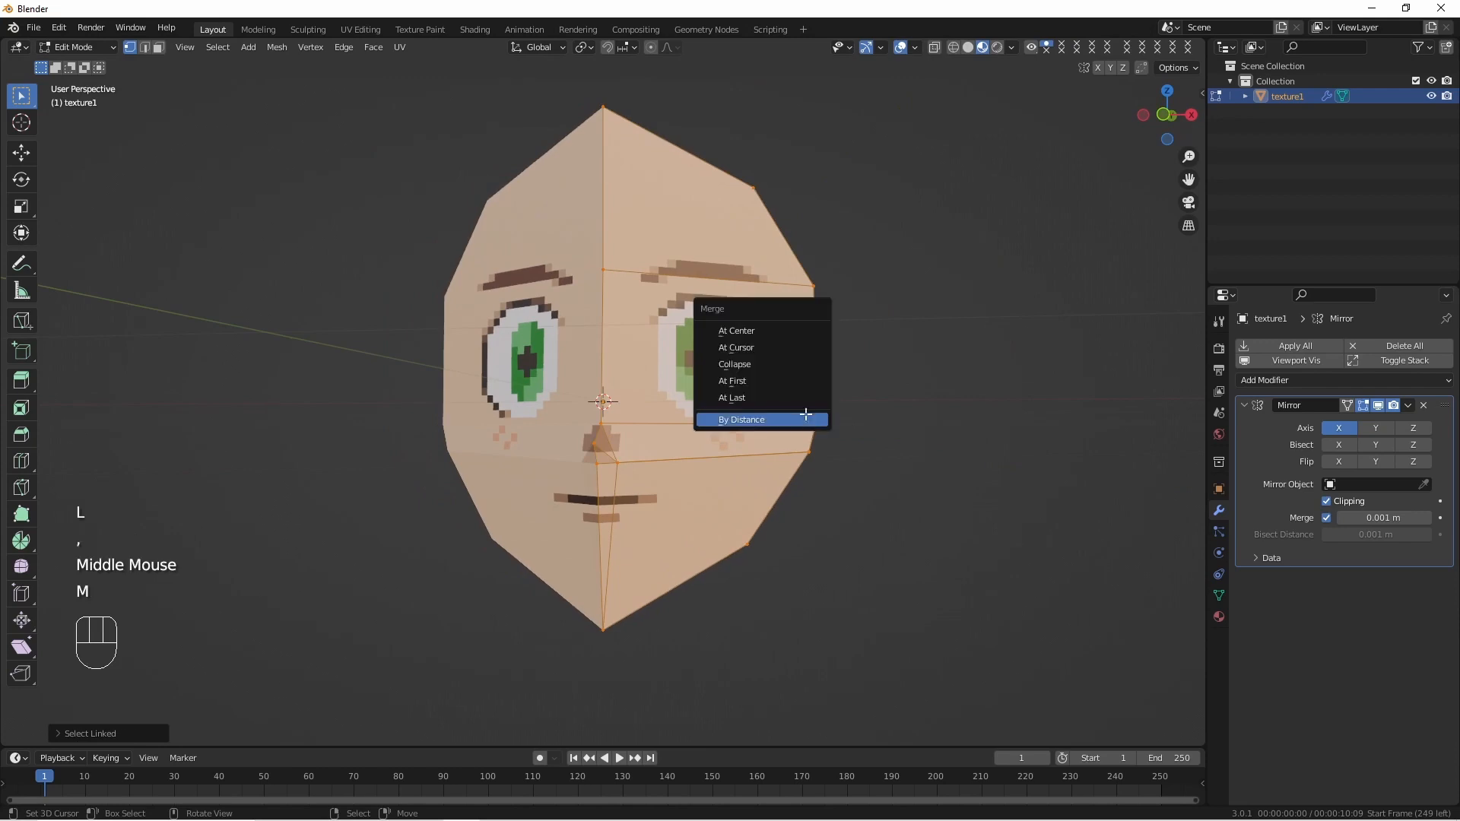
click(741, 420)
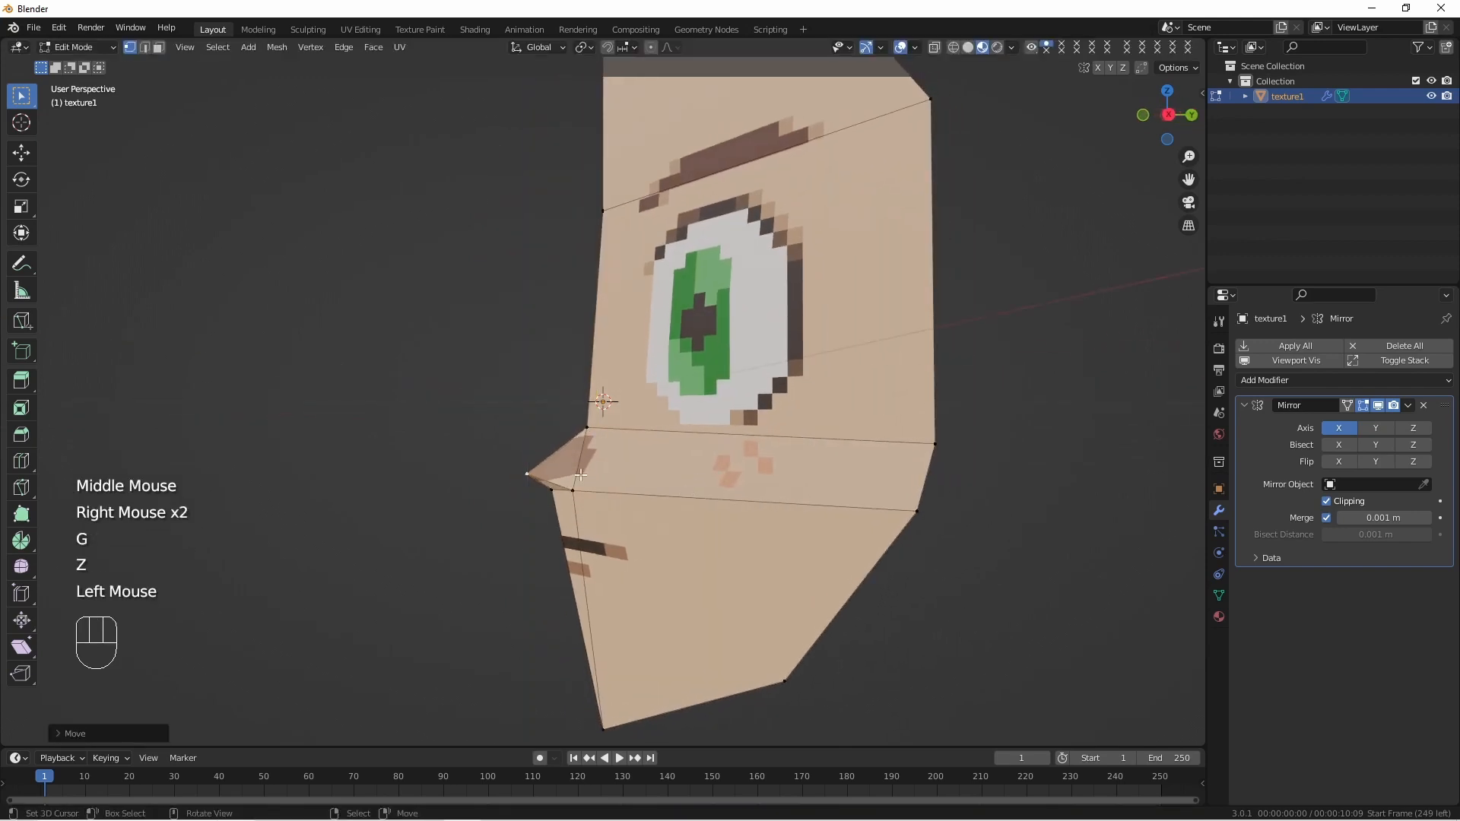
key(Tab)
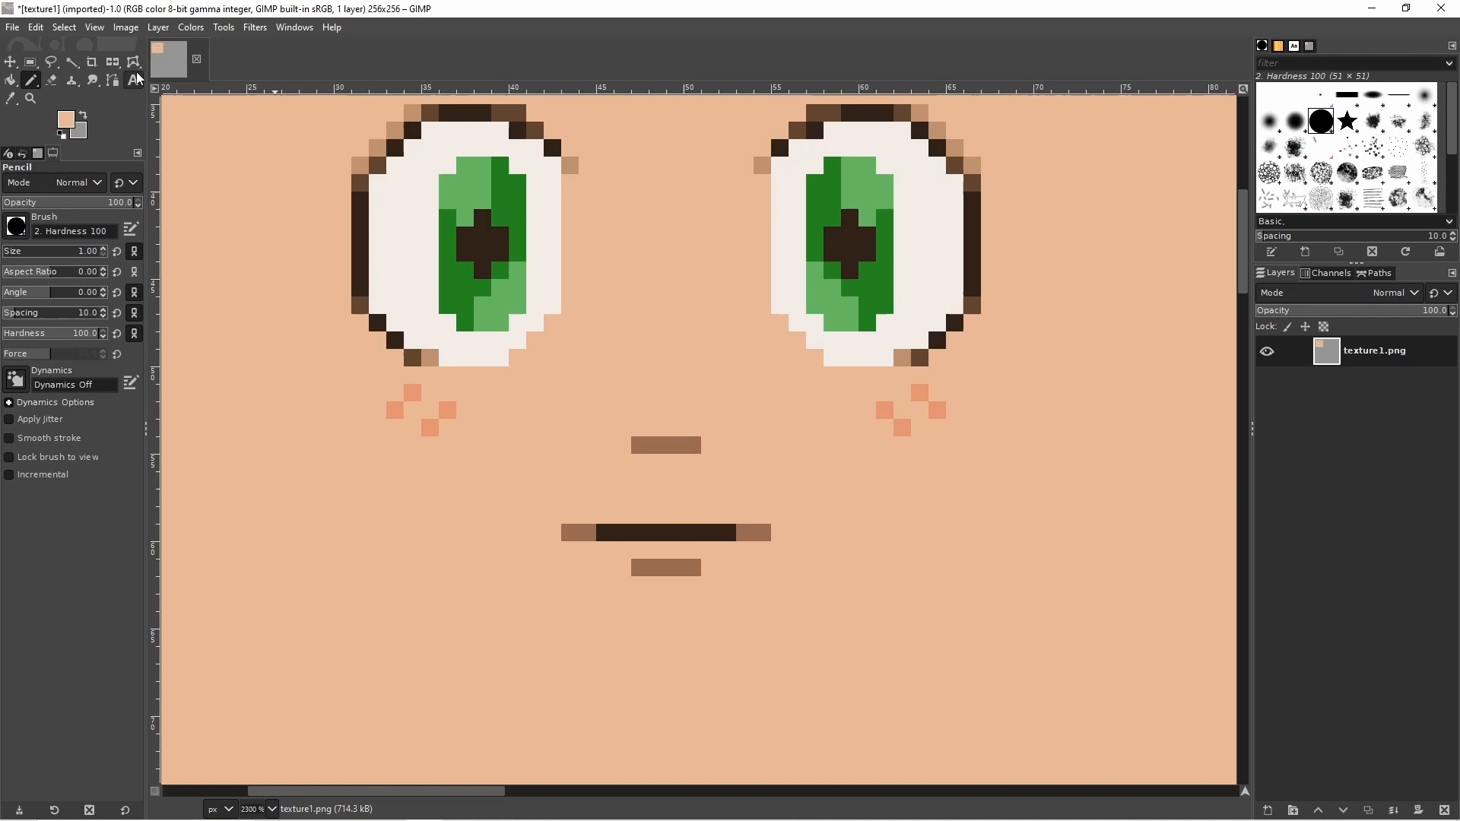
- Overwrite texture1.png with the painted face and switch back to Blender
click(10, 28)
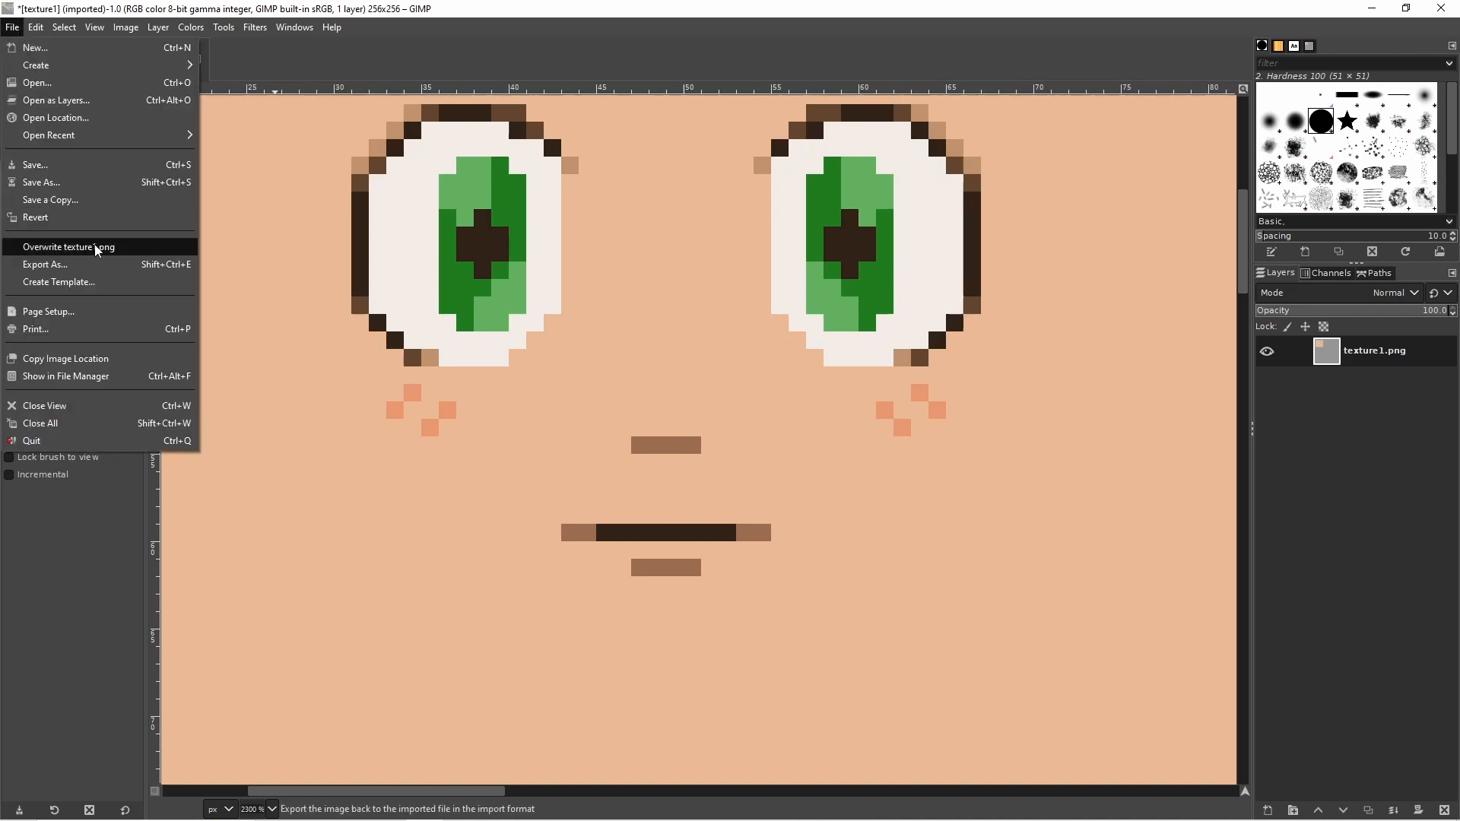
click(68, 247)
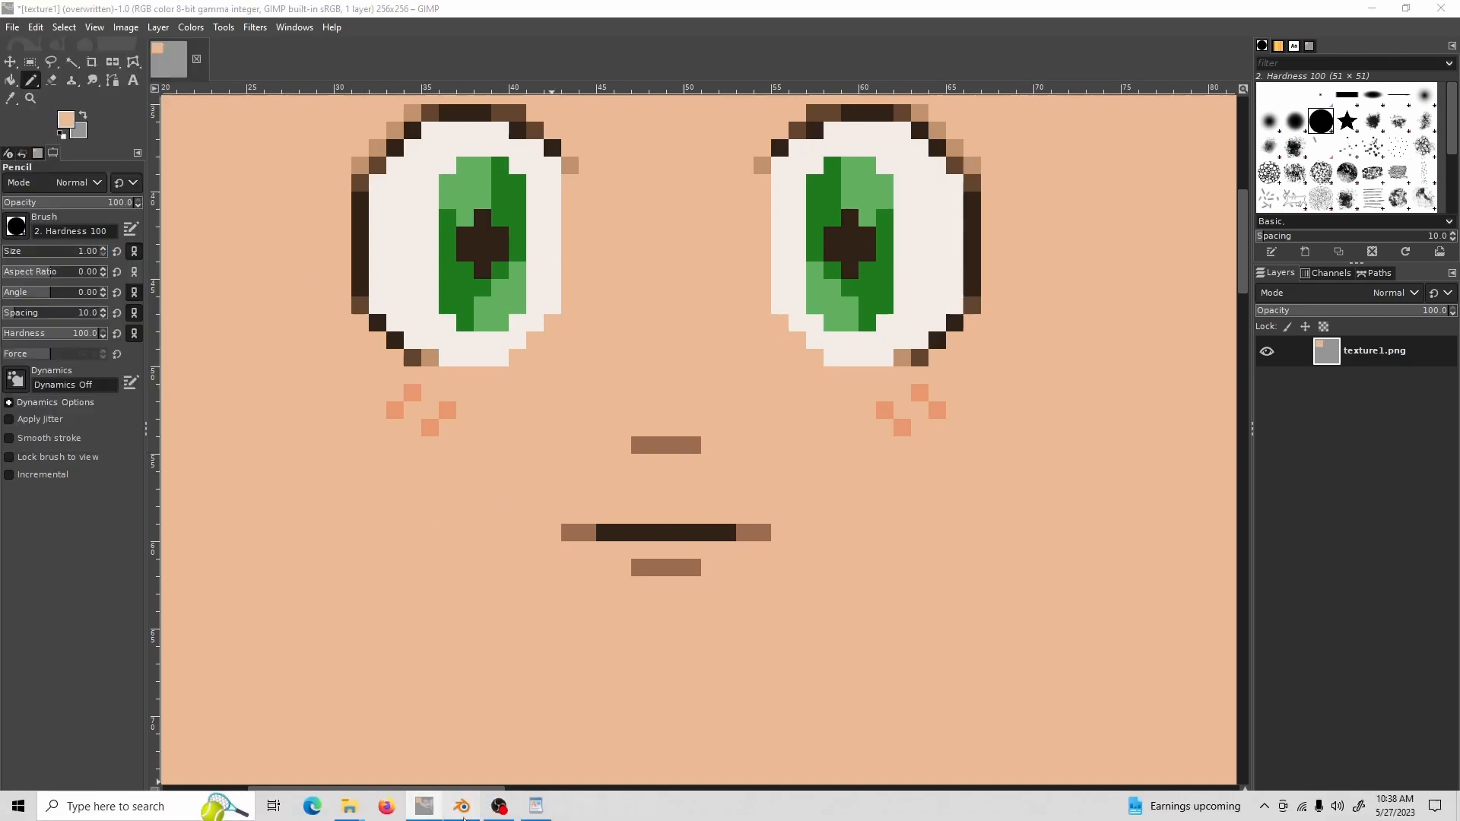
click(461, 806)
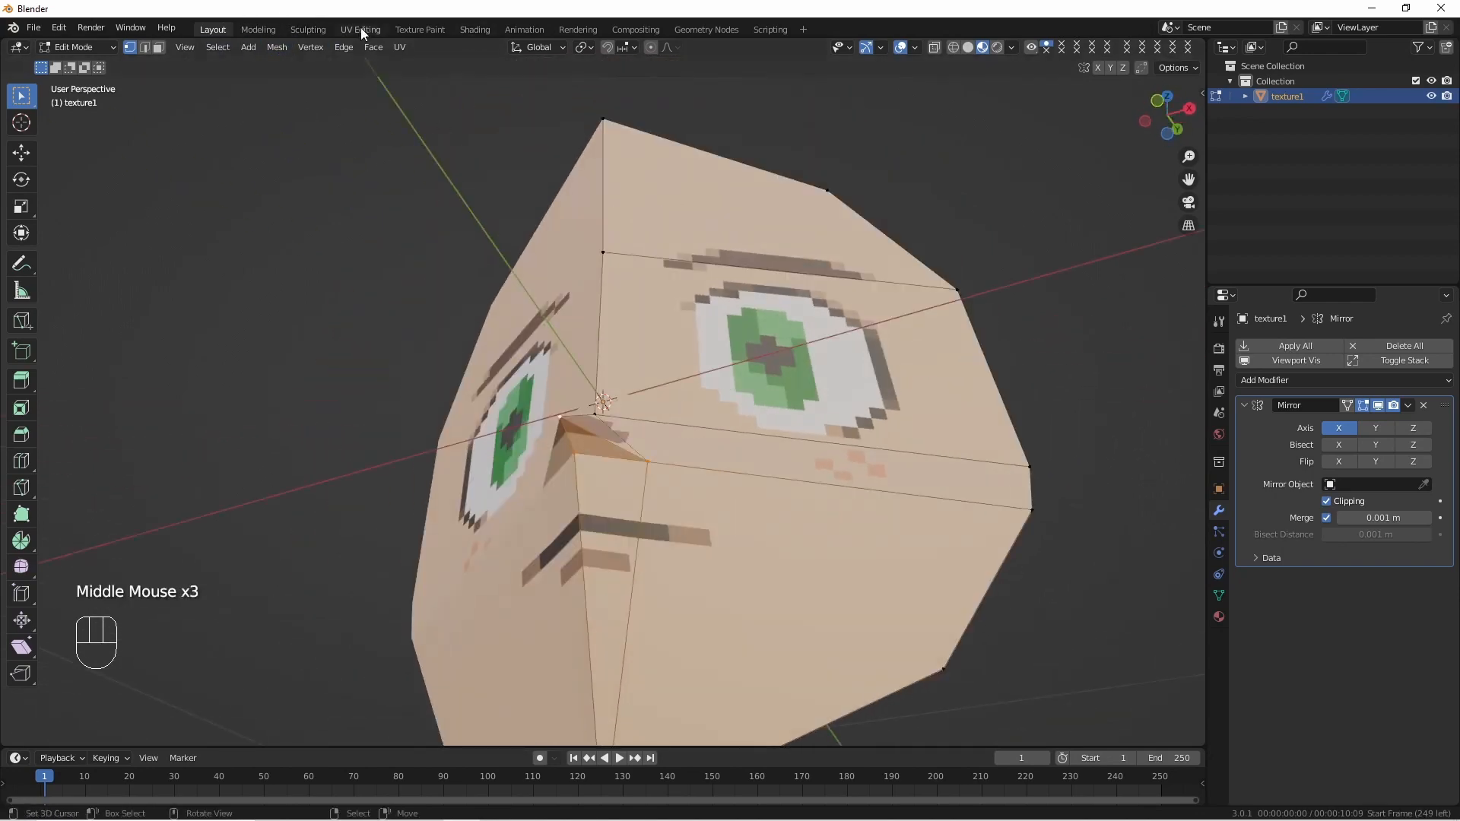
- In UV Editing, slide head vertices to fit the painted eyes, nose and mouth, then return to Layout
click(360, 29)
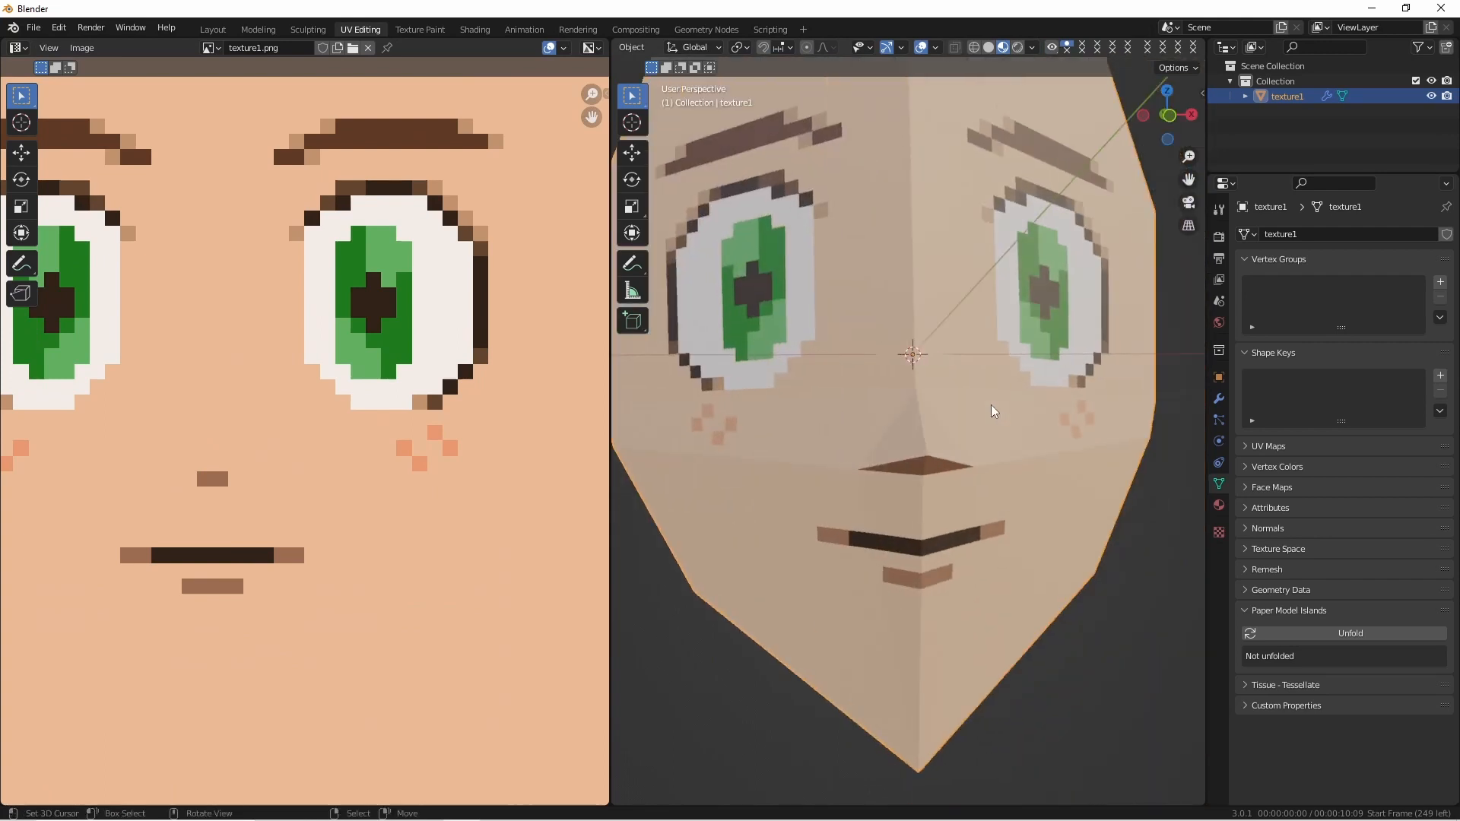
key(Tab)
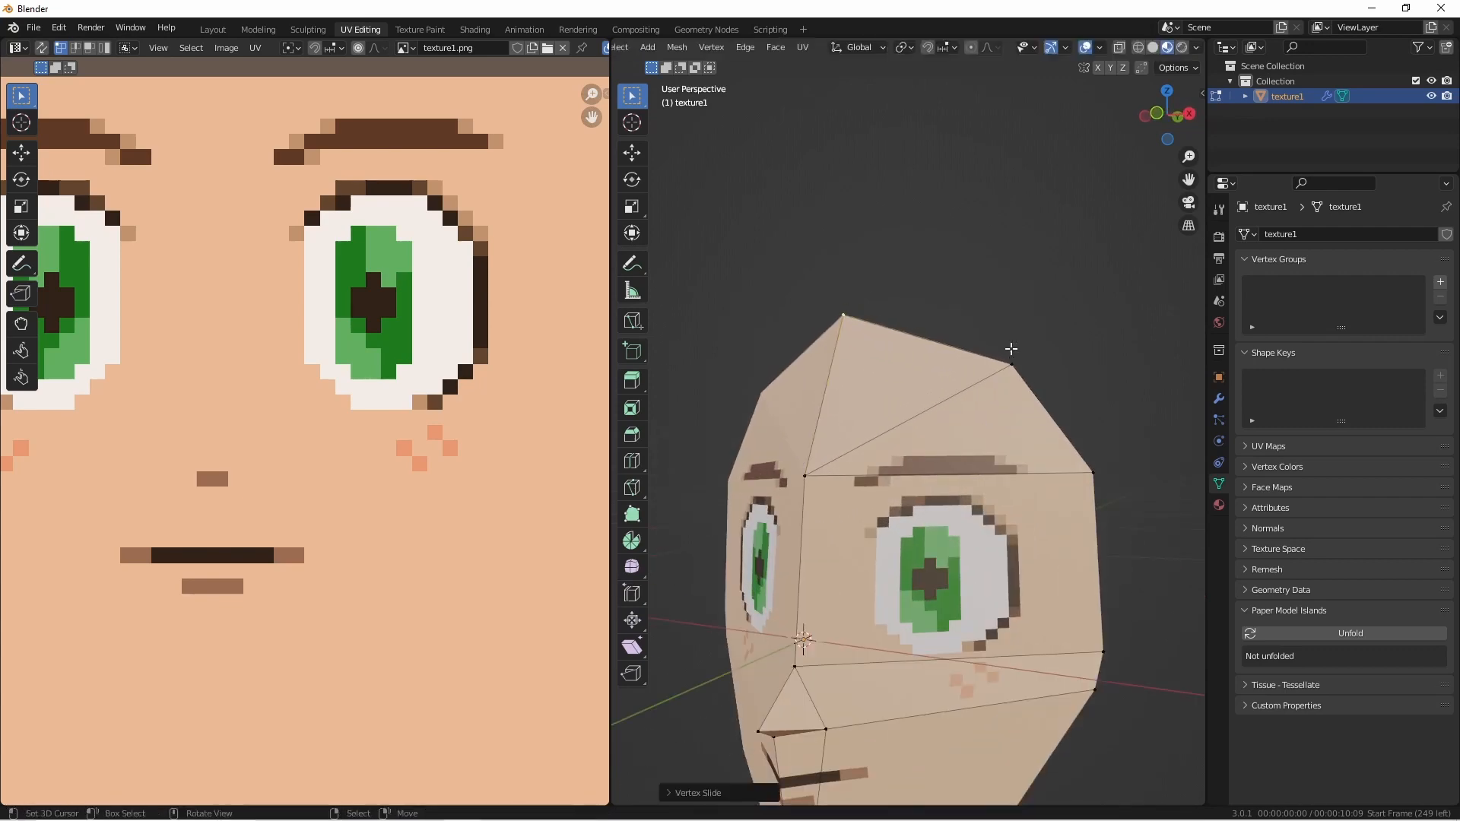
click(213, 29)
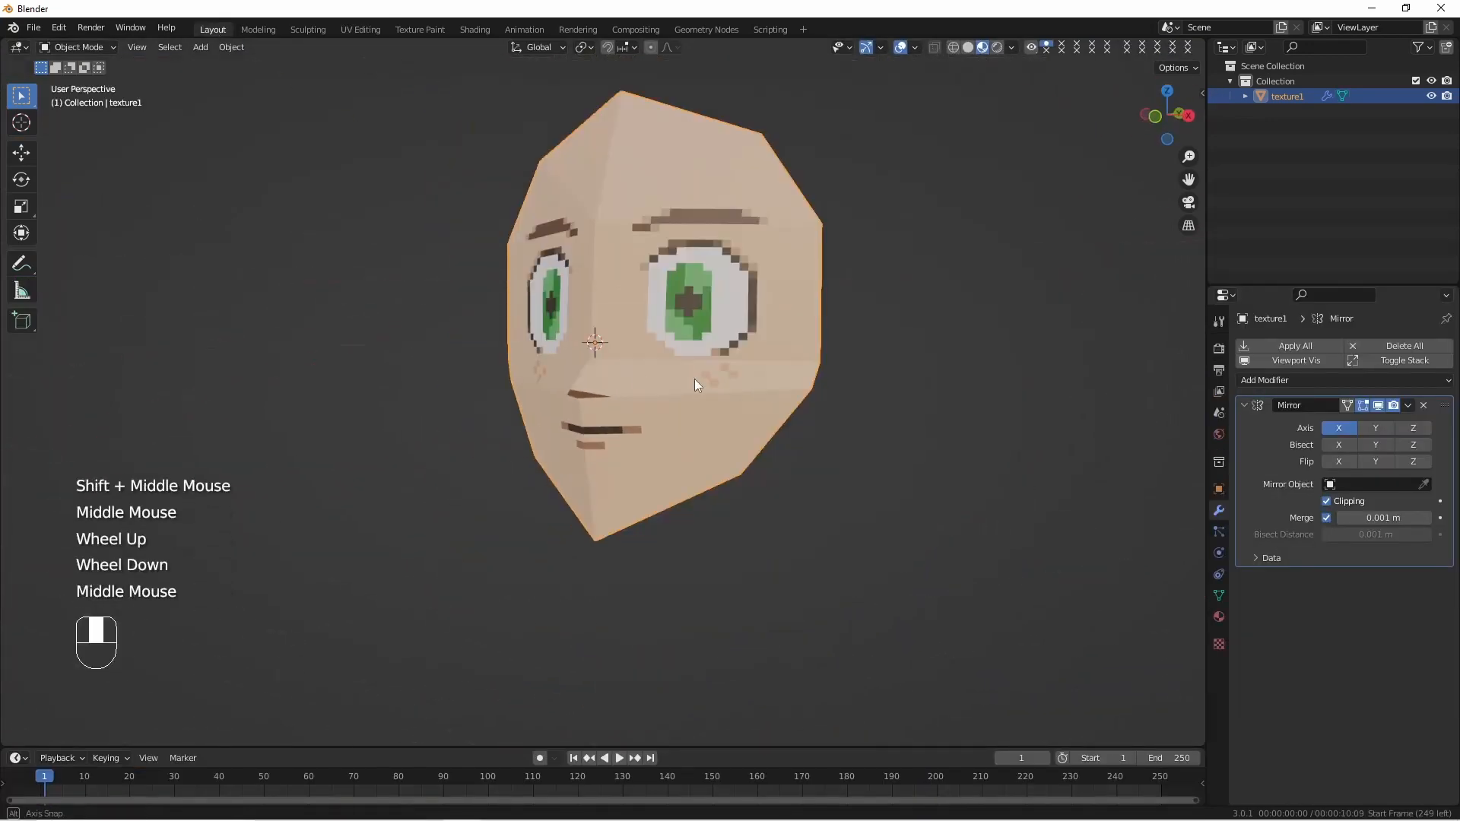
- Move nose and head vertices with axis-constrained grabs to widen and shape the head
key(Tab)
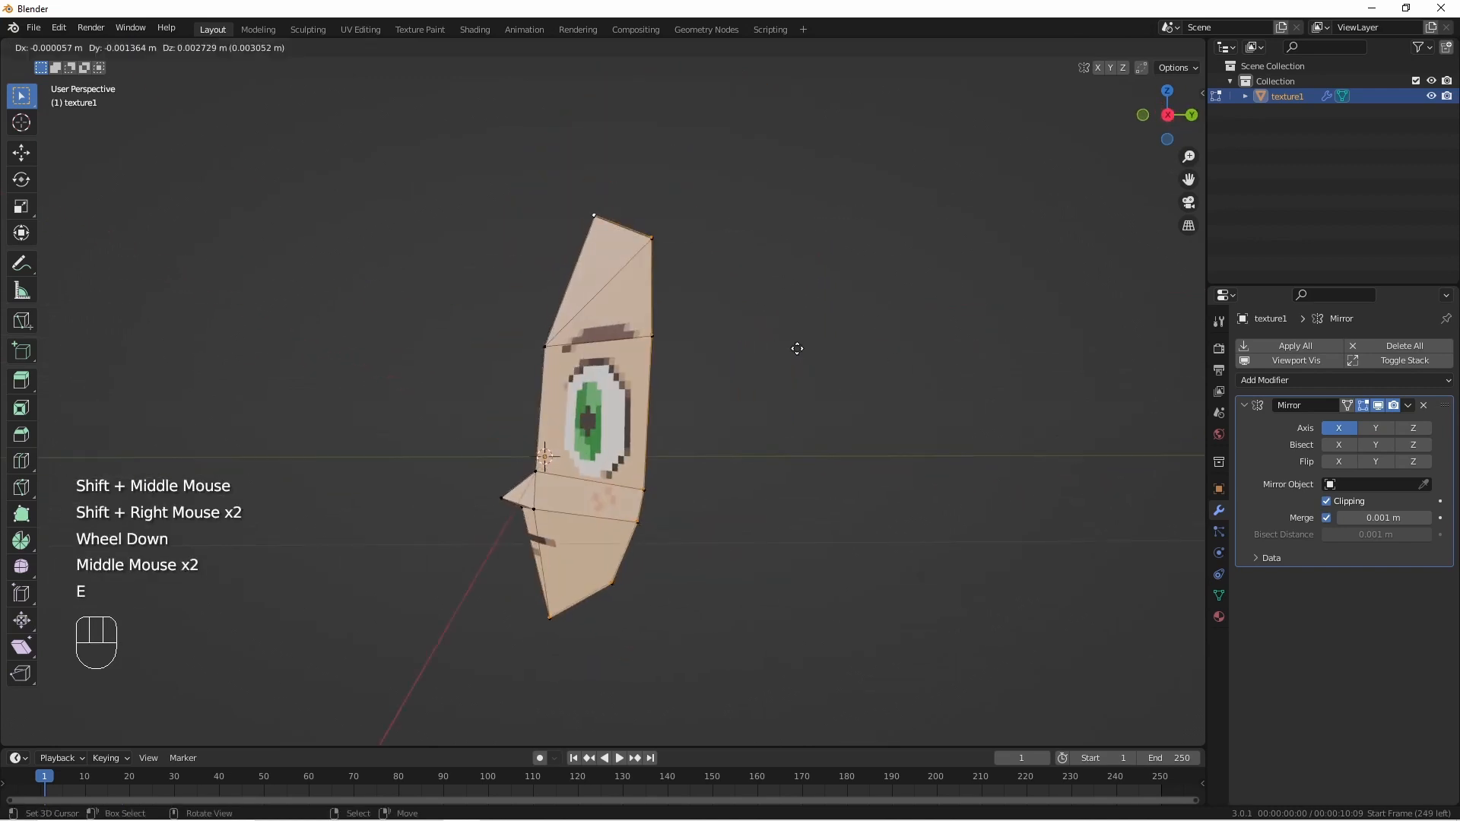
key(Y)
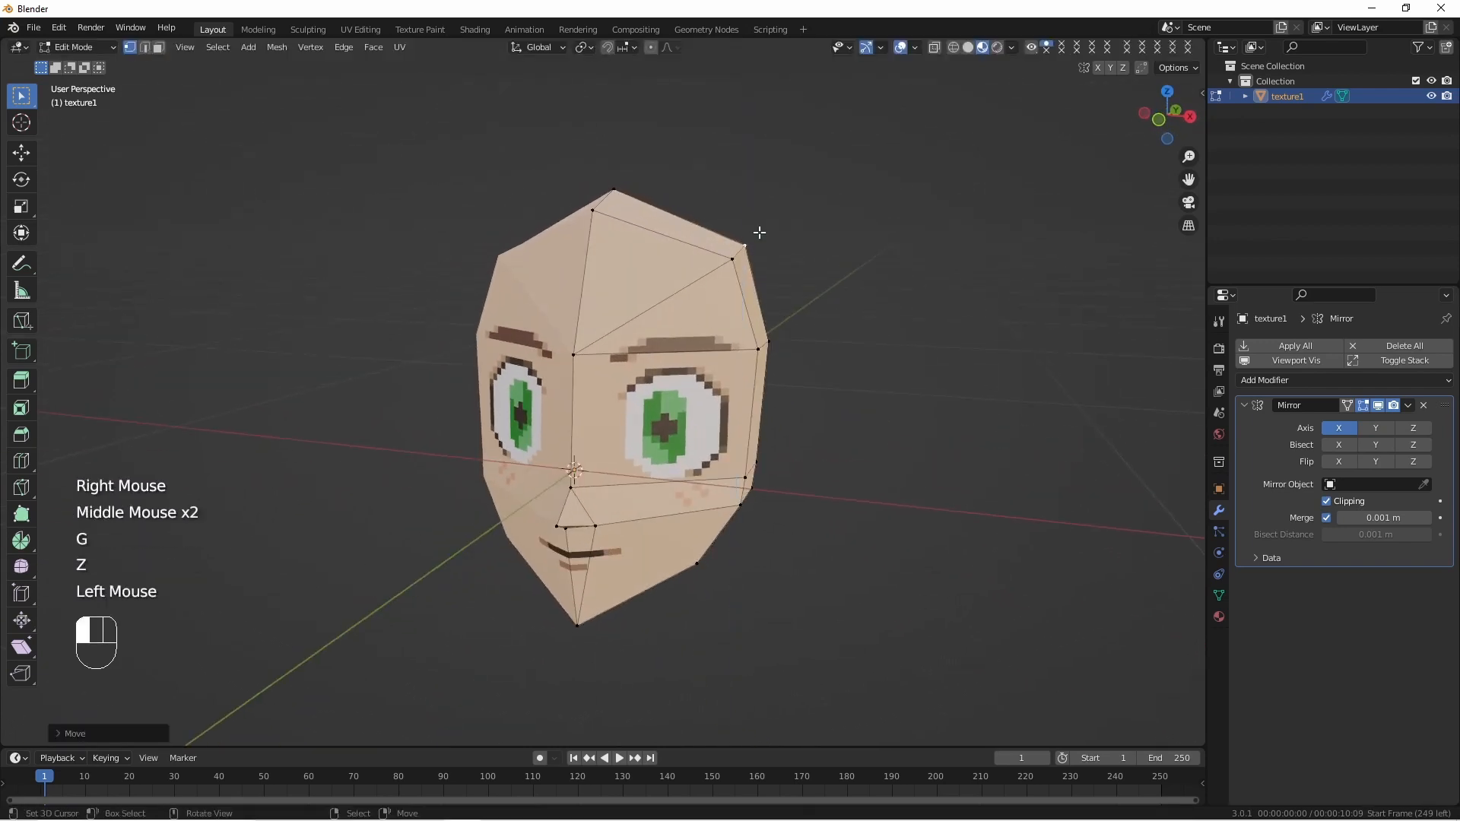
key(g)
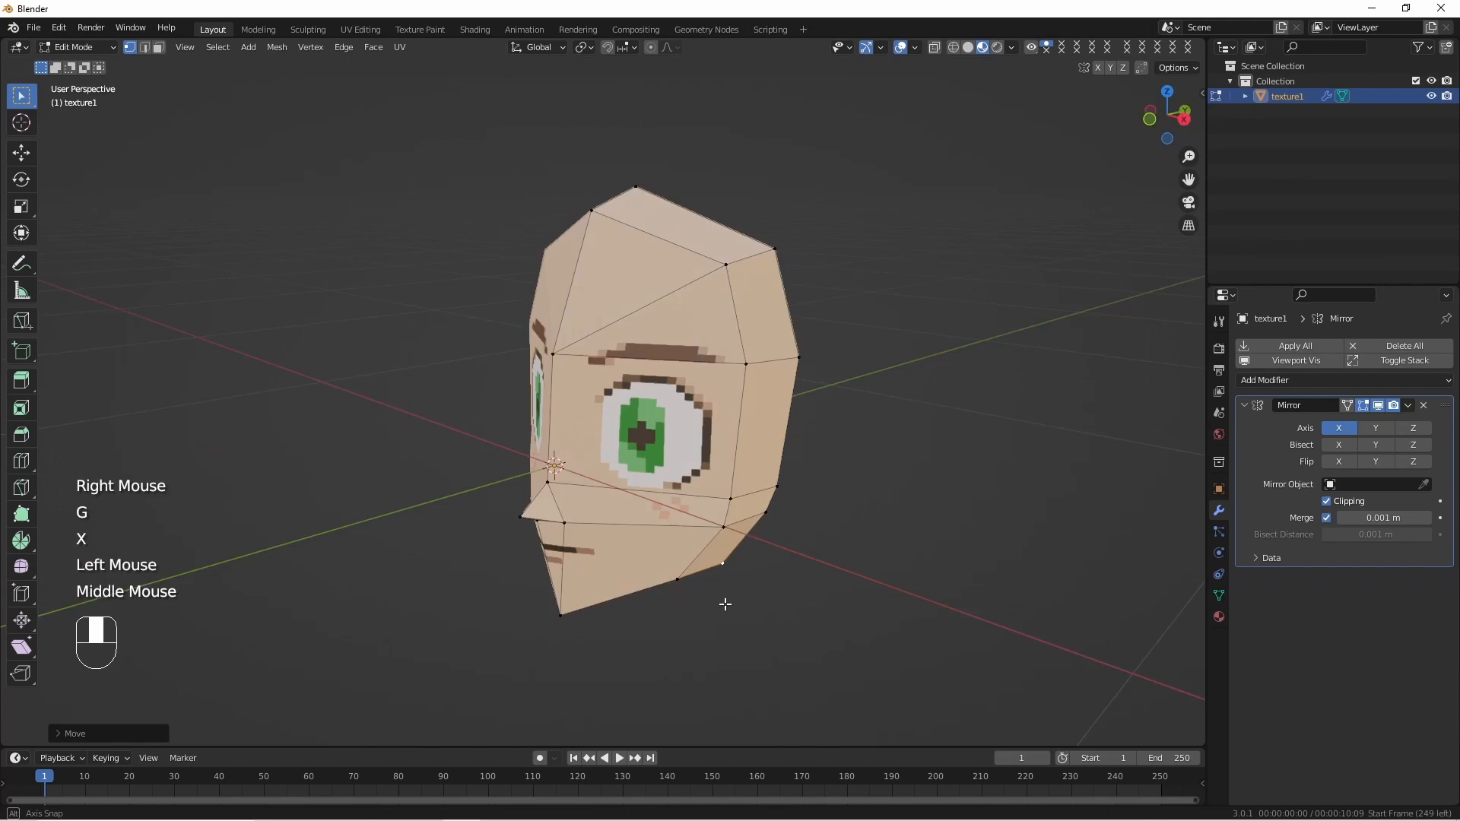
key(Tab)
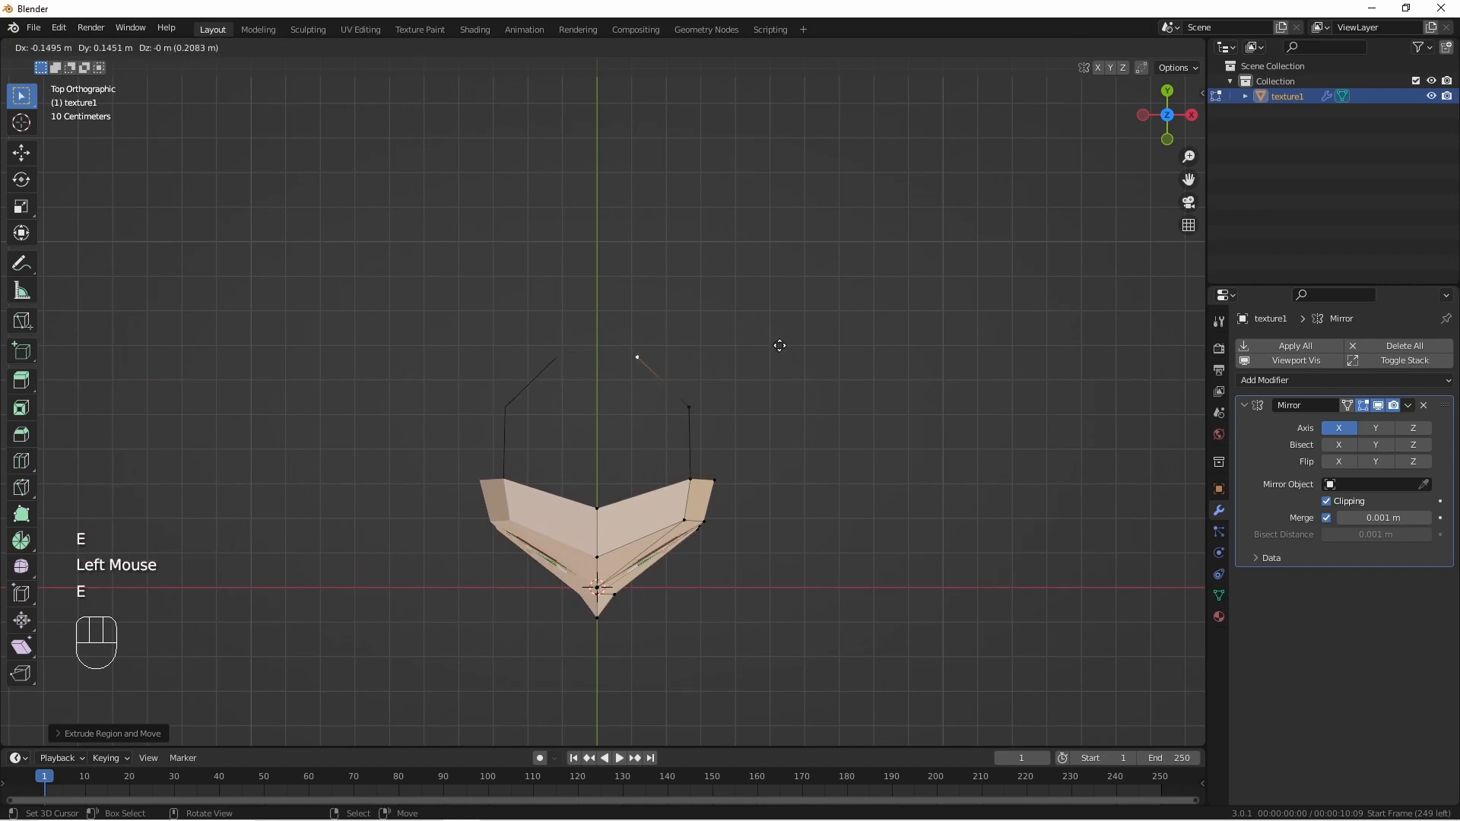
- Fill the open back edges with faces and add a loop cut across the back
click(637, 357)
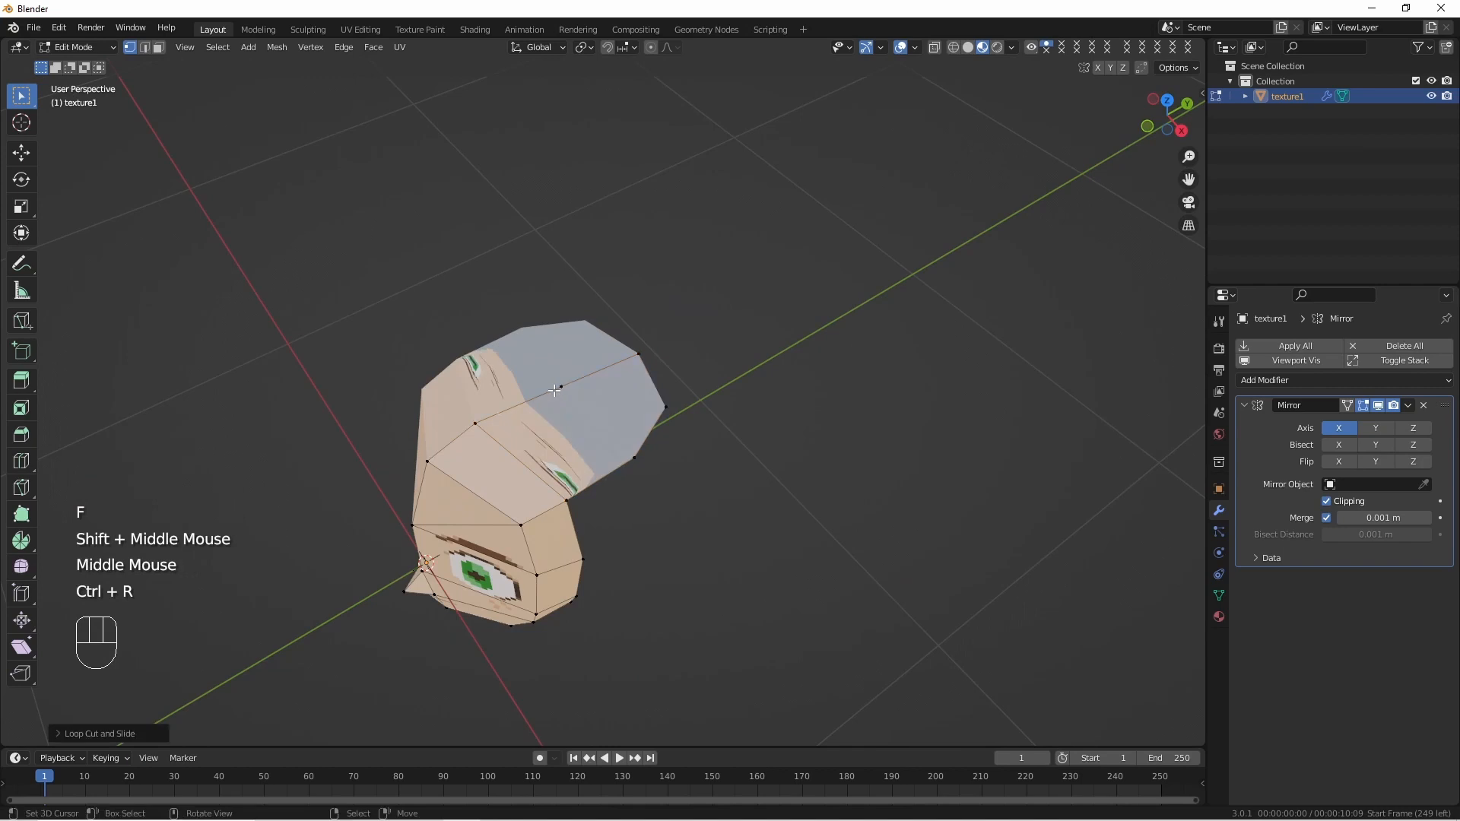
key(K)
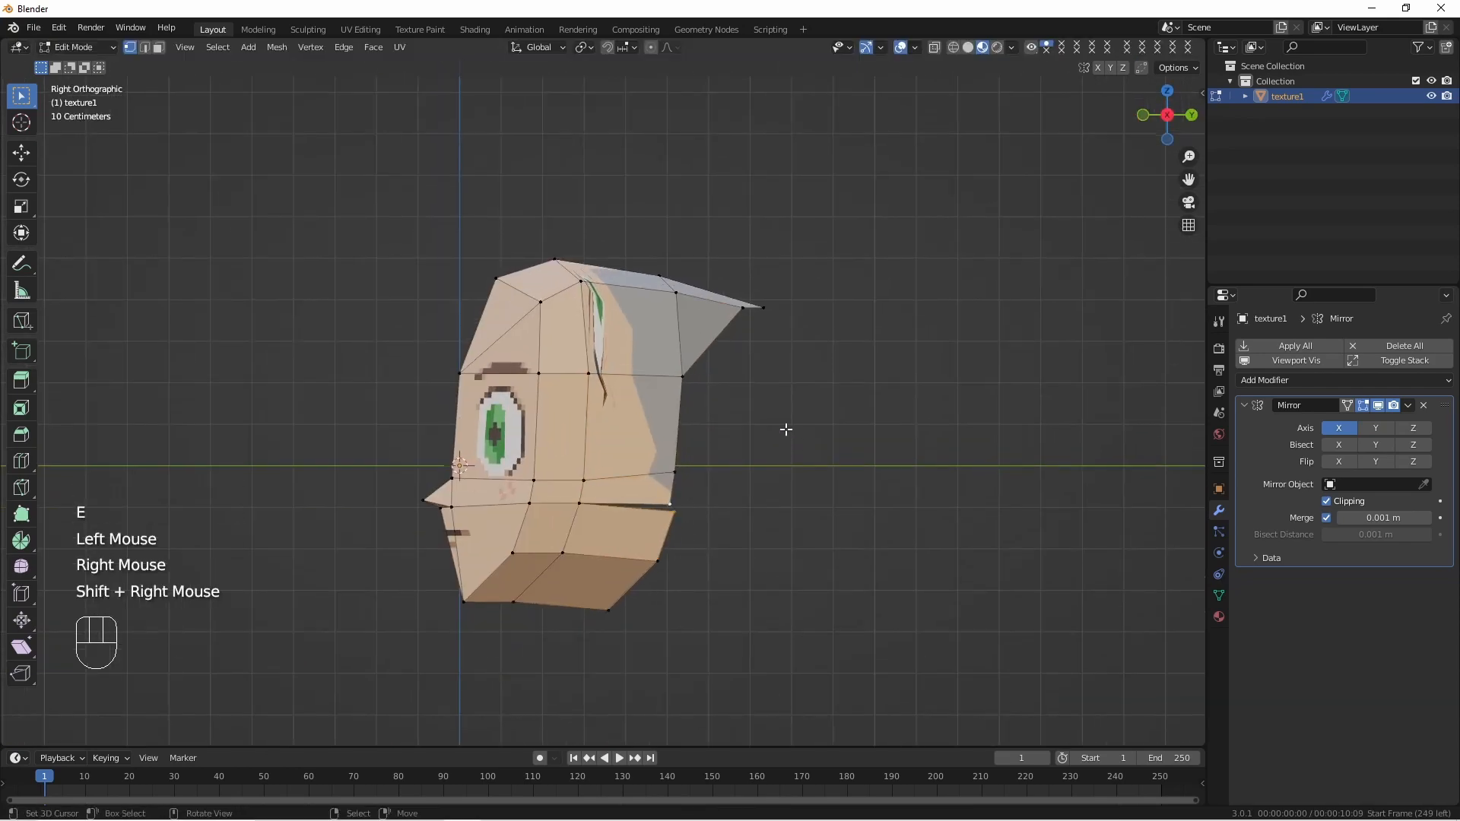
- Extrude side vertices into ears, slide a vertex along its edge, and return to Object Mode
key(m)
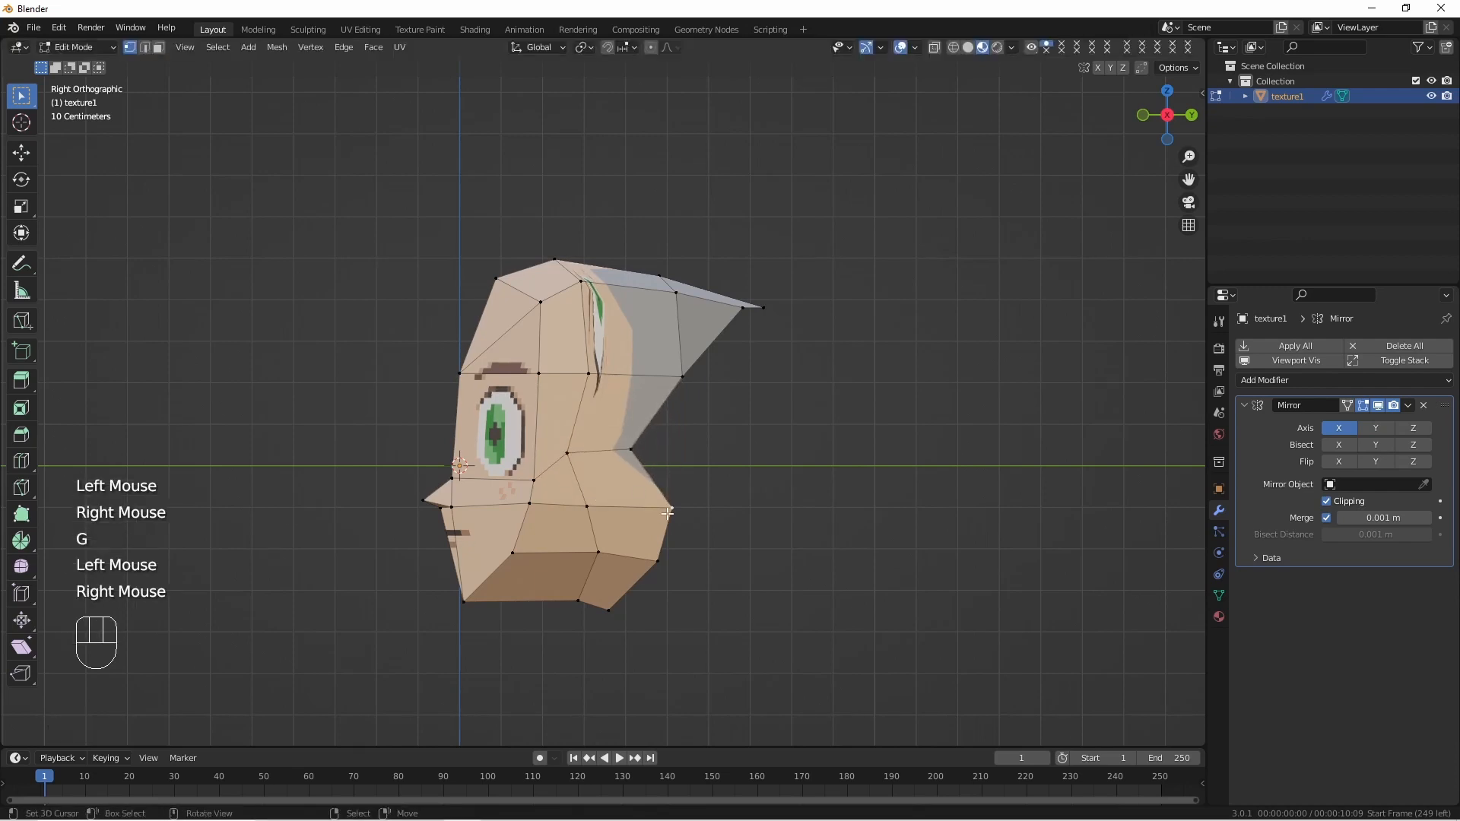
key(G)
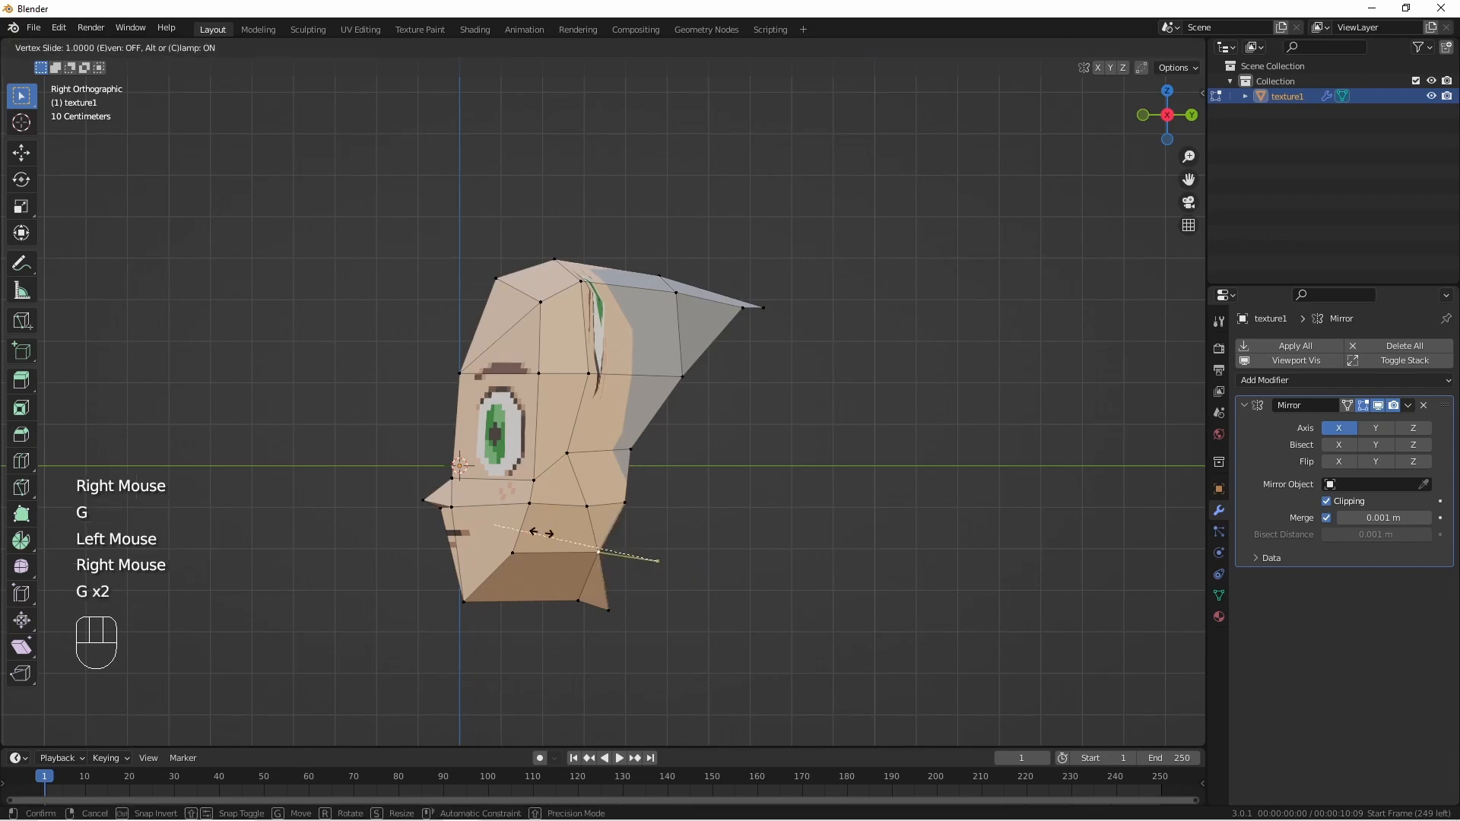
click(594, 508)
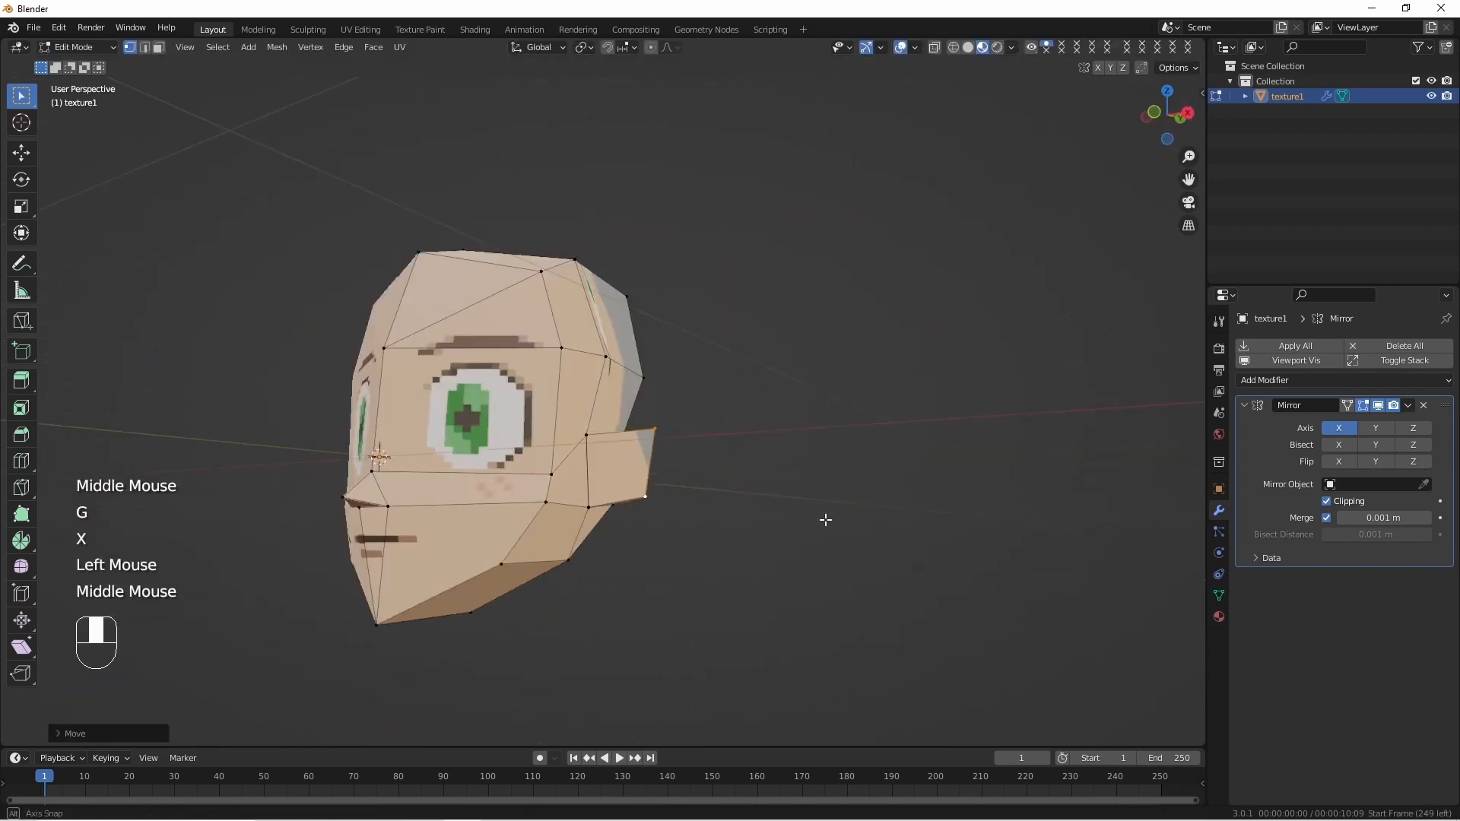
key(Tab)
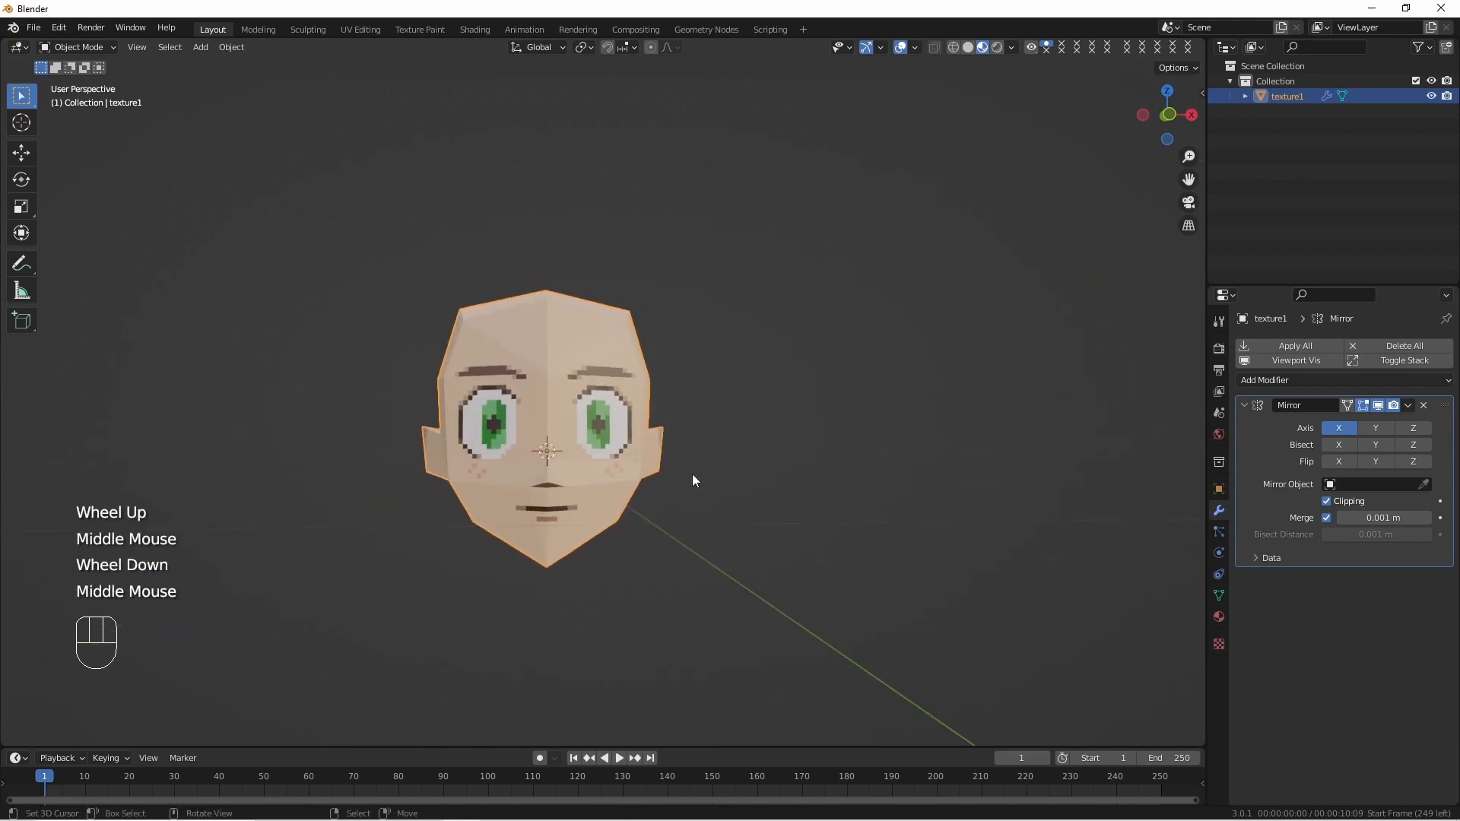
click(424, 807)
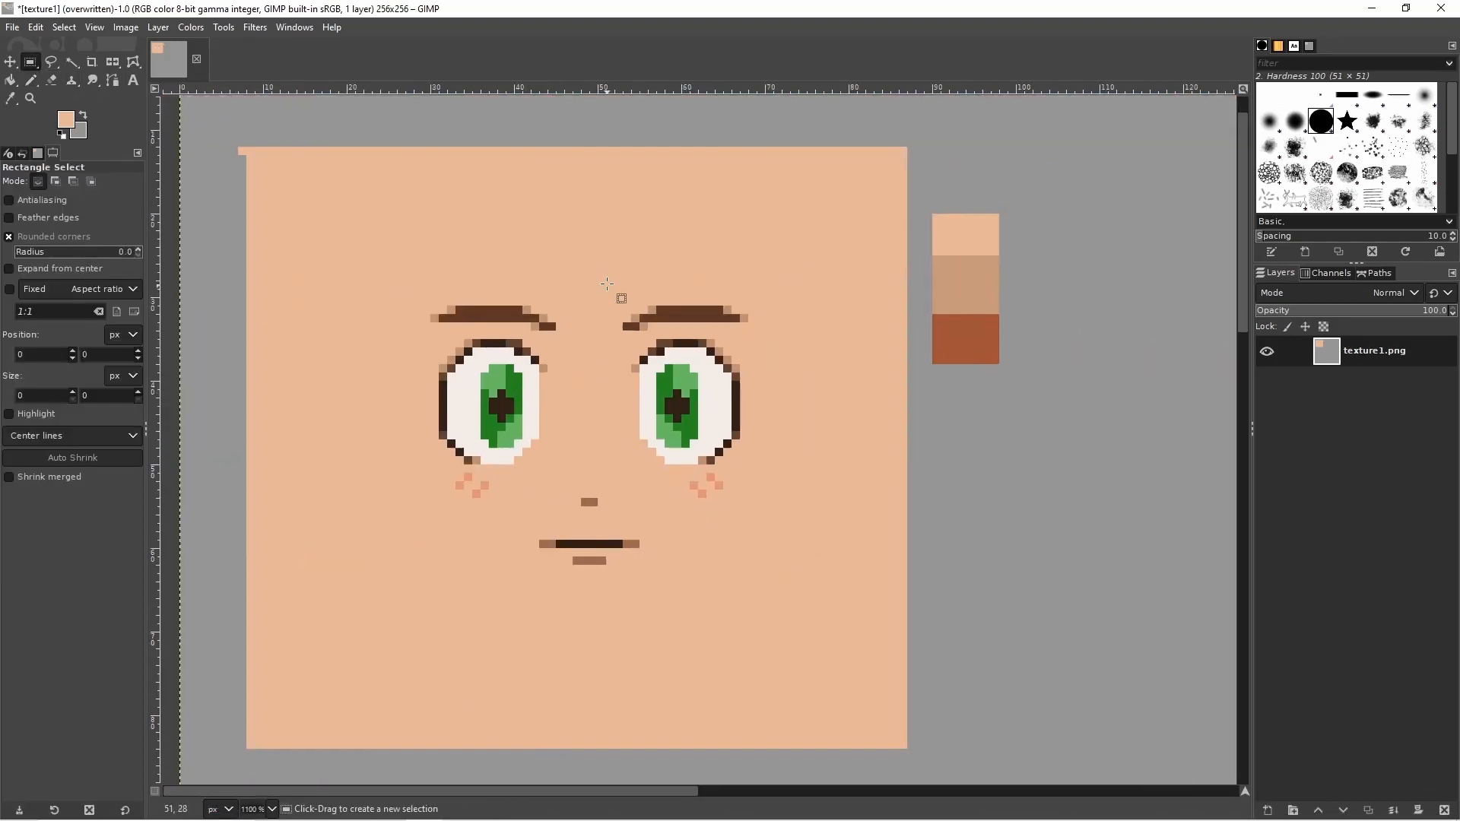
- Copy a rectangular region of the face texture and paste it as a floating selection
drag(606, 271, 798, 519)
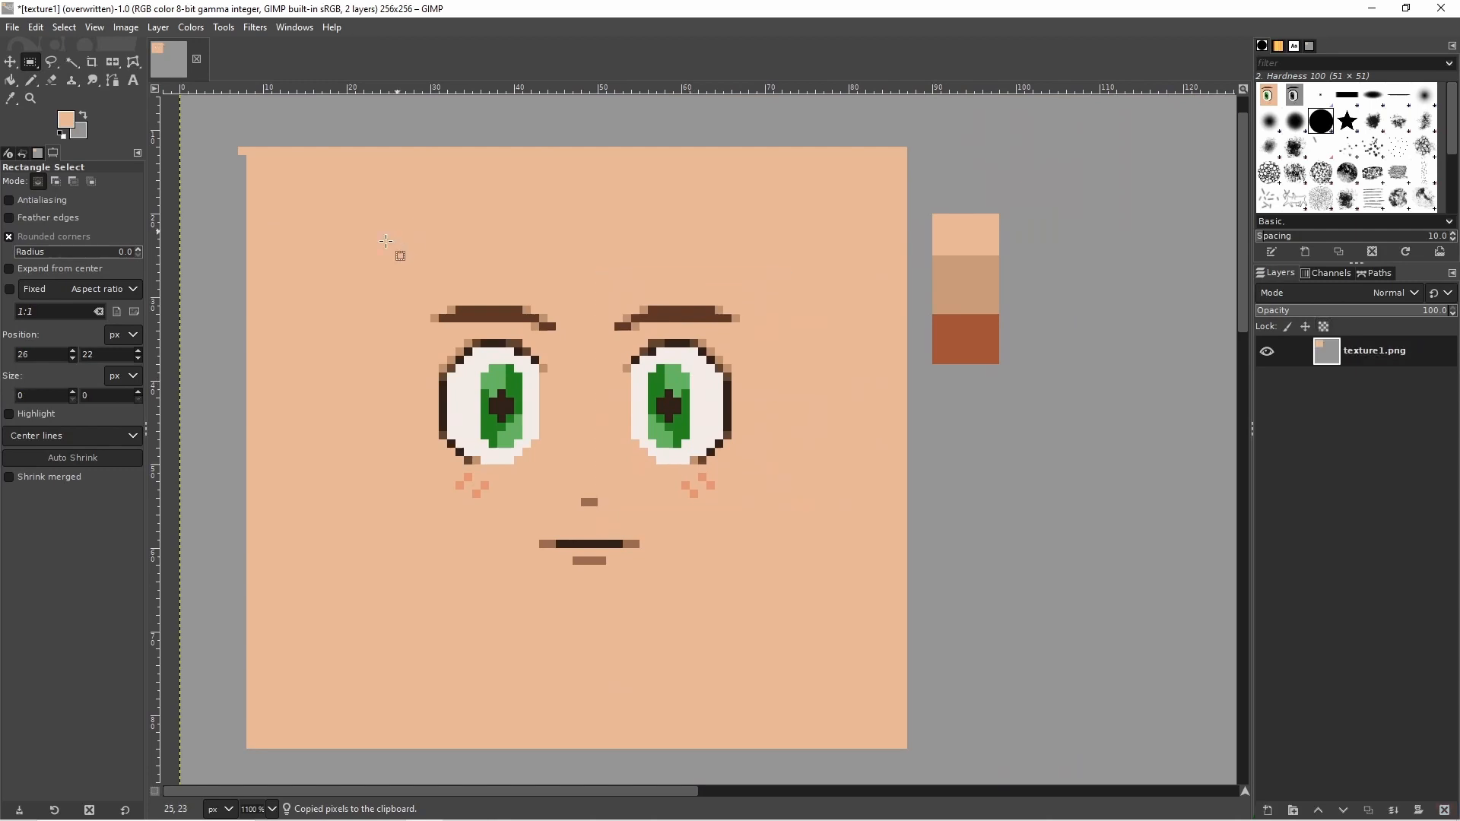
key(ctrl+v)
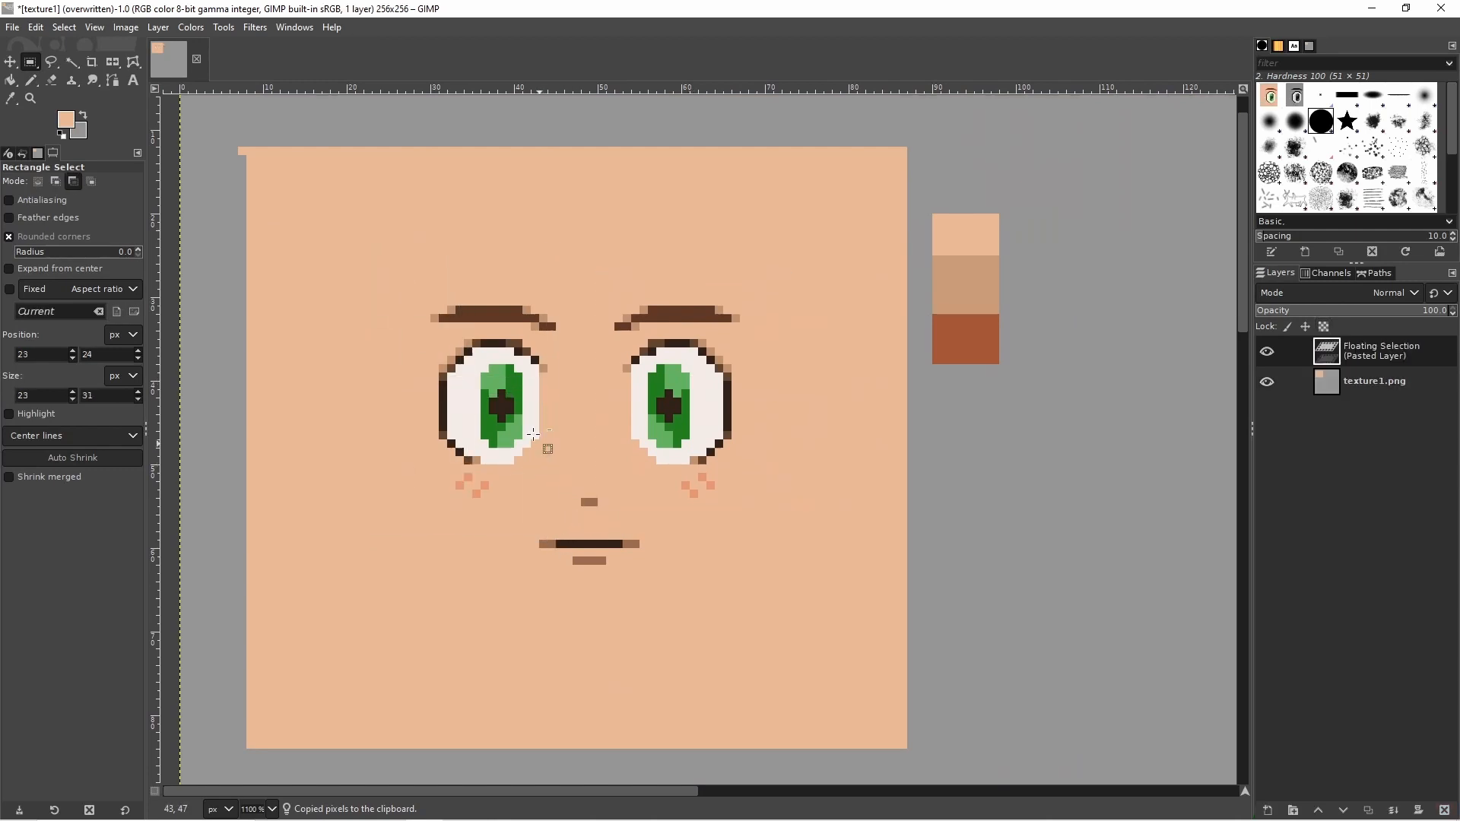
click(10, 27)
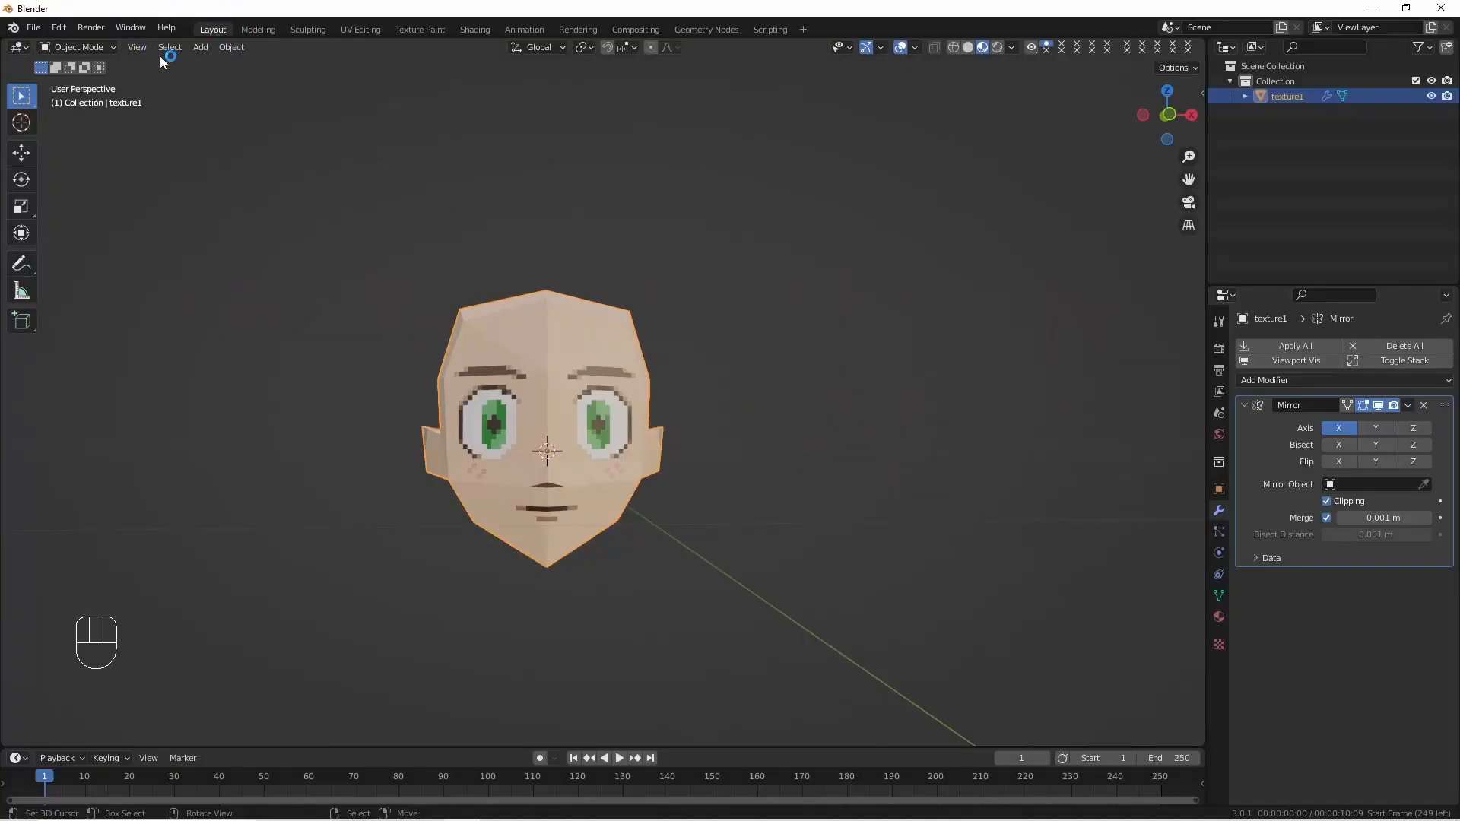
- Orbit around the eared head from the side and behind, then enter Edit Mode on the ear
click(361, 29)
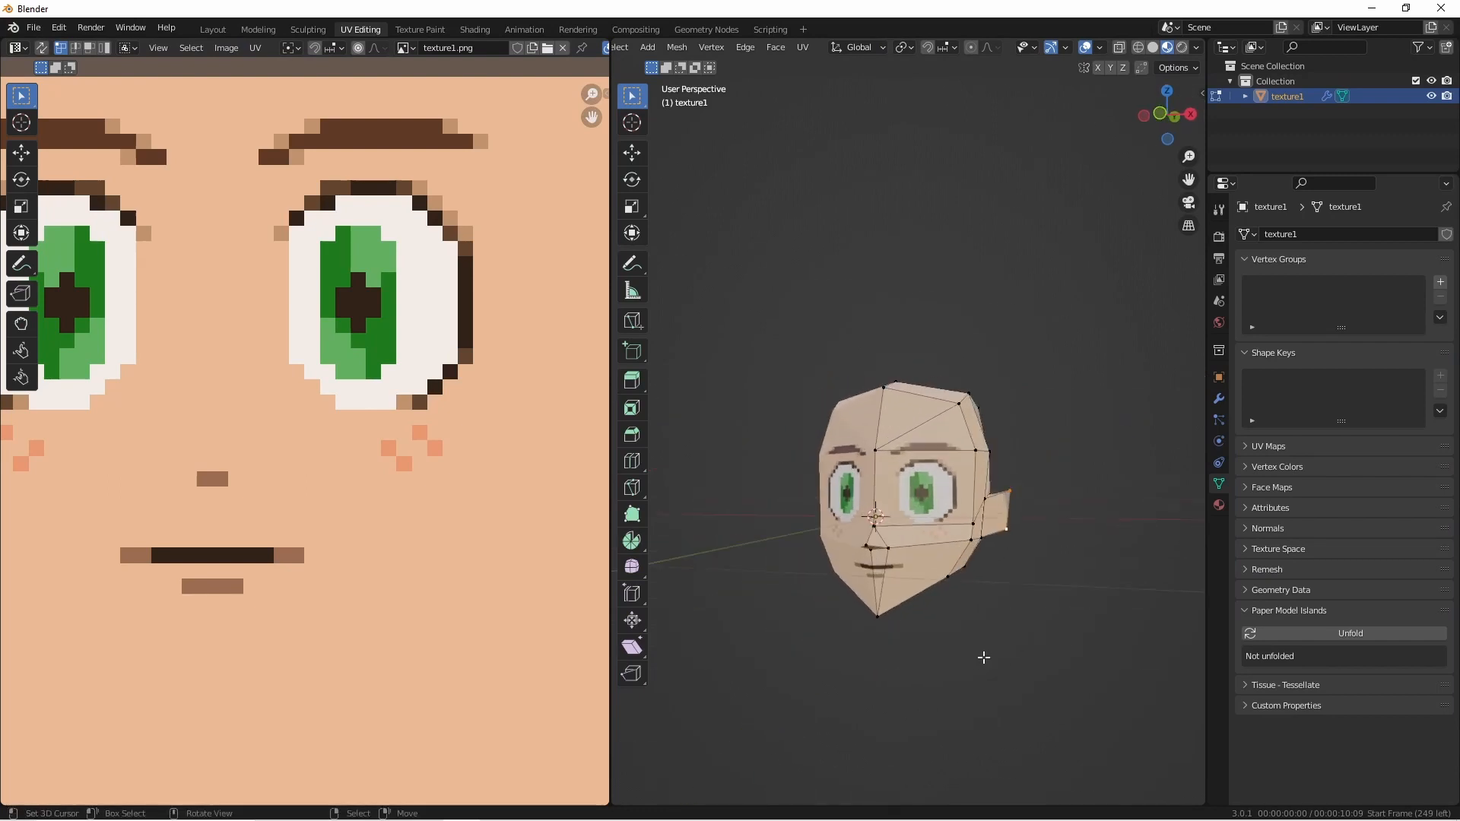
click(212, 29)
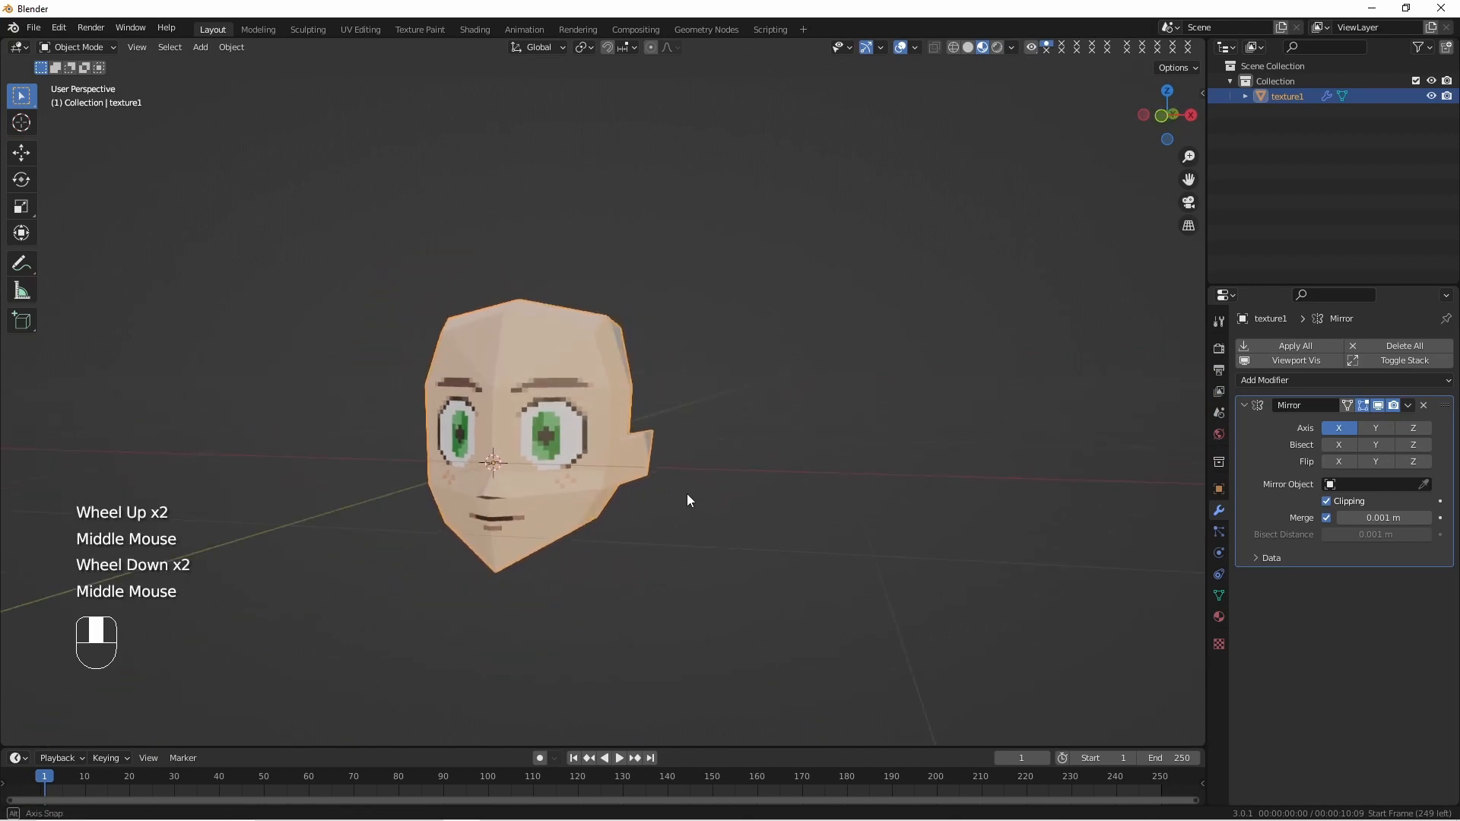
drag(689, 500, 573, 489)
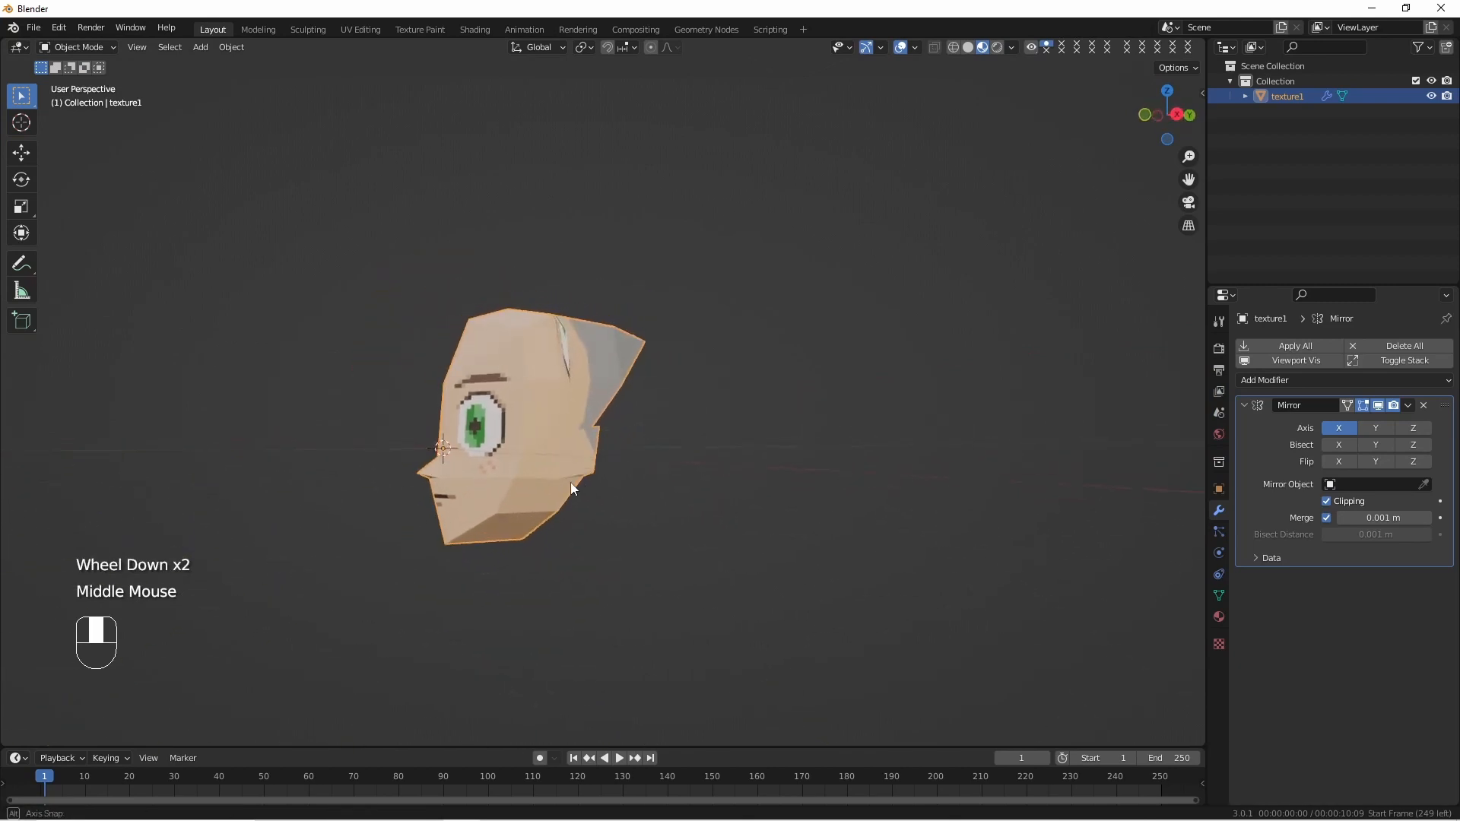
drag(572, 489, 841, 527)
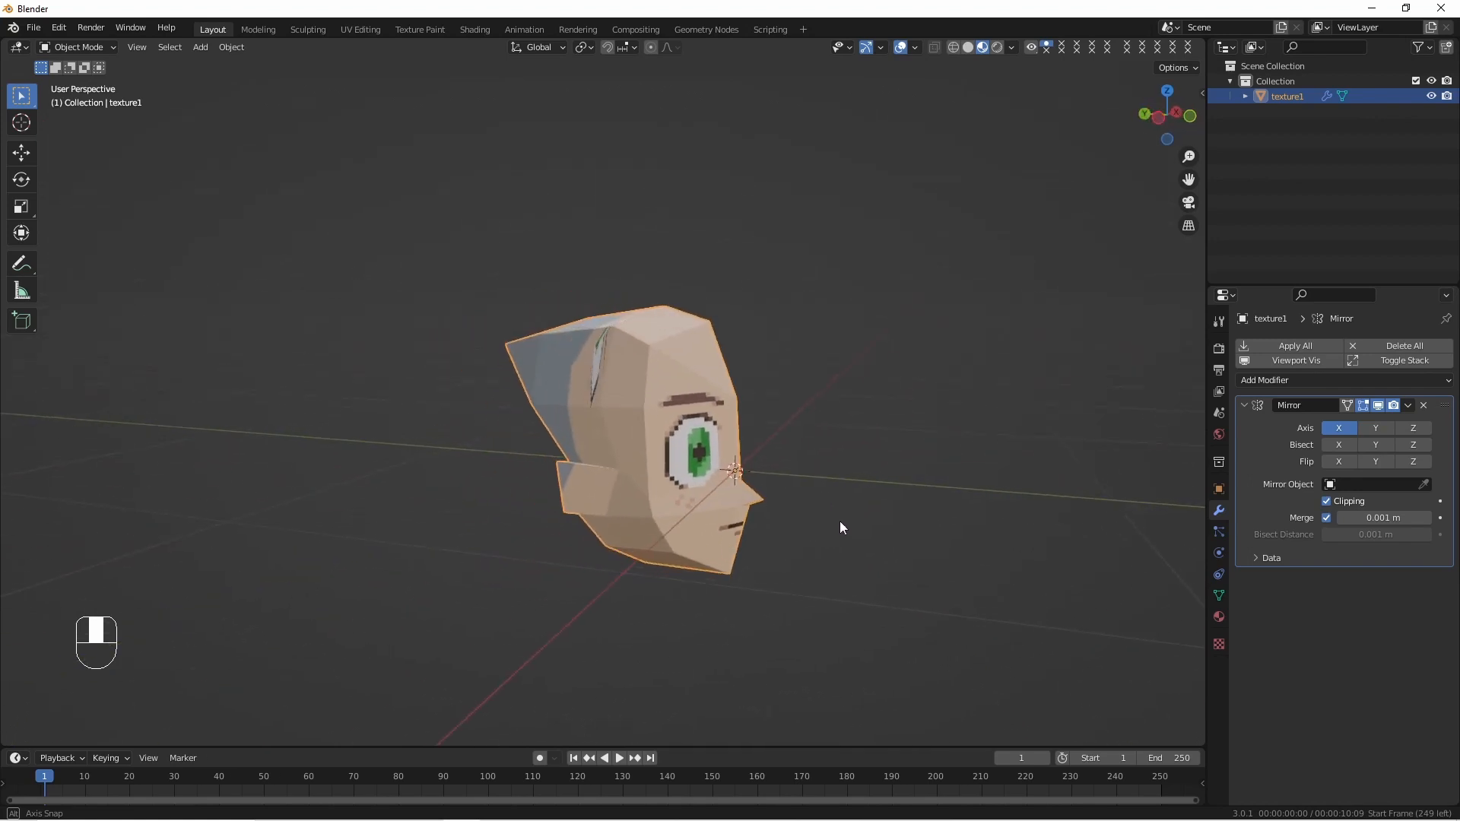
key(Tab)
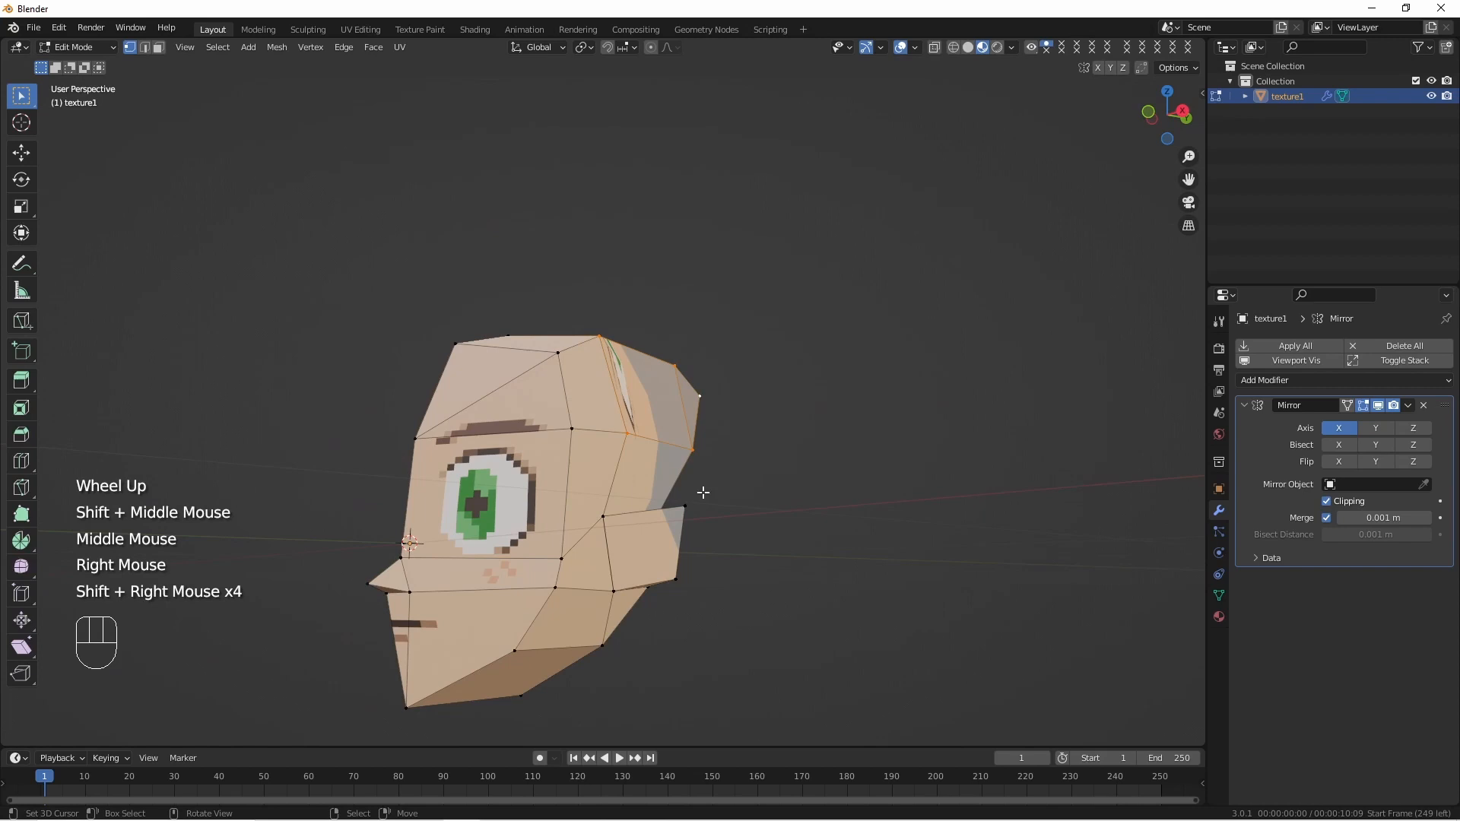
drag(703, 492, 696, 541)
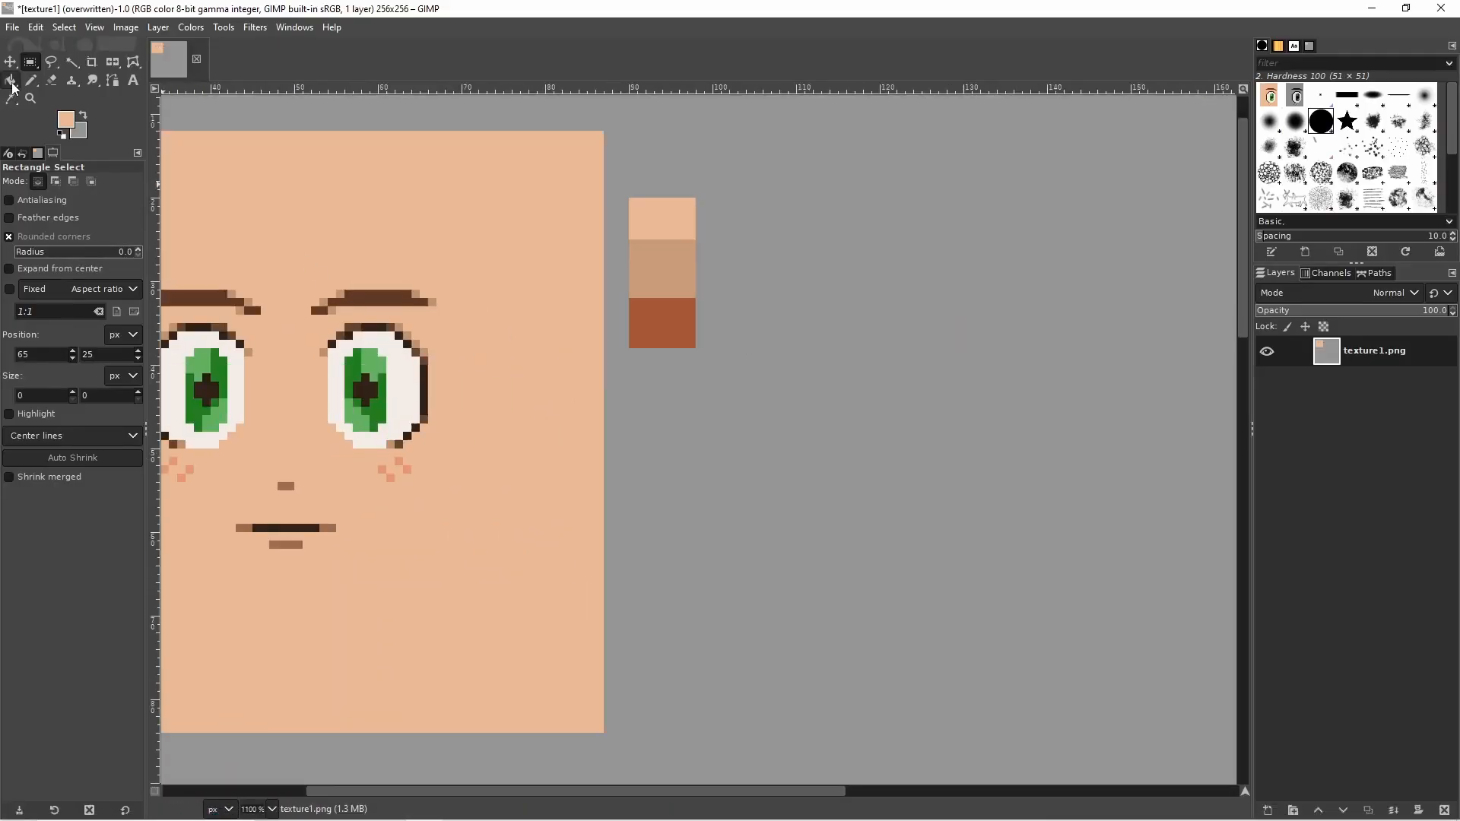
- Draw a straight skin-coloured pencil line beside the face for the ear texture
click(27, 81)
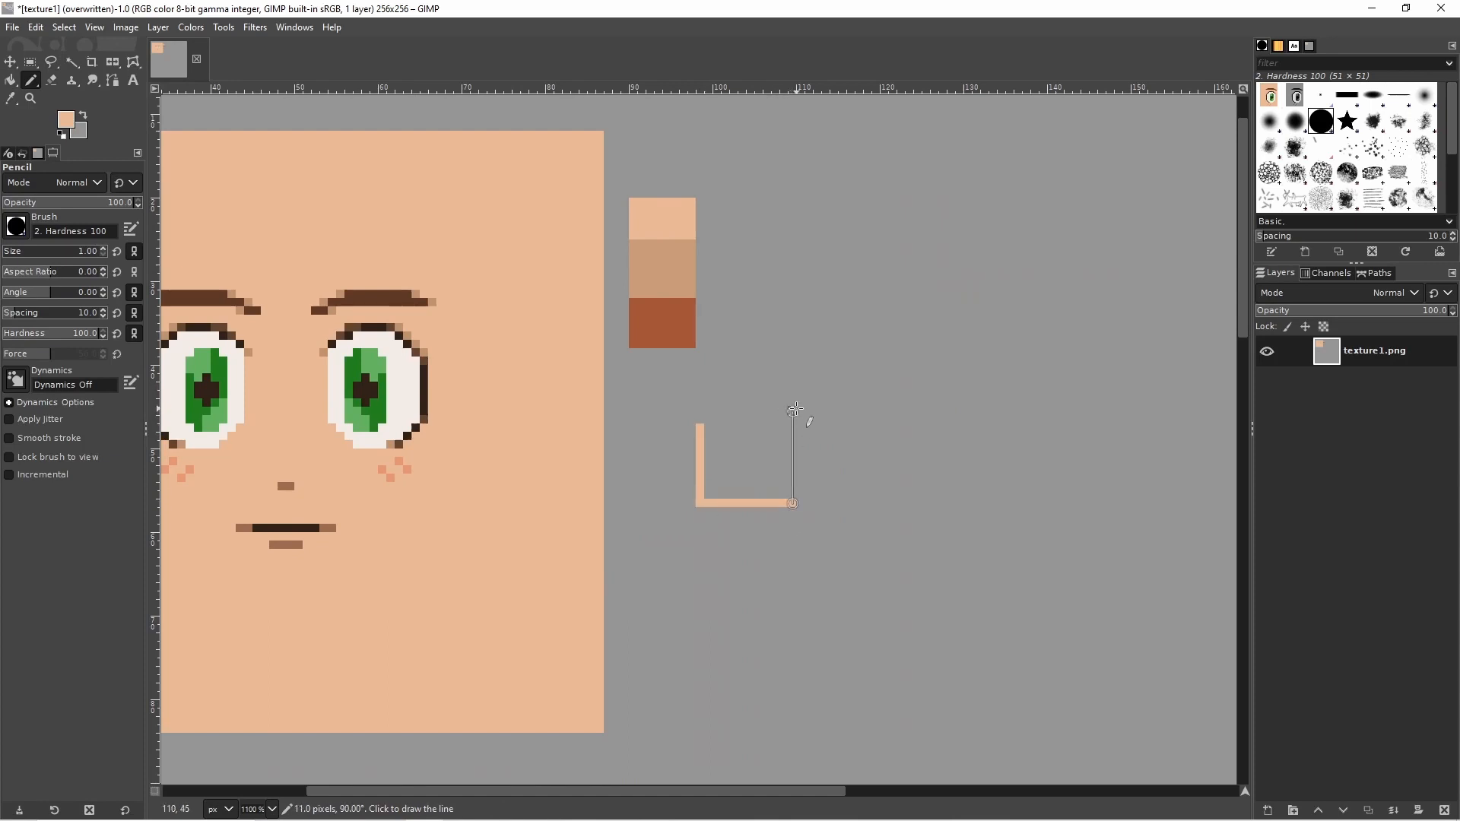
click(701, 421)
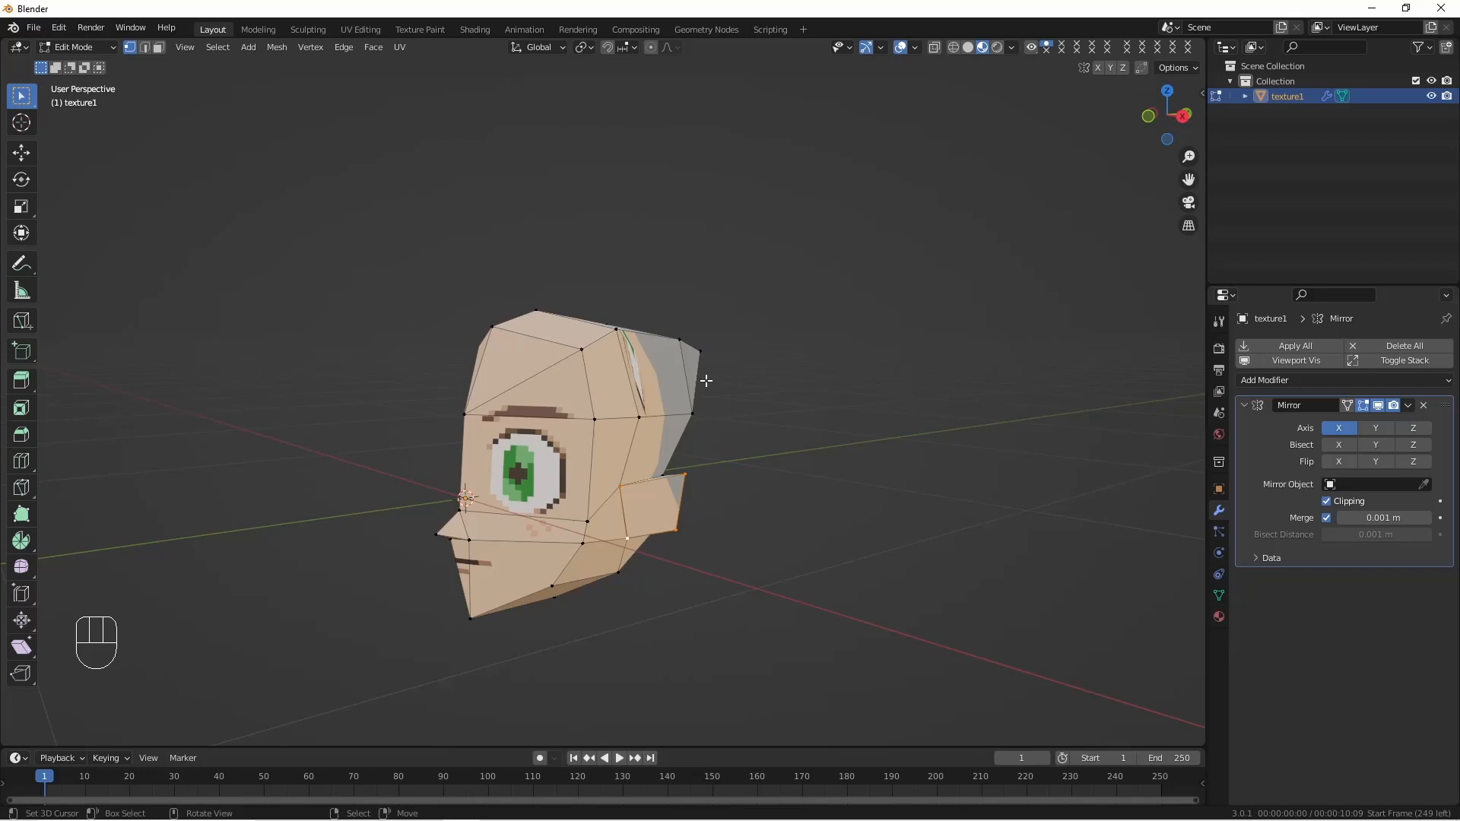
mouse_move(647, 481)
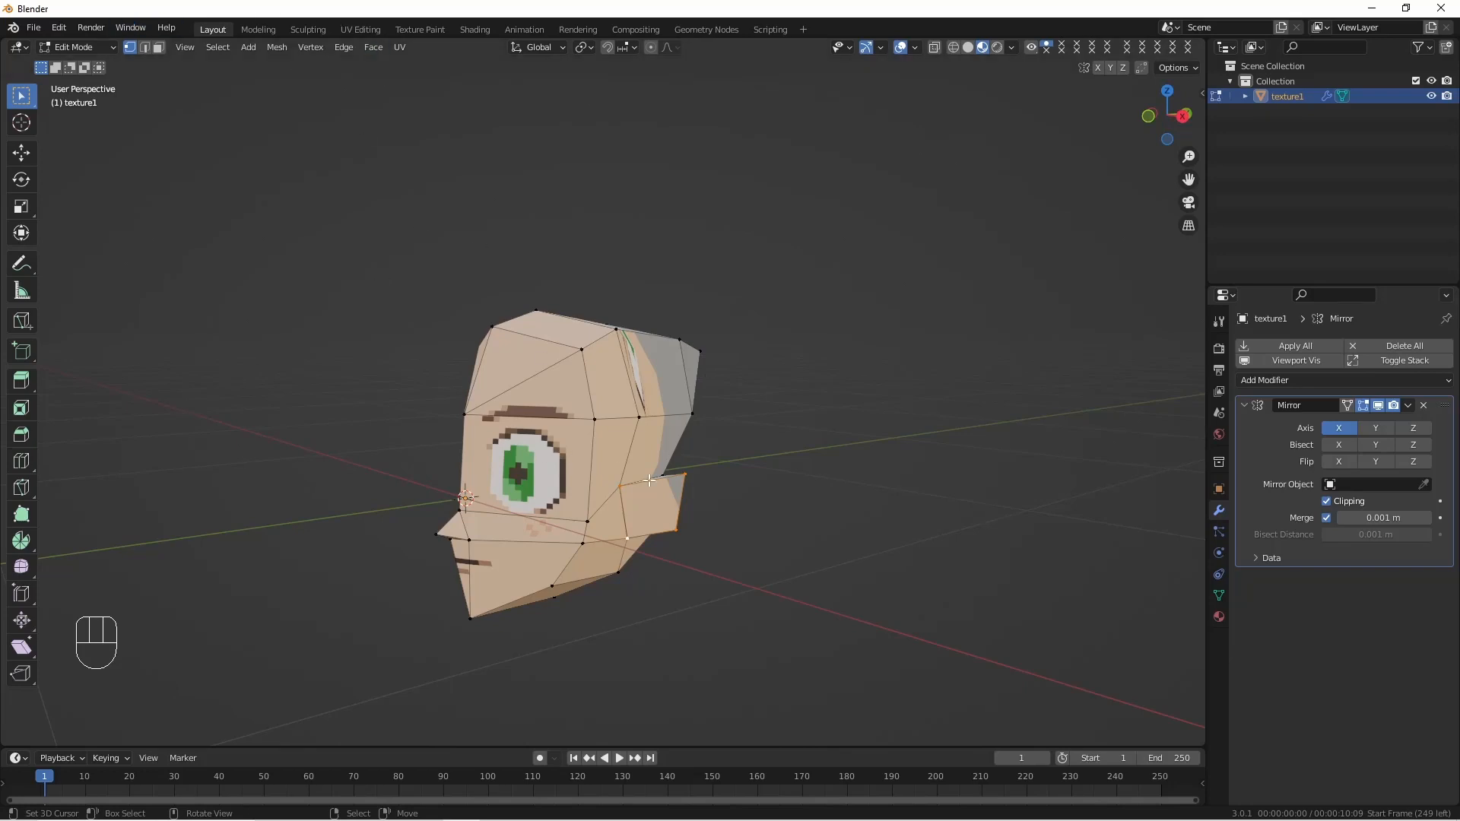
- Merge the ear's overlapping vertices, removing two, and open the UV Editing view
key(l)
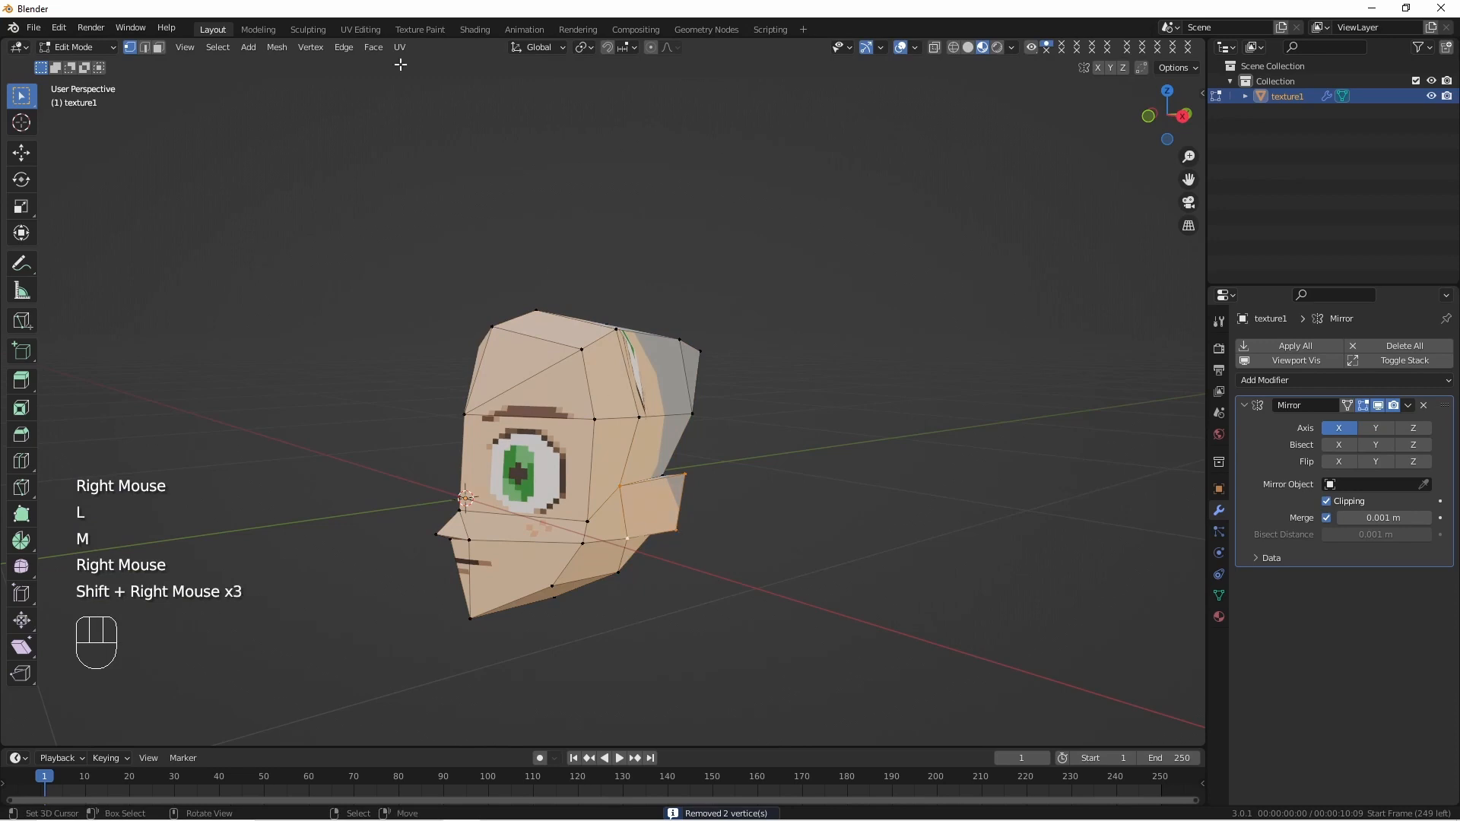
click(360, 29)
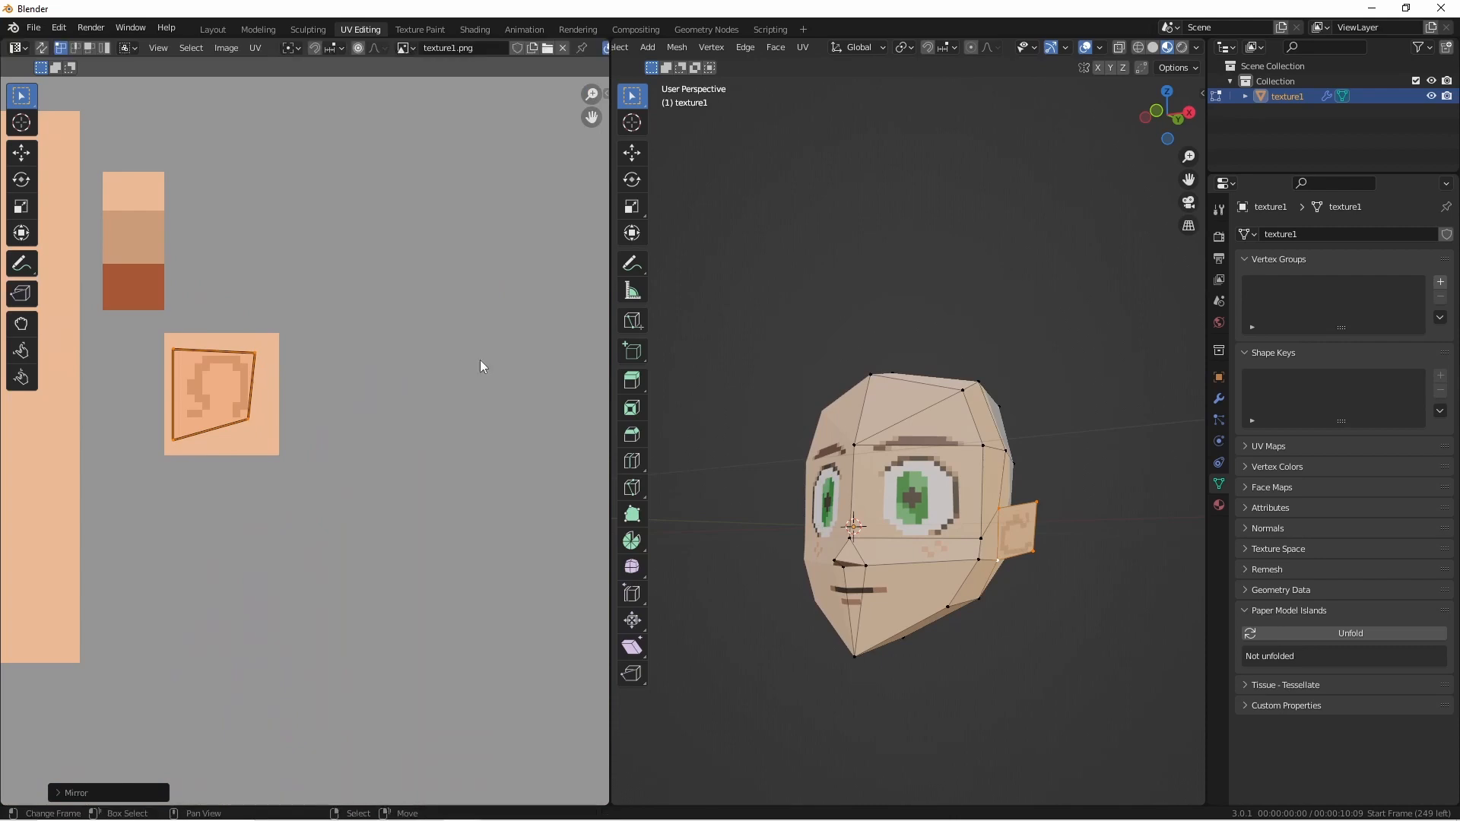
- Rotate the ear UV island onto the painted ear outline and check the ear in Object Mode
key(r)
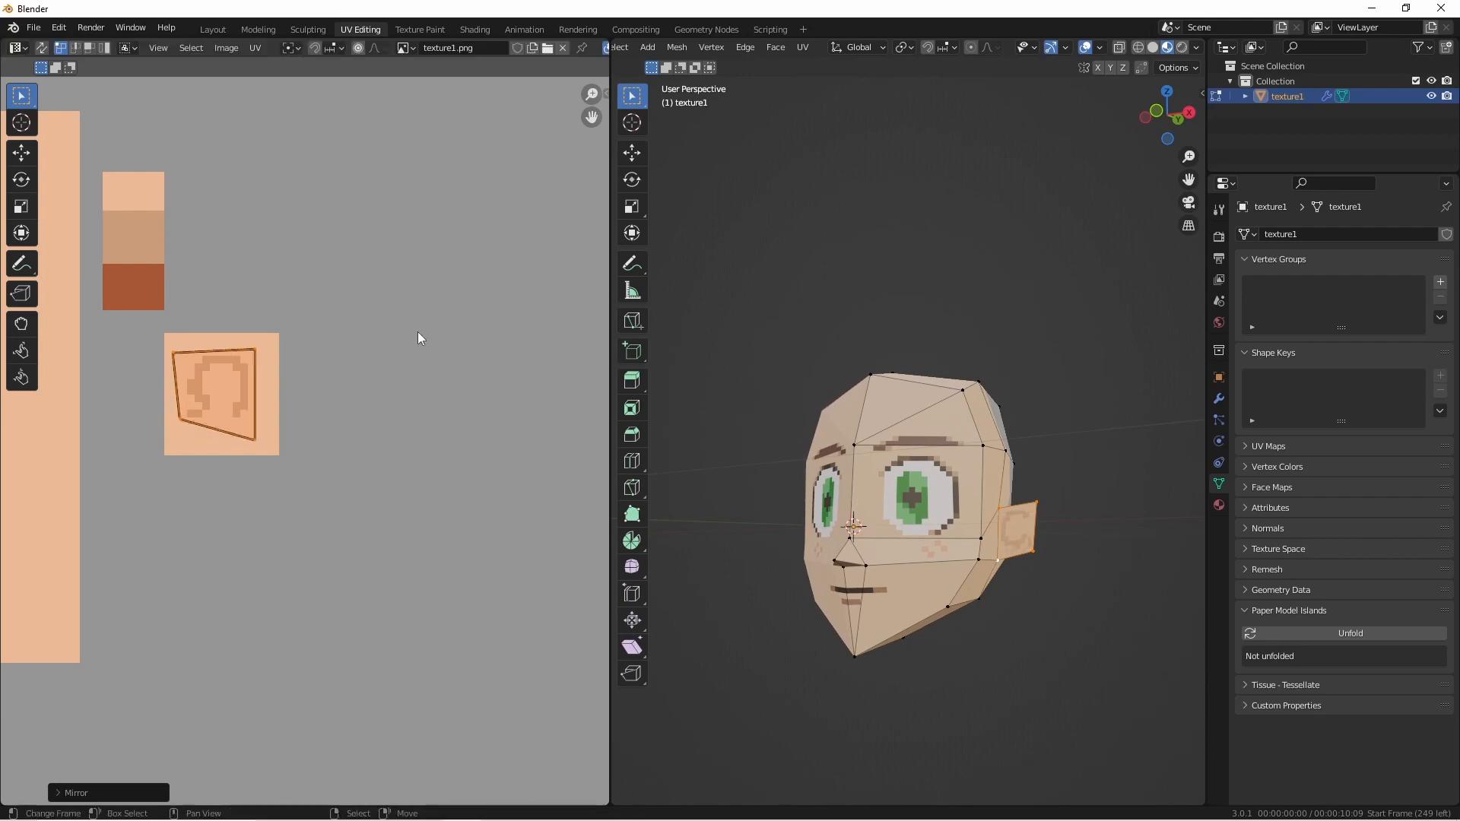
key(r)
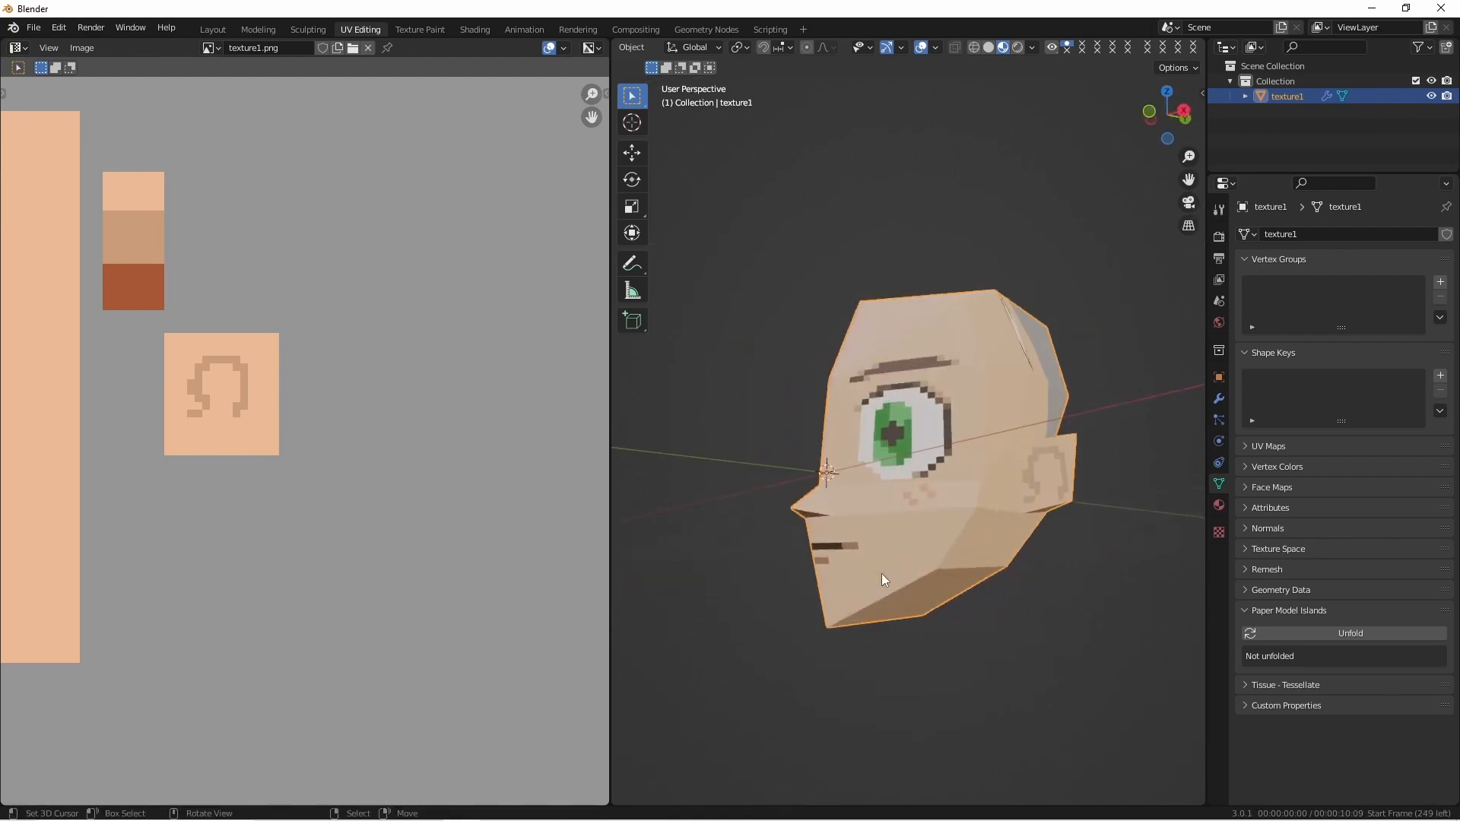
key(Tab)
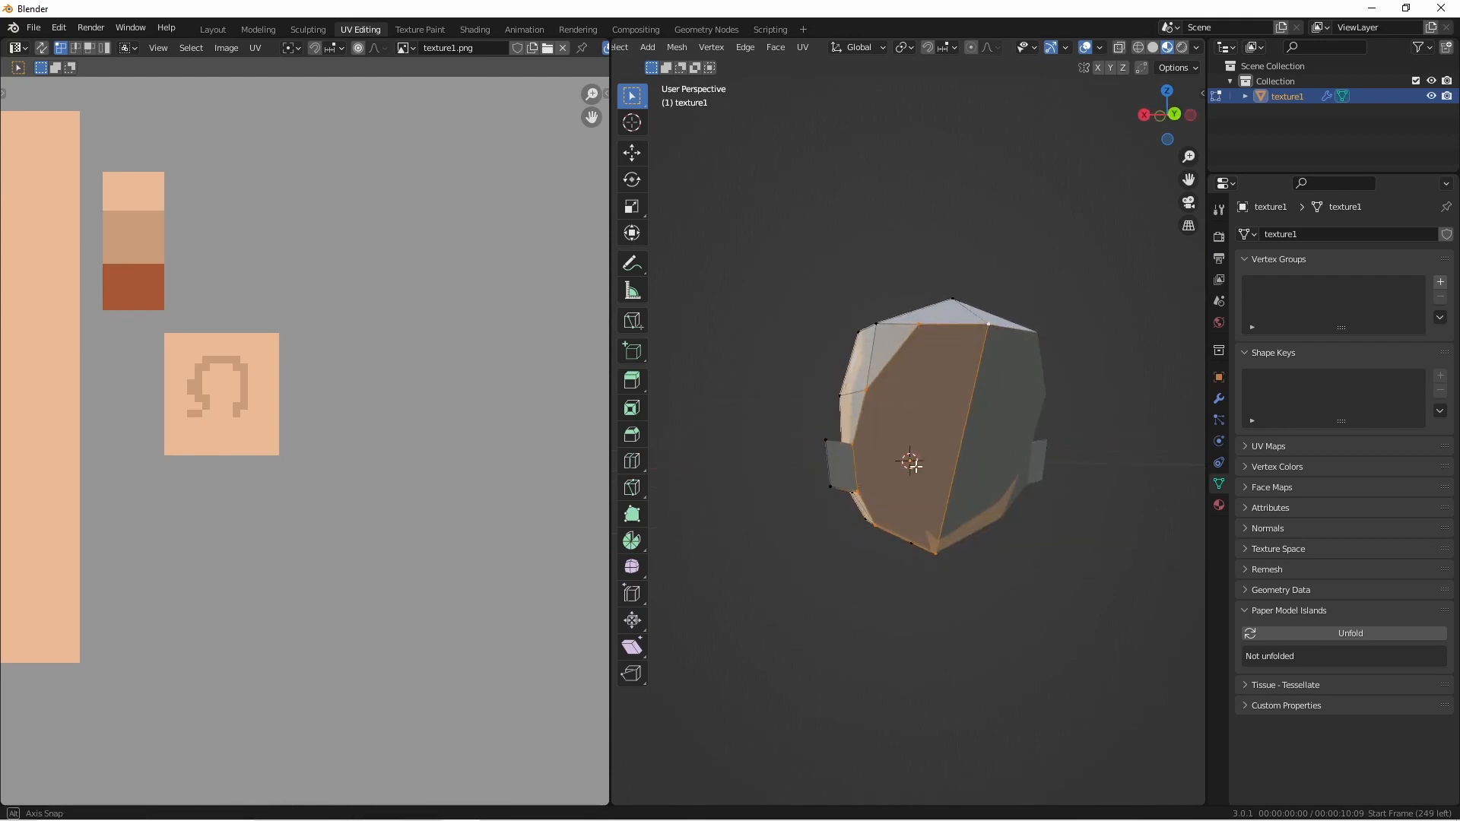
- Shrink the back-of-head face UVs onto a skin pixel so the back turns skin-coloured
drag(931, 420, 978, 419)
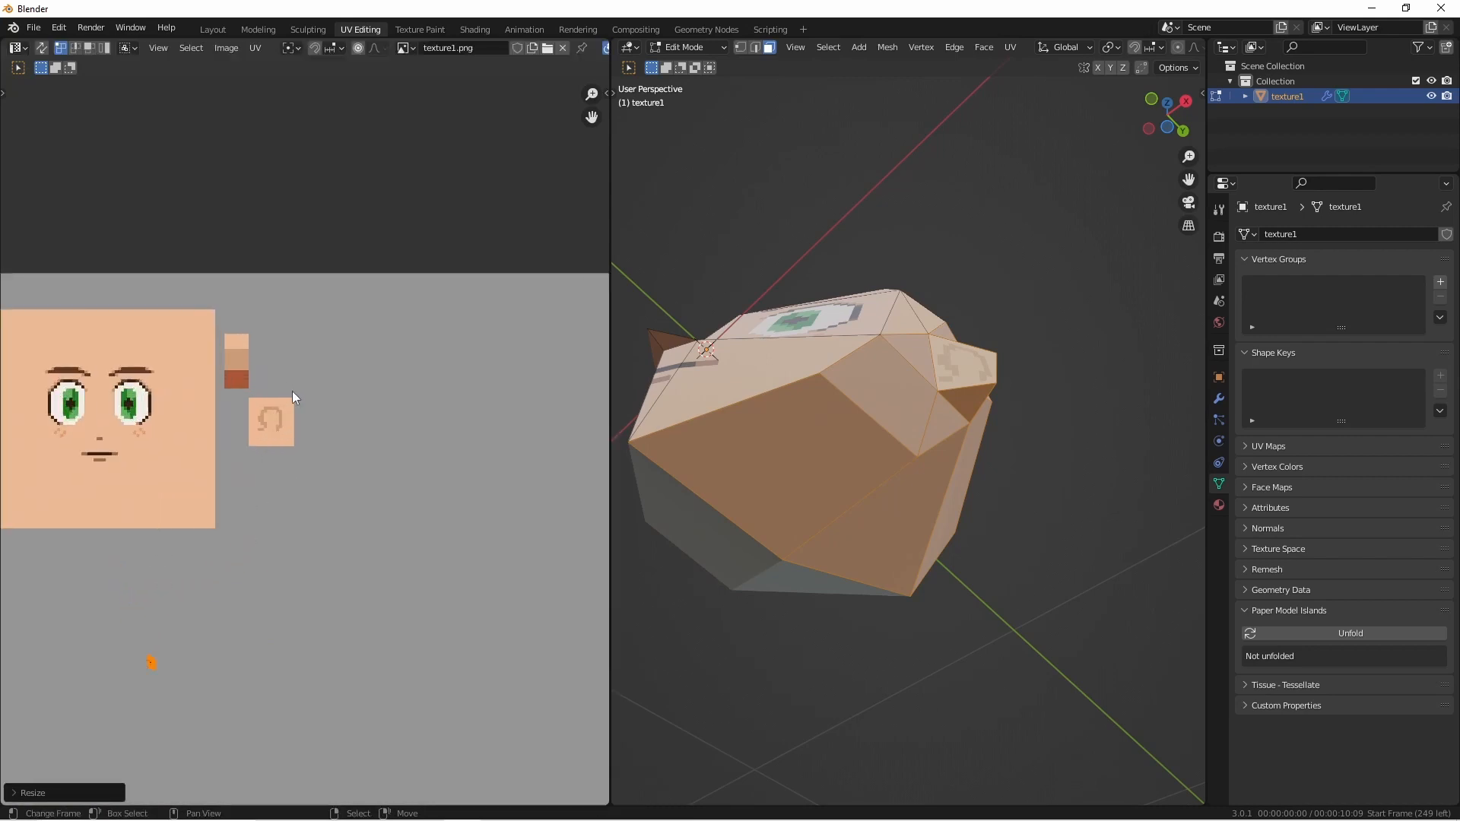
key(Tab)
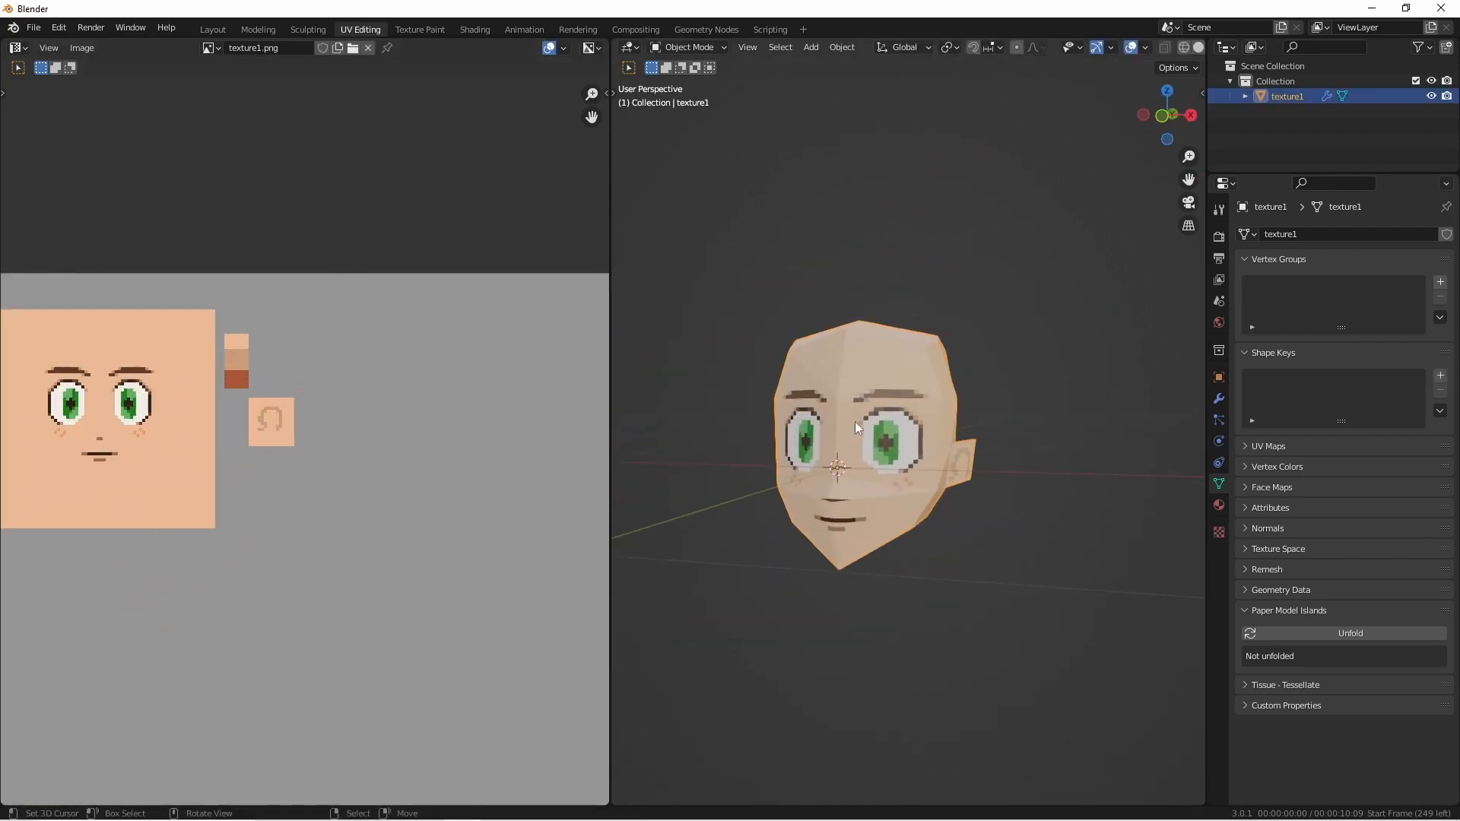
click(841, 46)
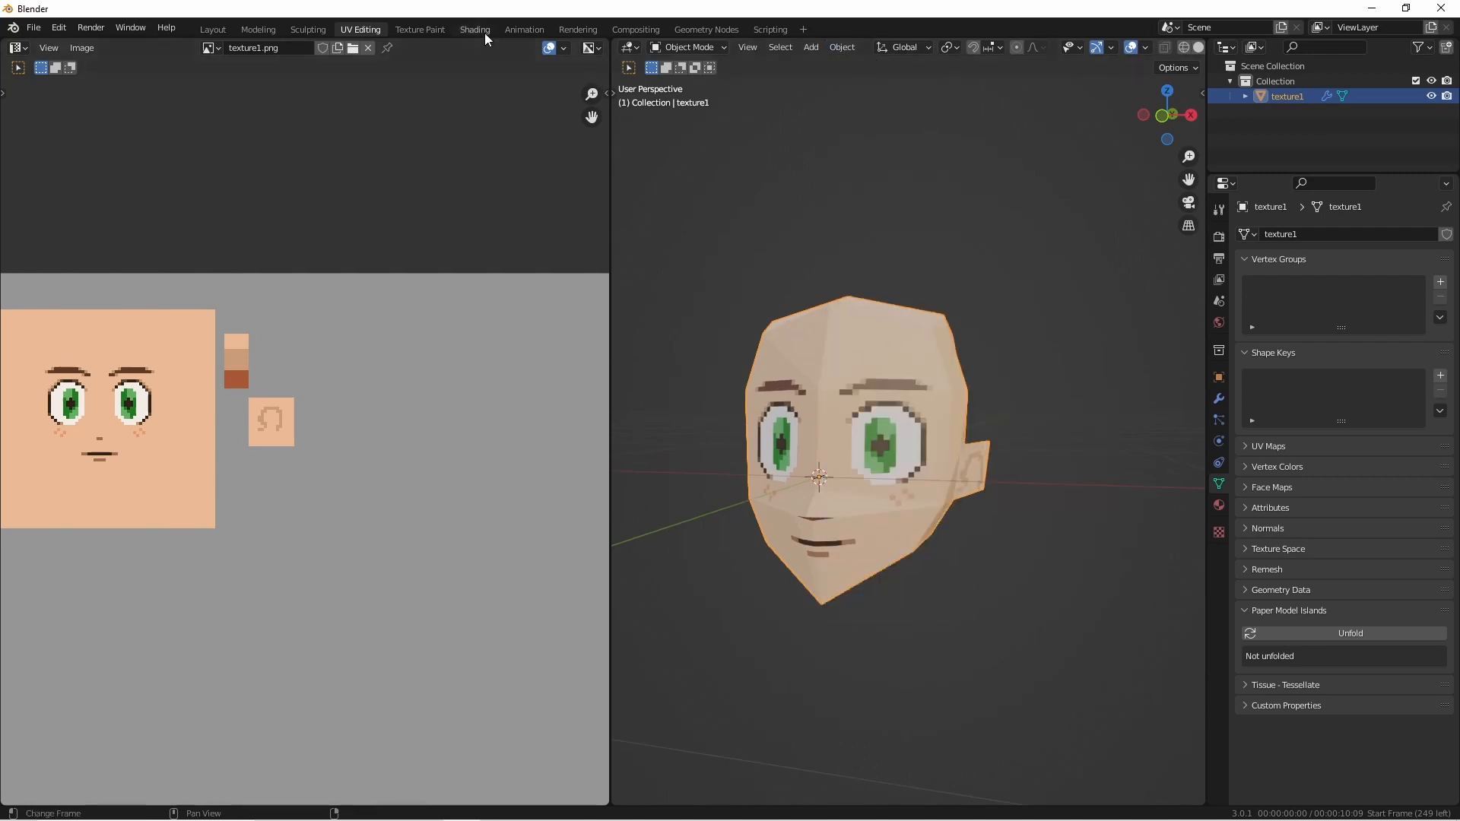
- Orbit the textured head under Shading workspace lighting, then switch back to Layout
click(474, 29)
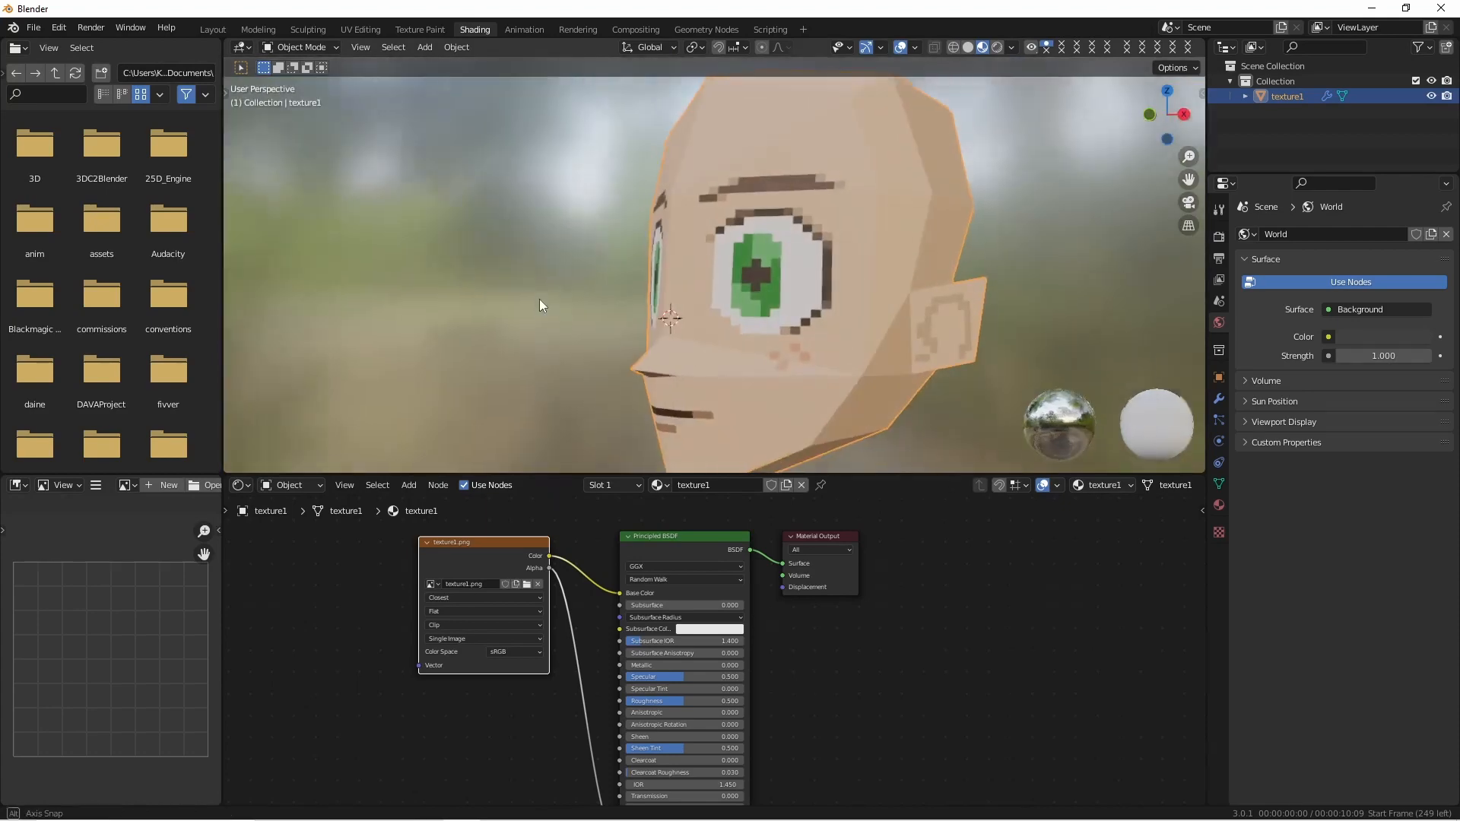
drag(549, 556, 792, 563)
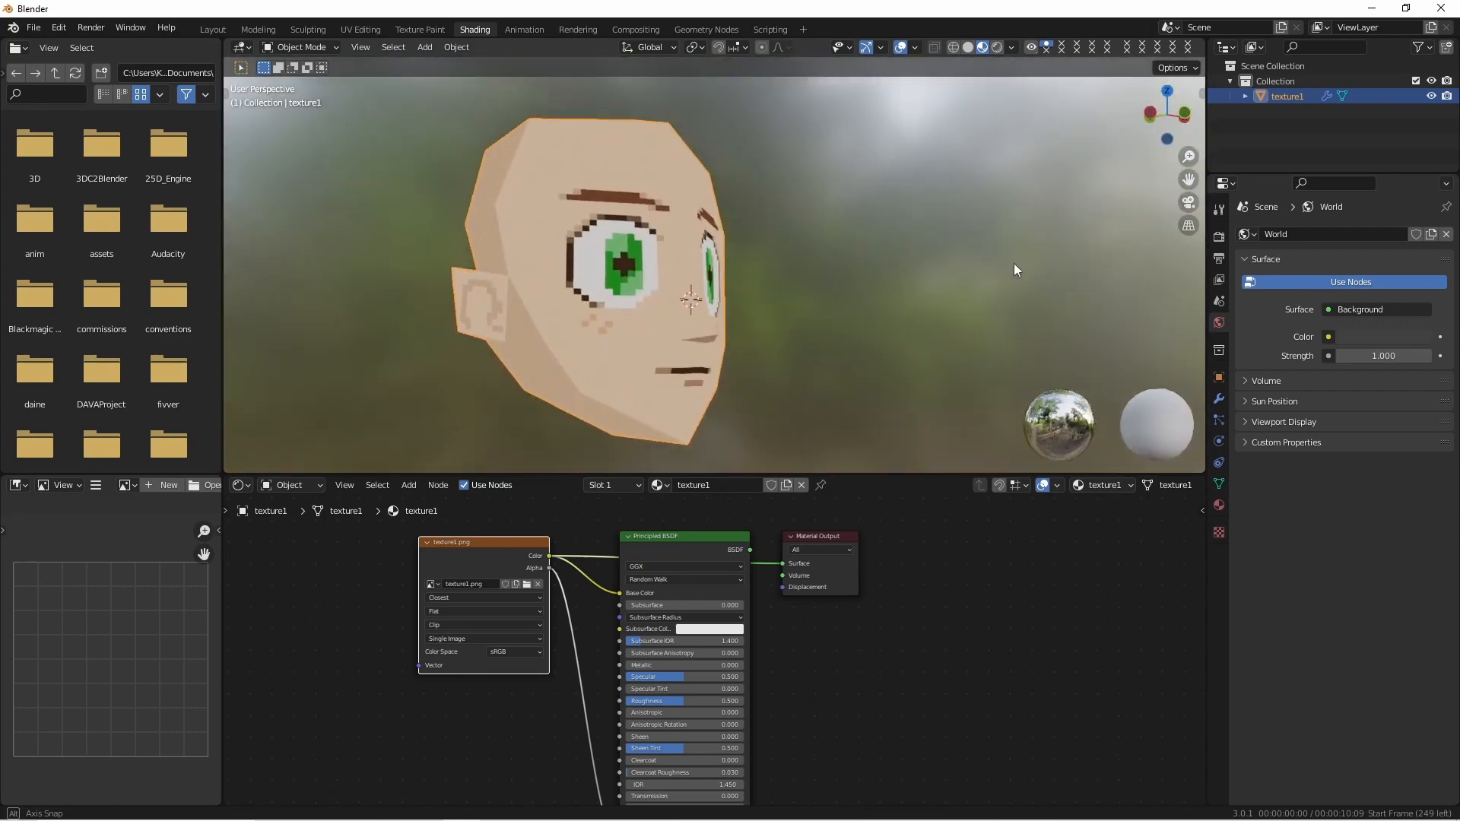
click(212, 29)
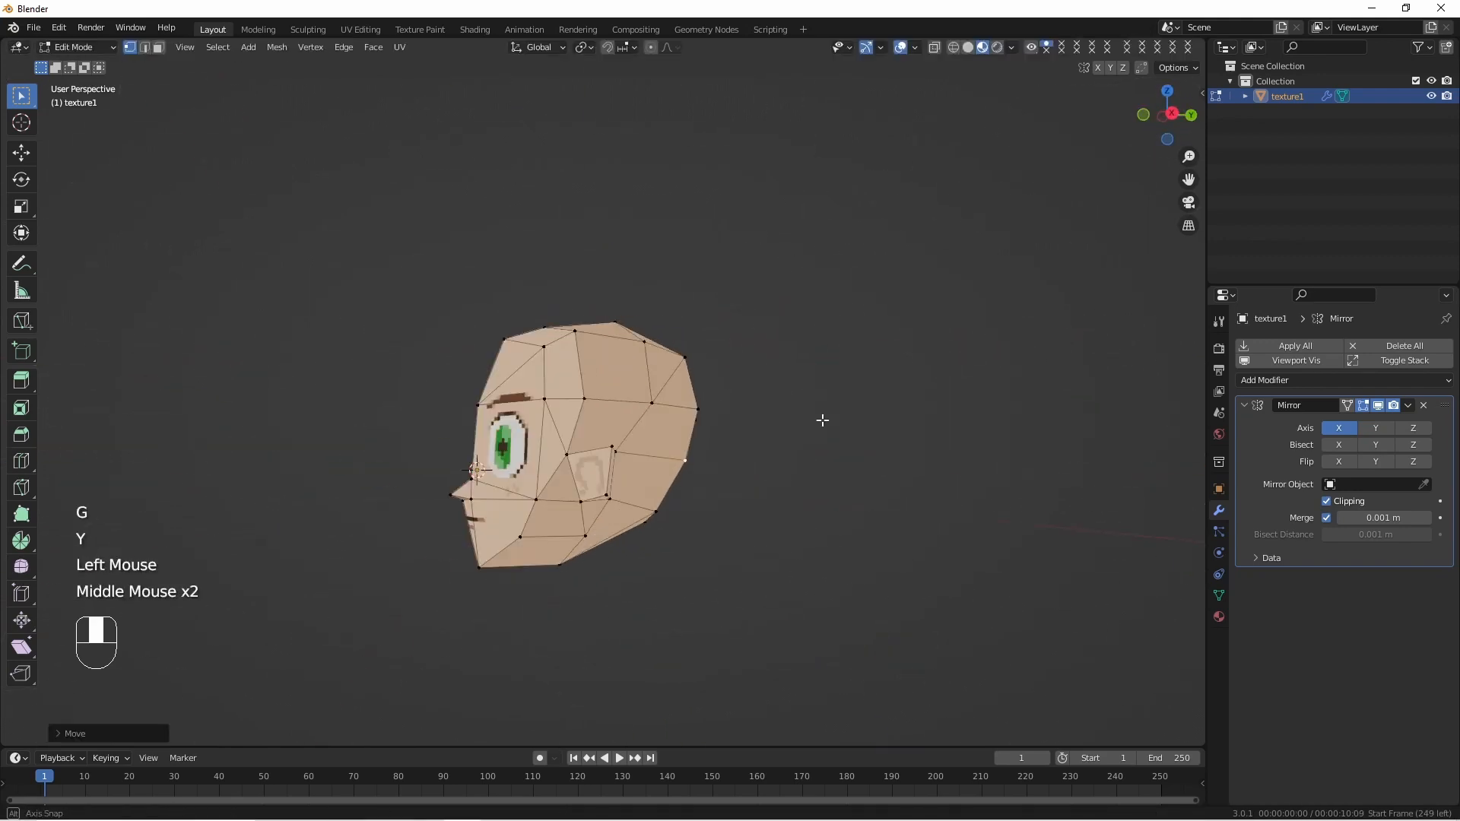
- Shift vertices beside the ear front-to-back, comparing the head shape in and out of Edit Mode
key(Tab)
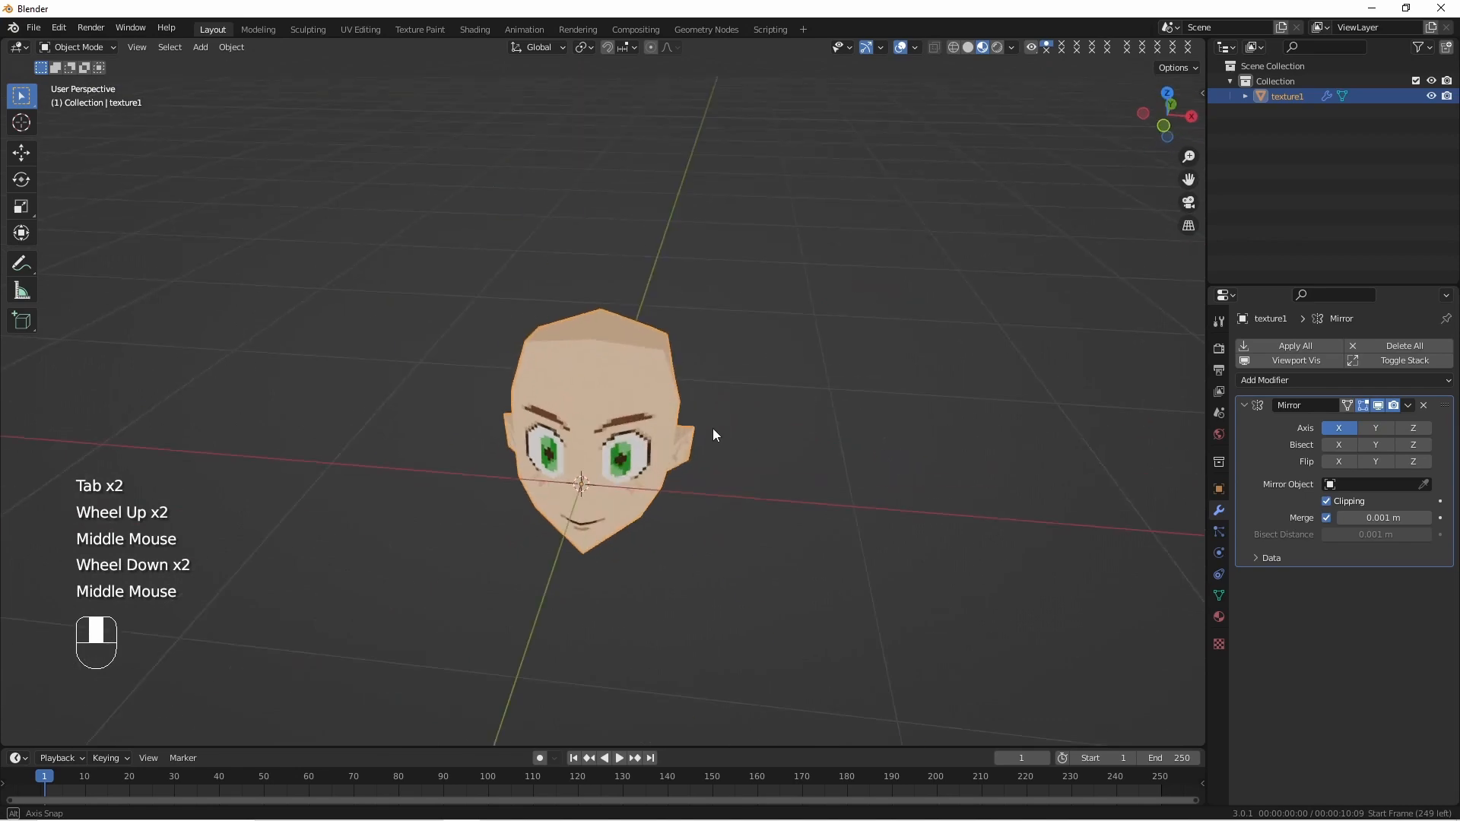
key(KP_1)
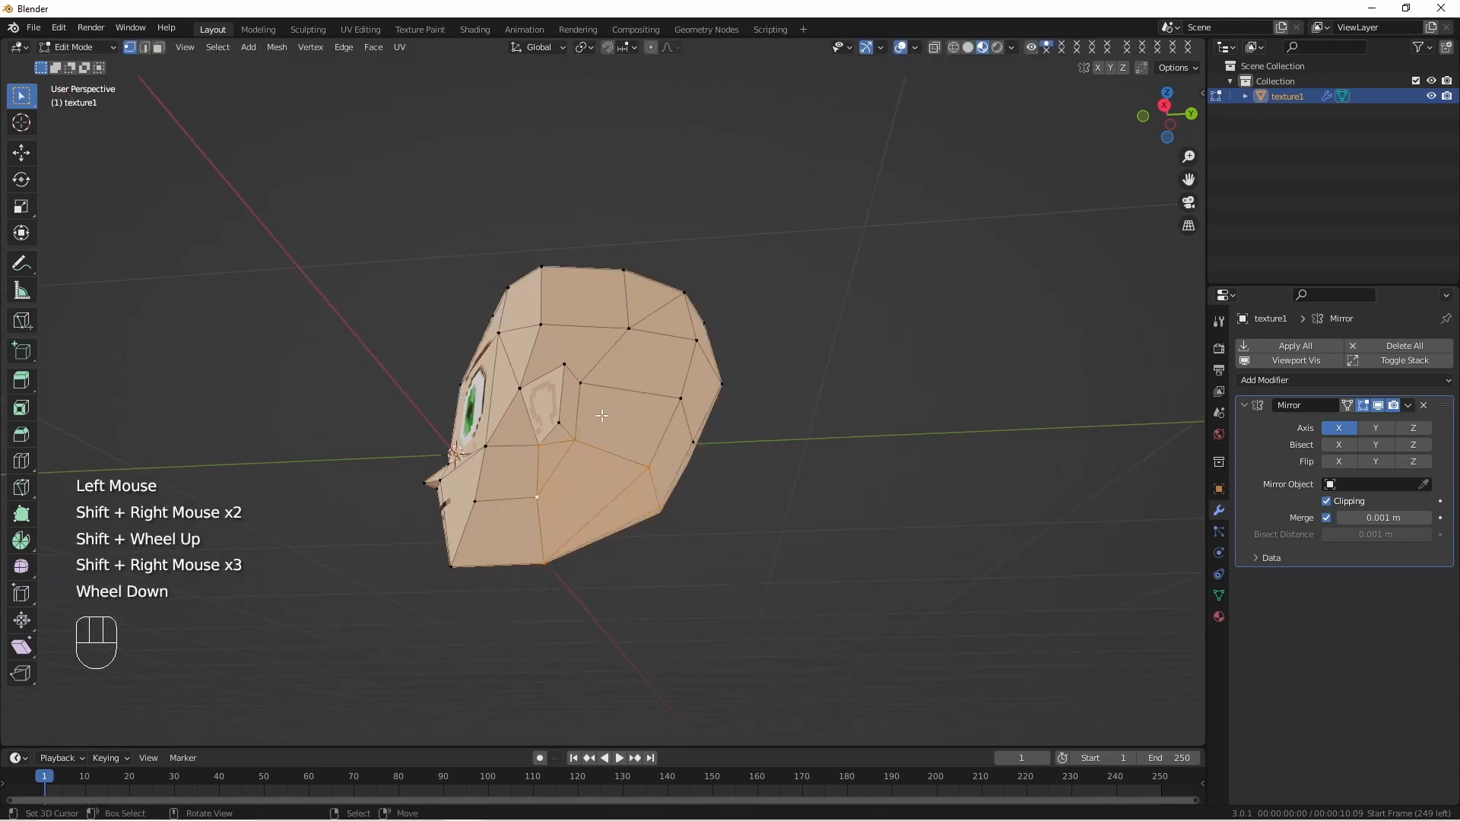
click(360, 29)
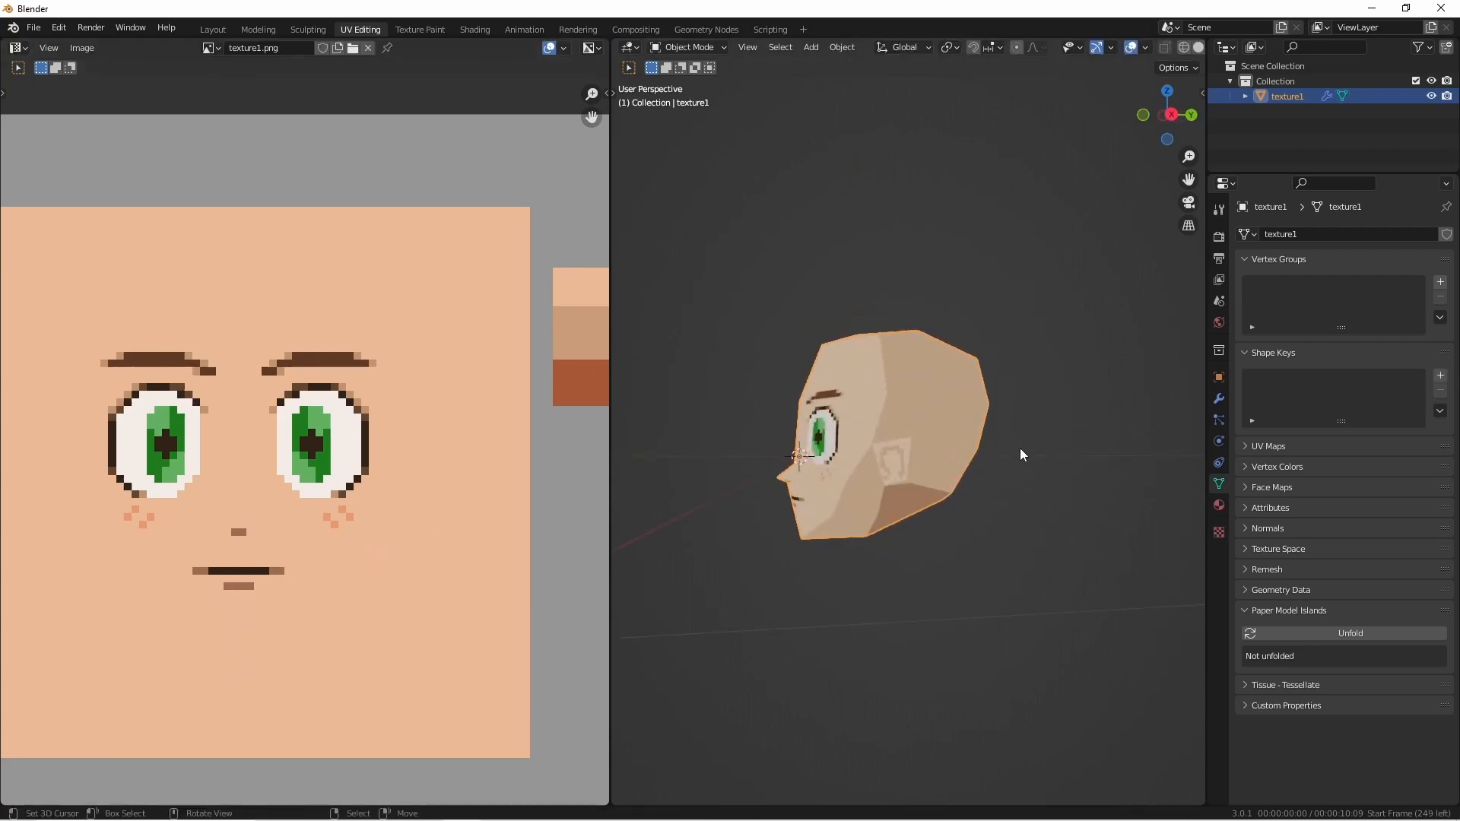
- Review the head's side profile and reshape vertices around the crown and cheeks
key(Tab)
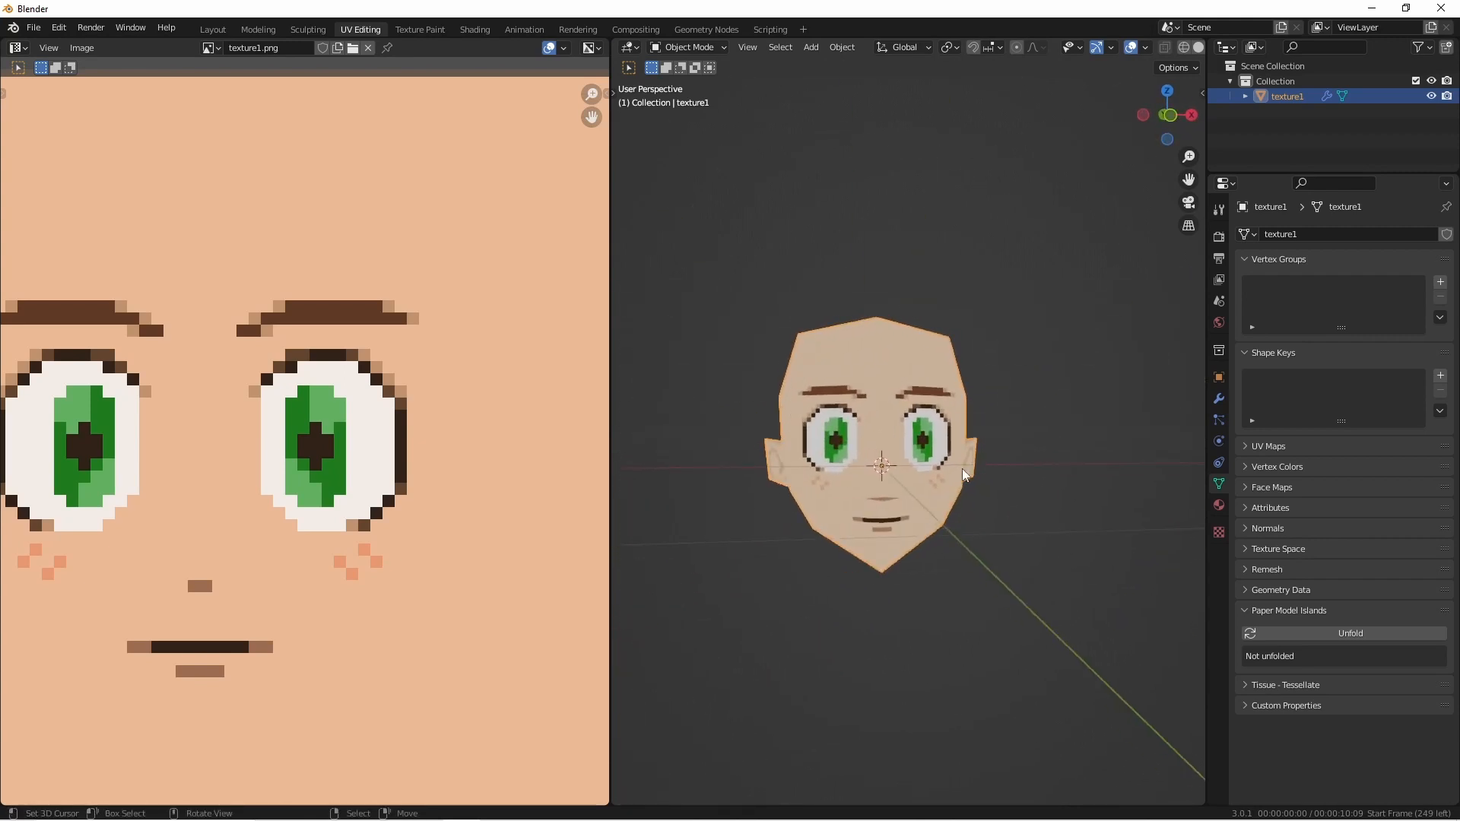
drag(964, 475, 894, 447)
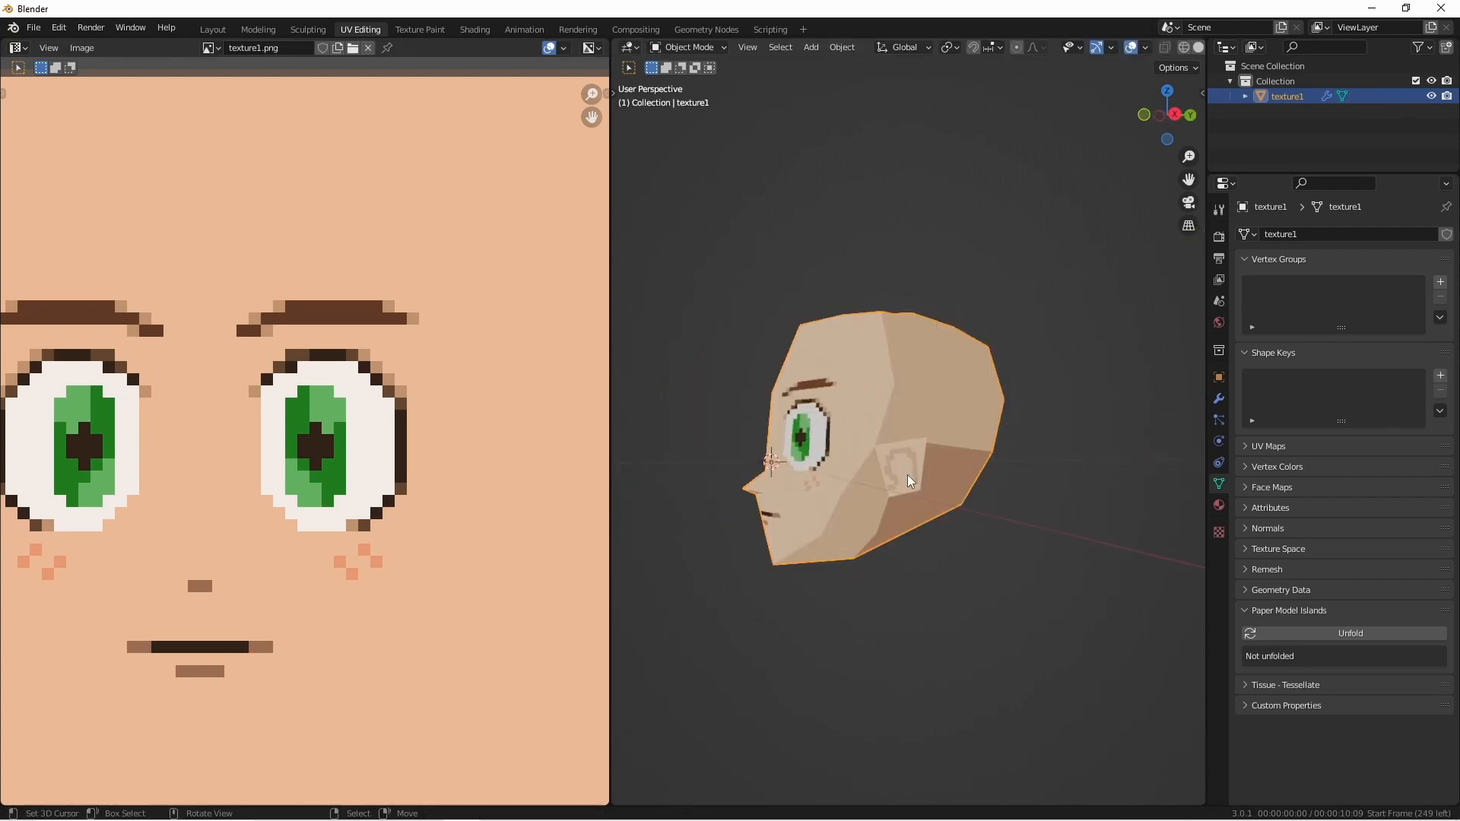
key(Tab)
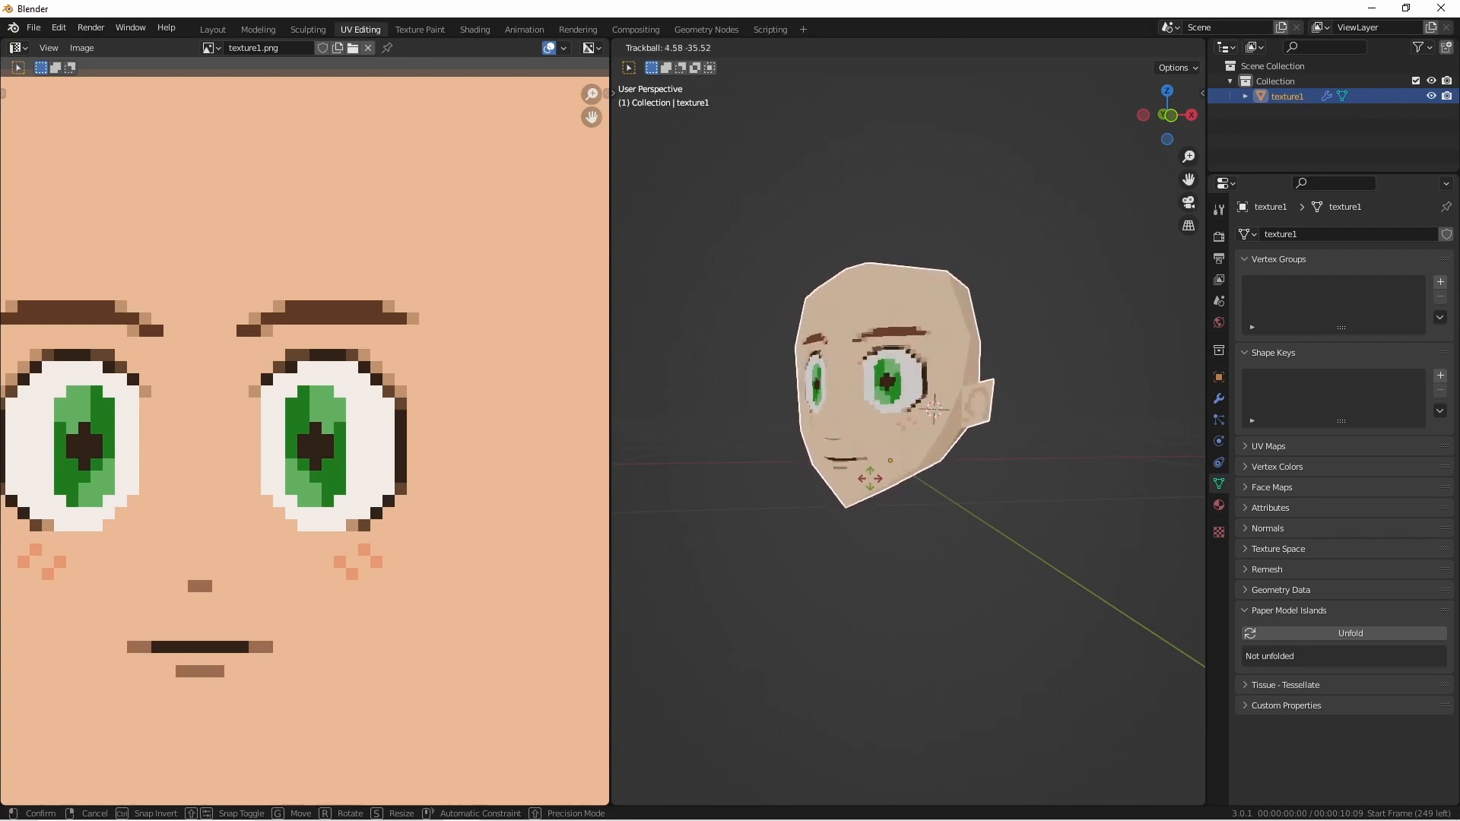
key(Tab)
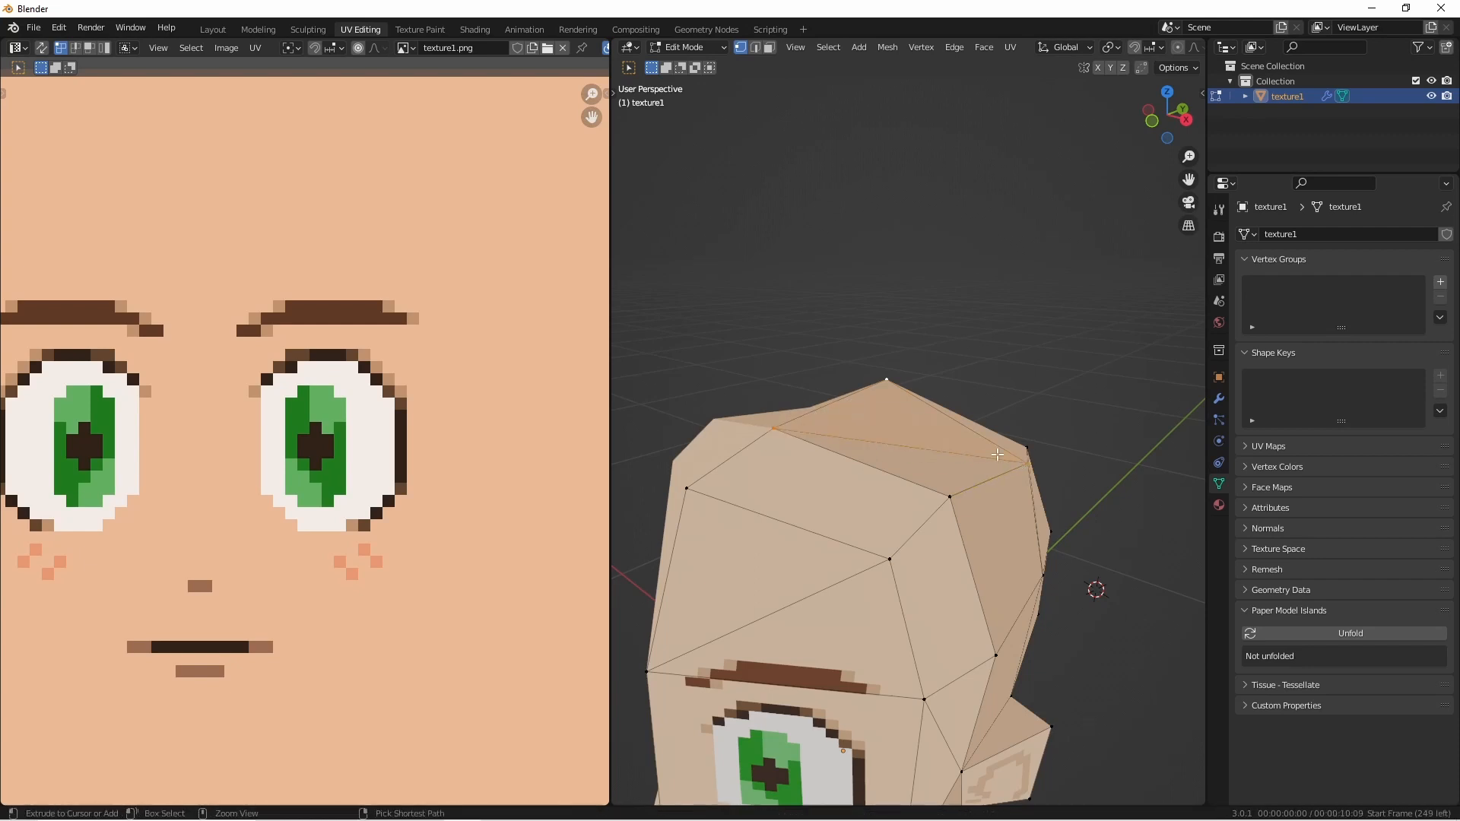
key(k)
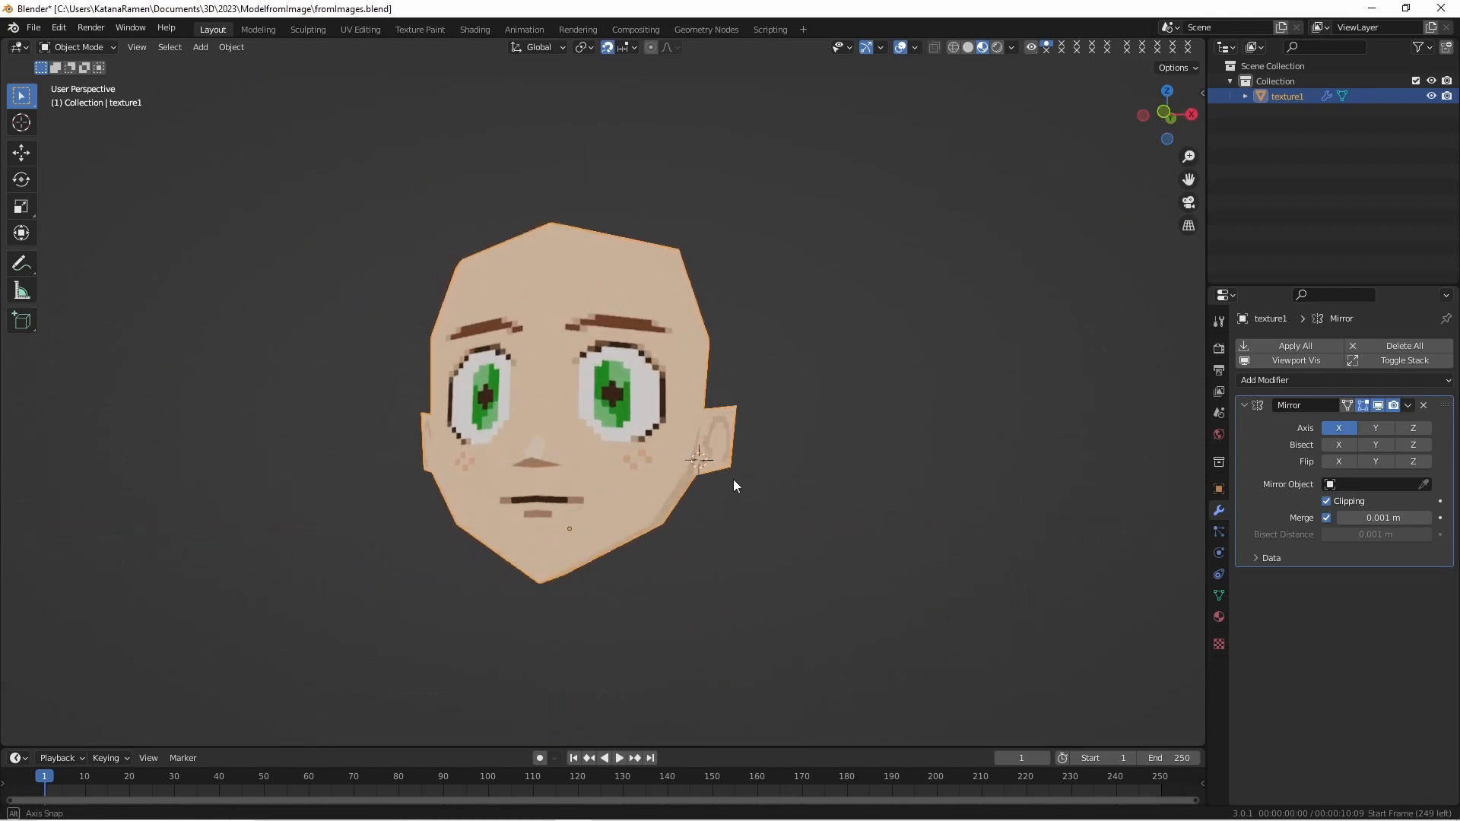
- Apply the Mirror modifier and view the full head's face UVs from the front
key(Tab)
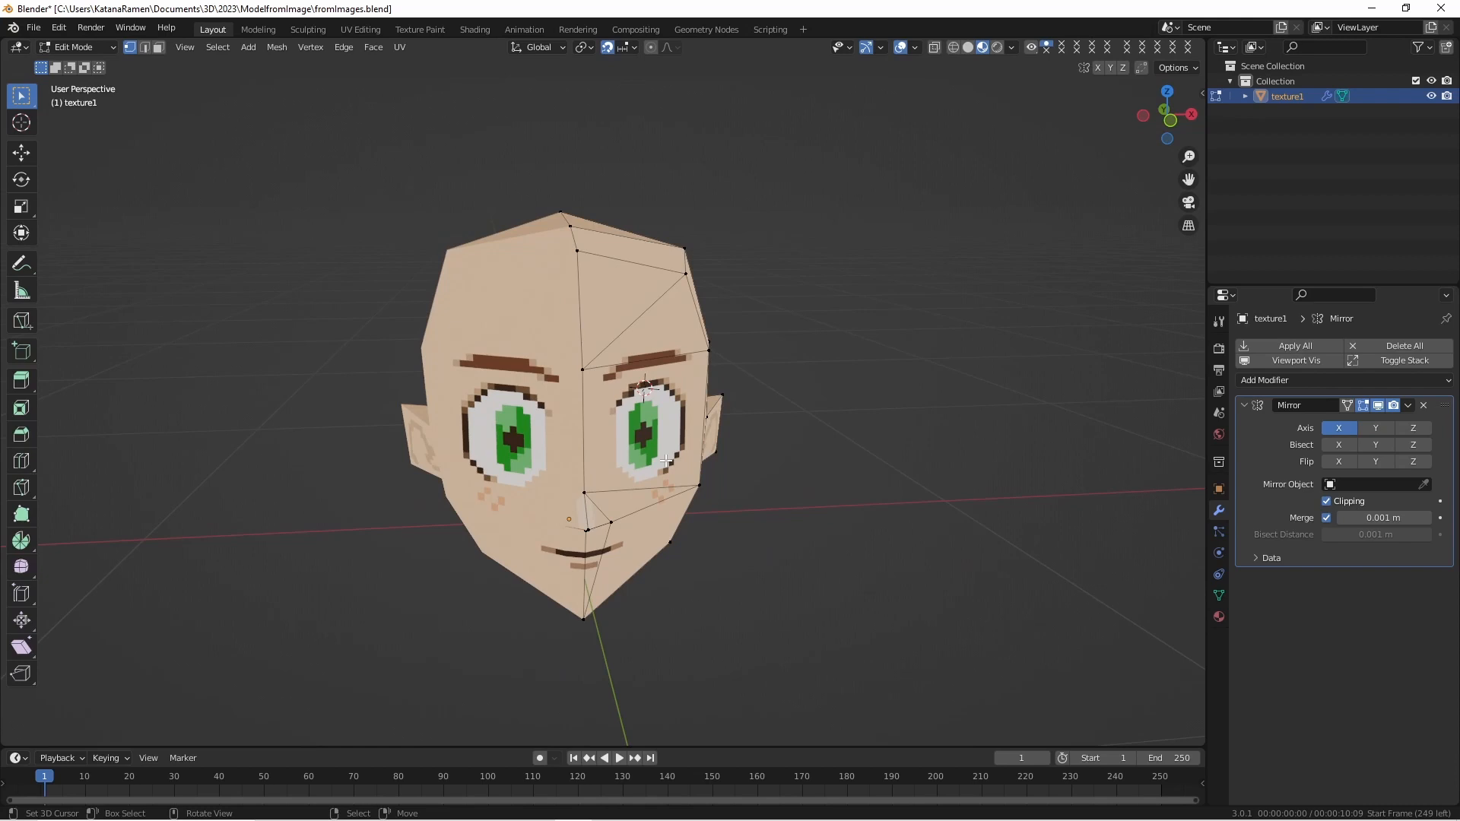
key(KP_1)
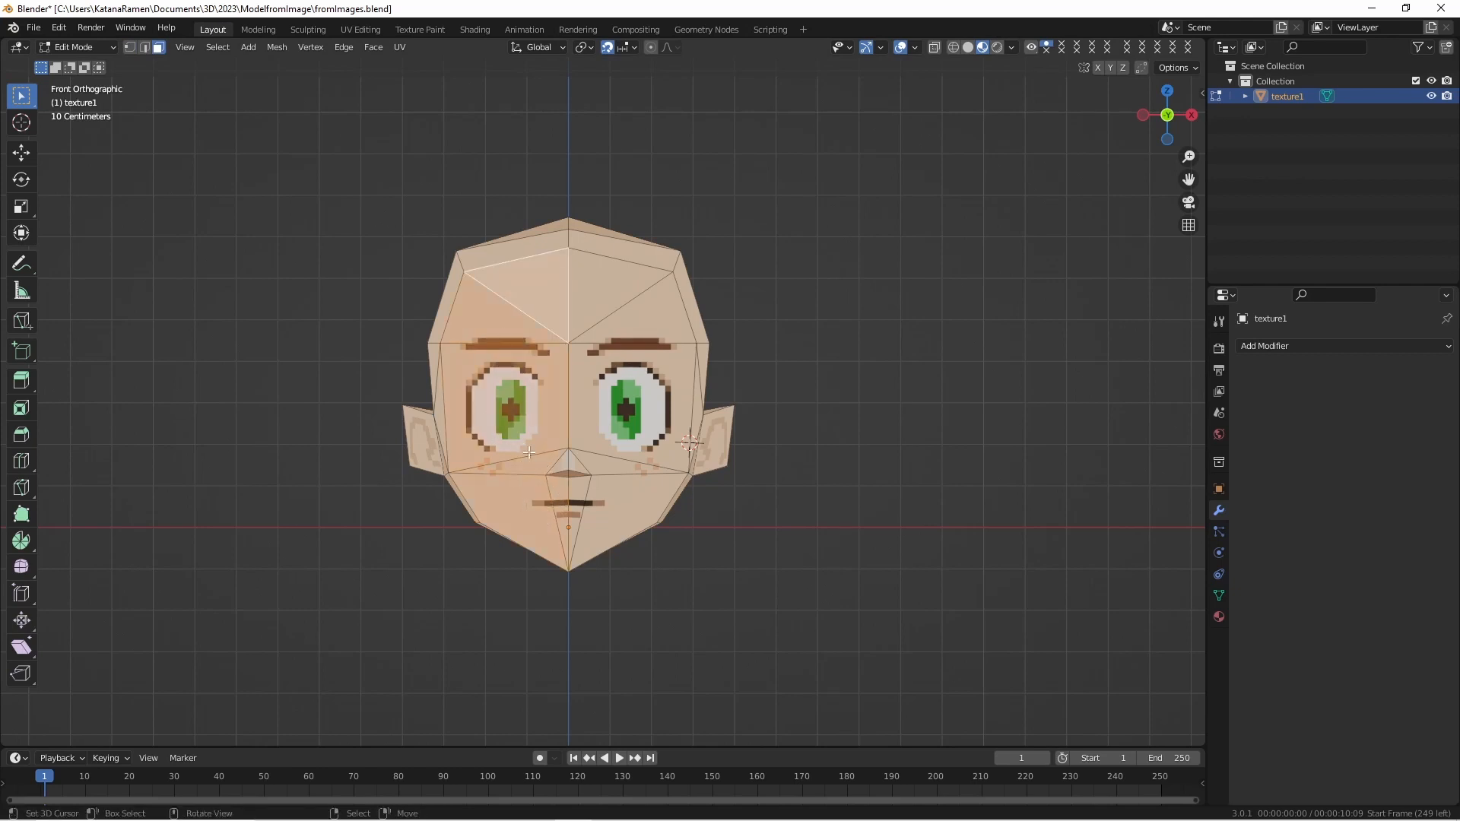
click(360, 29)
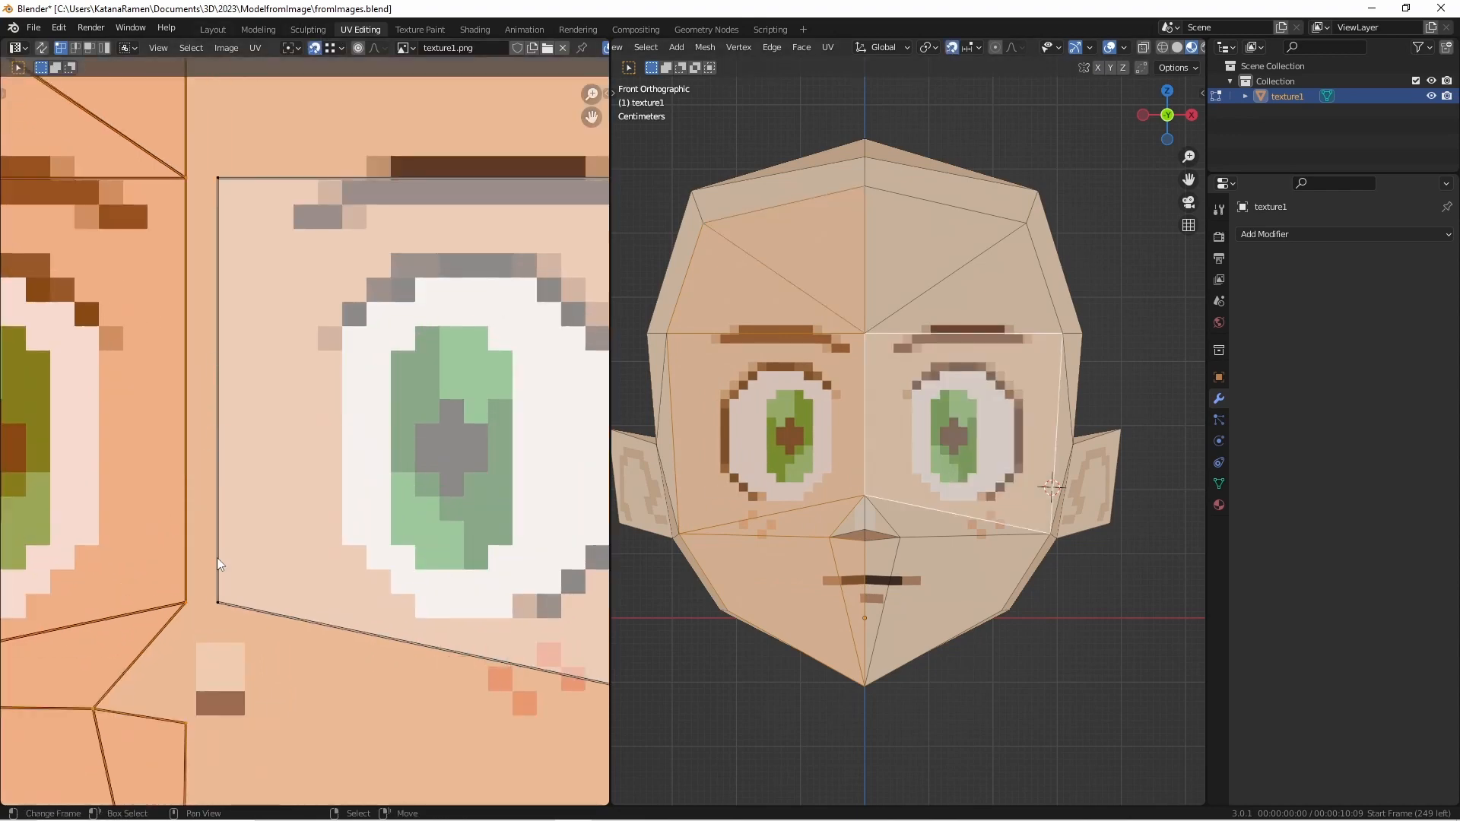
- In the Layout workspace, orbit the finished head to inspect its front and side profiles
drag(931, 466, 1020, 452)
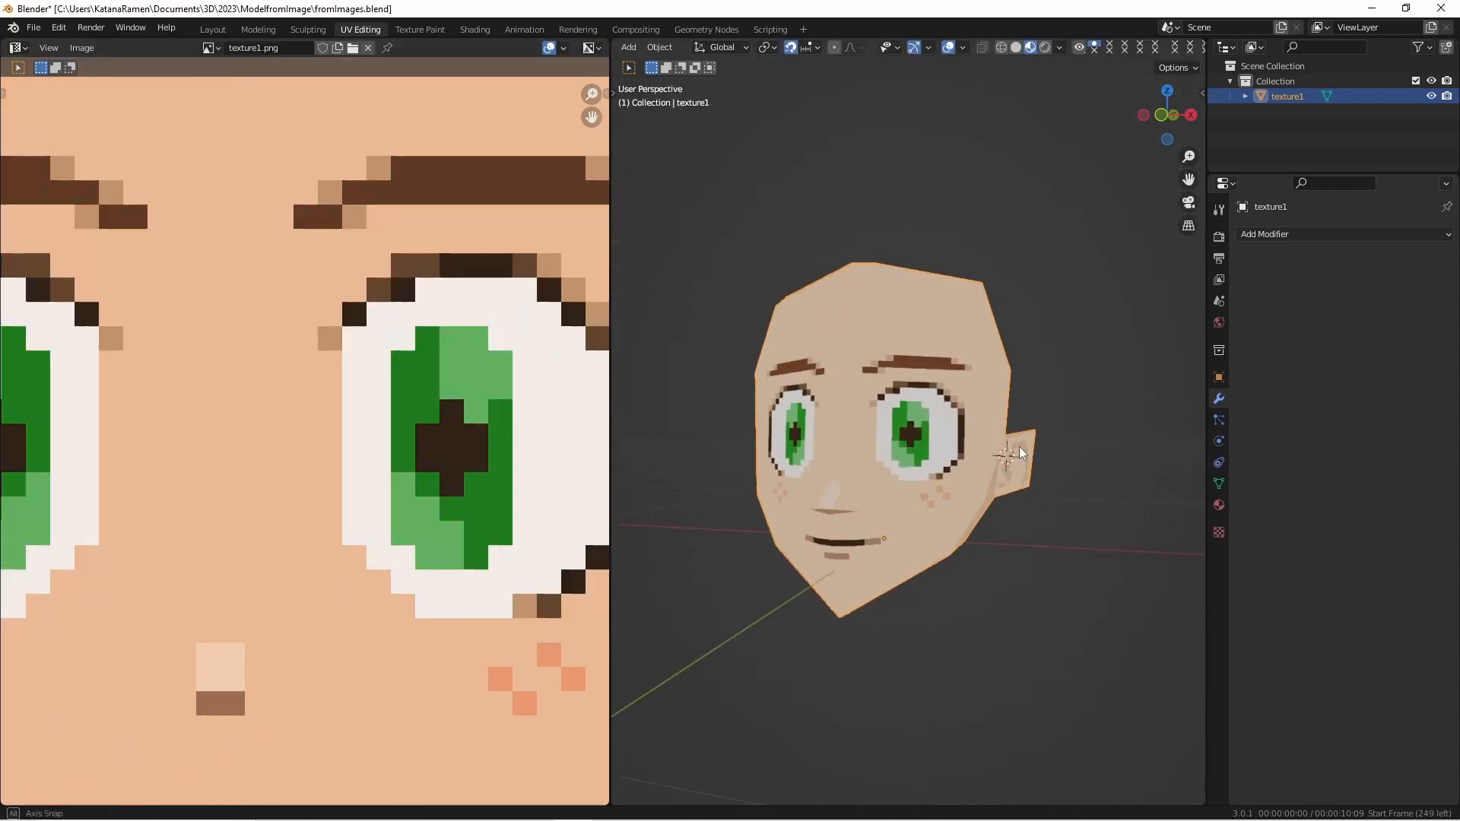
click(213, 29)
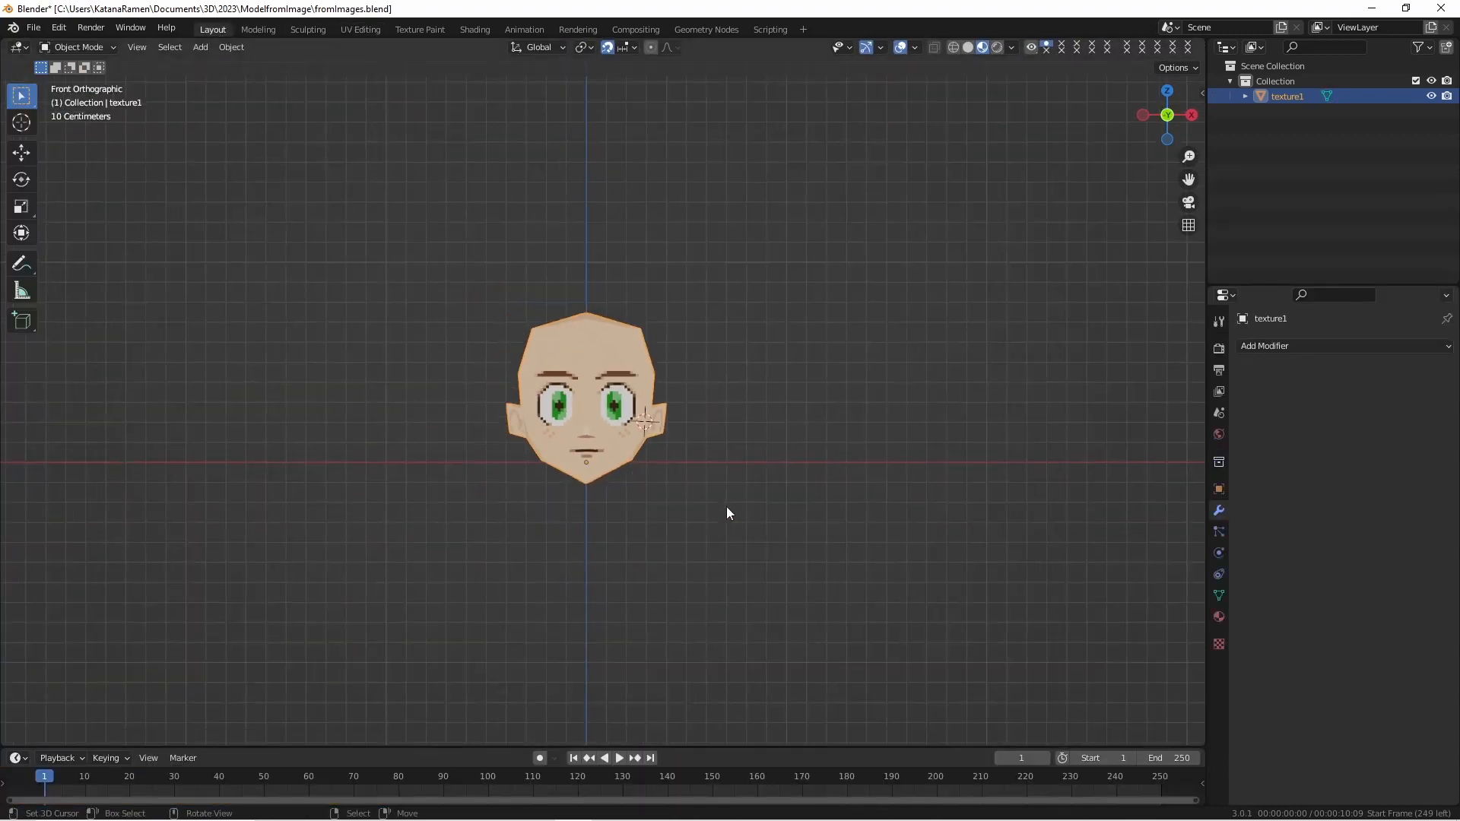
drag(729, 513, 880, 508)
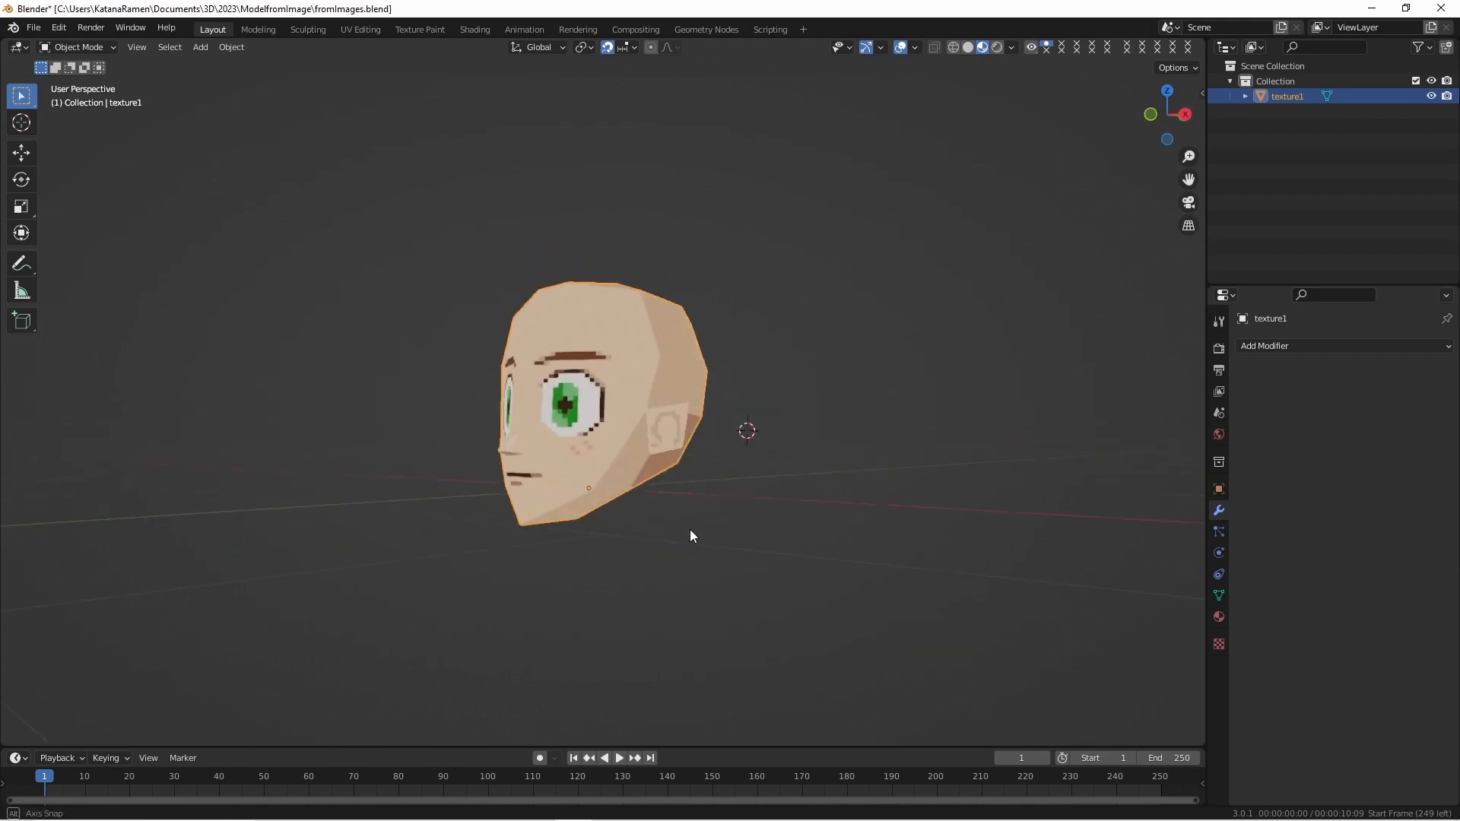
drag(692, 536, 759, 586)
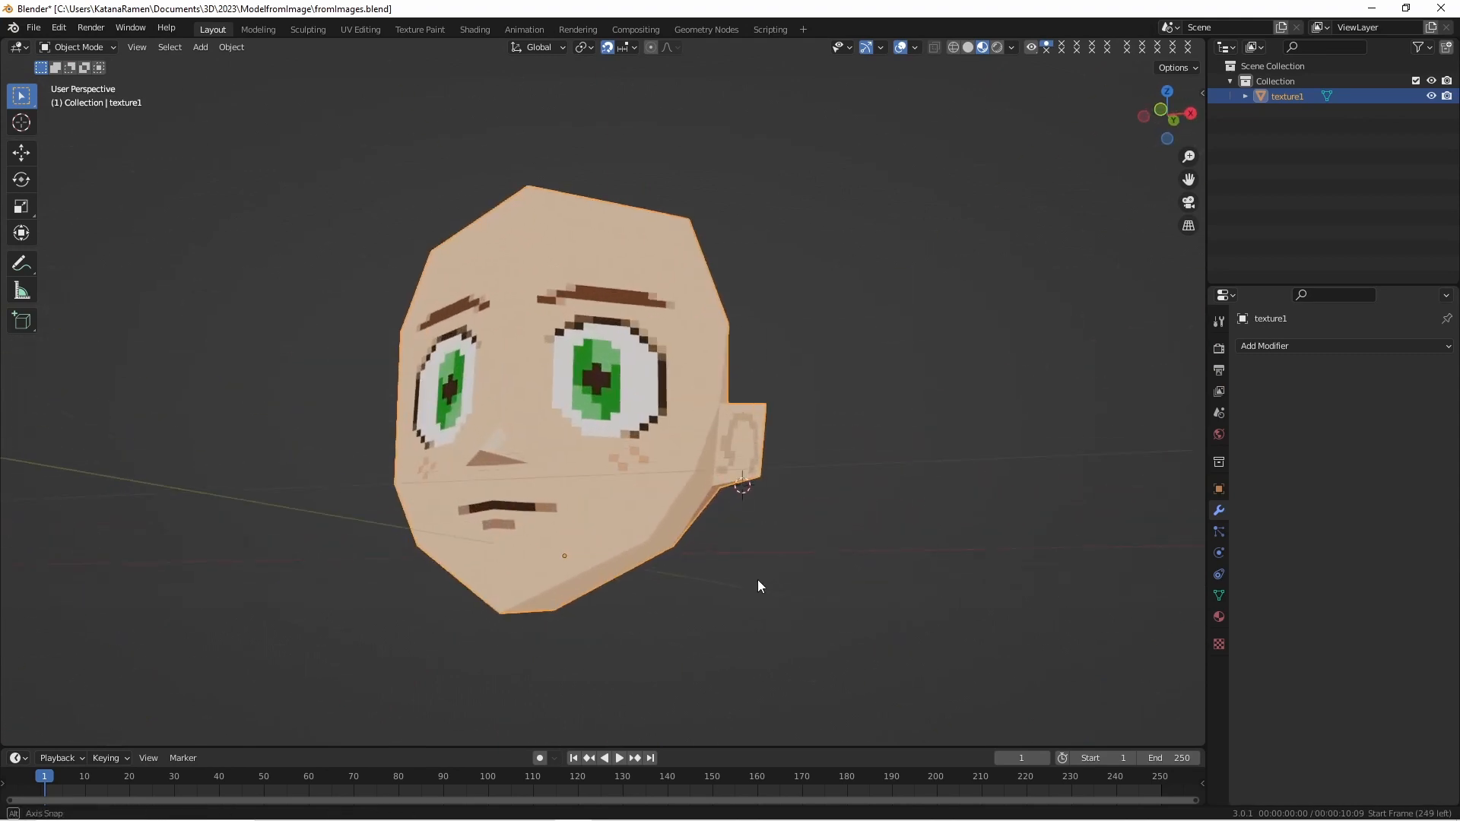
drag(759, 586, 605, 385)
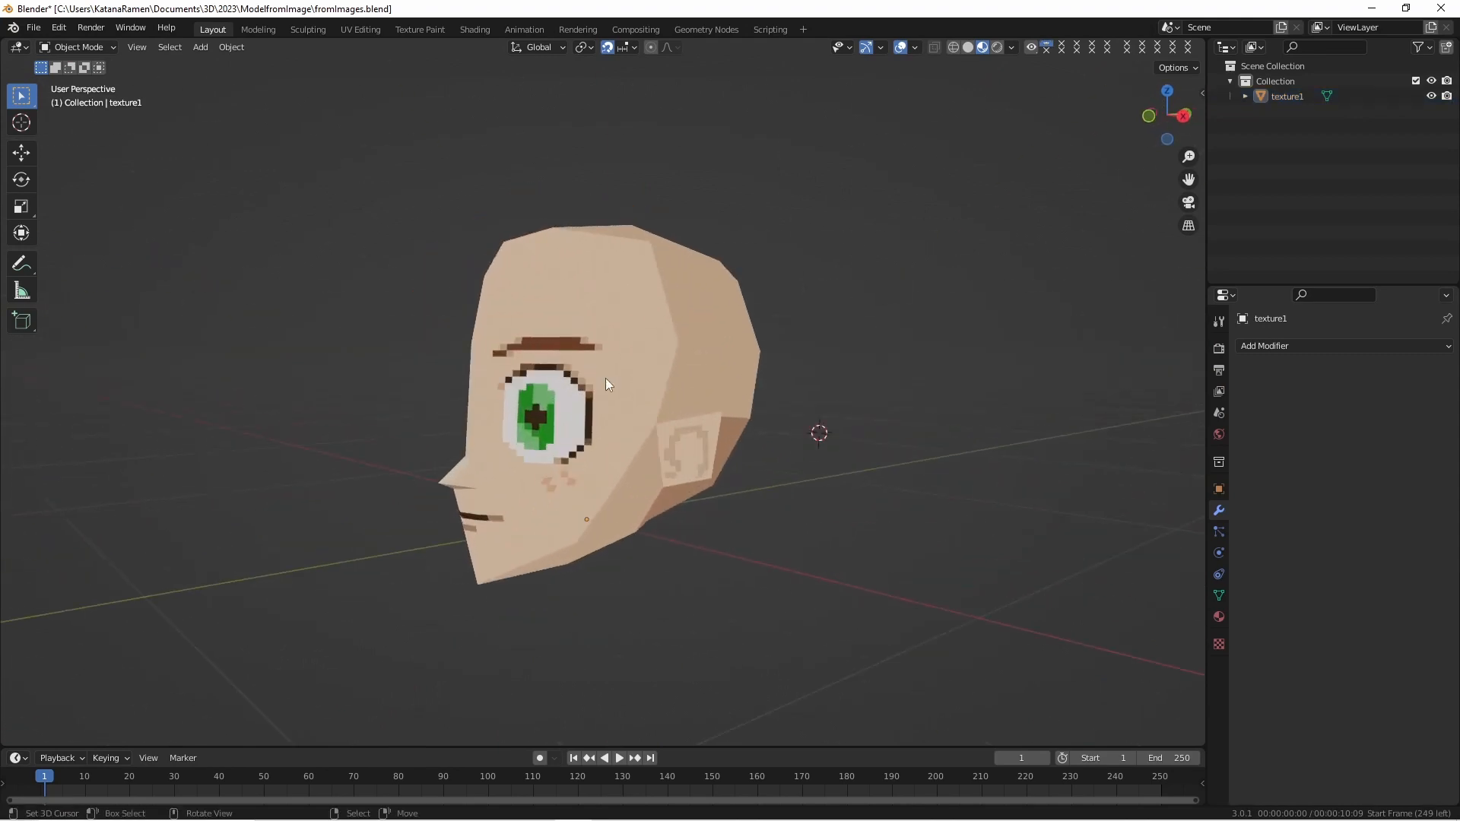
drag(606, 385, 685, 461)
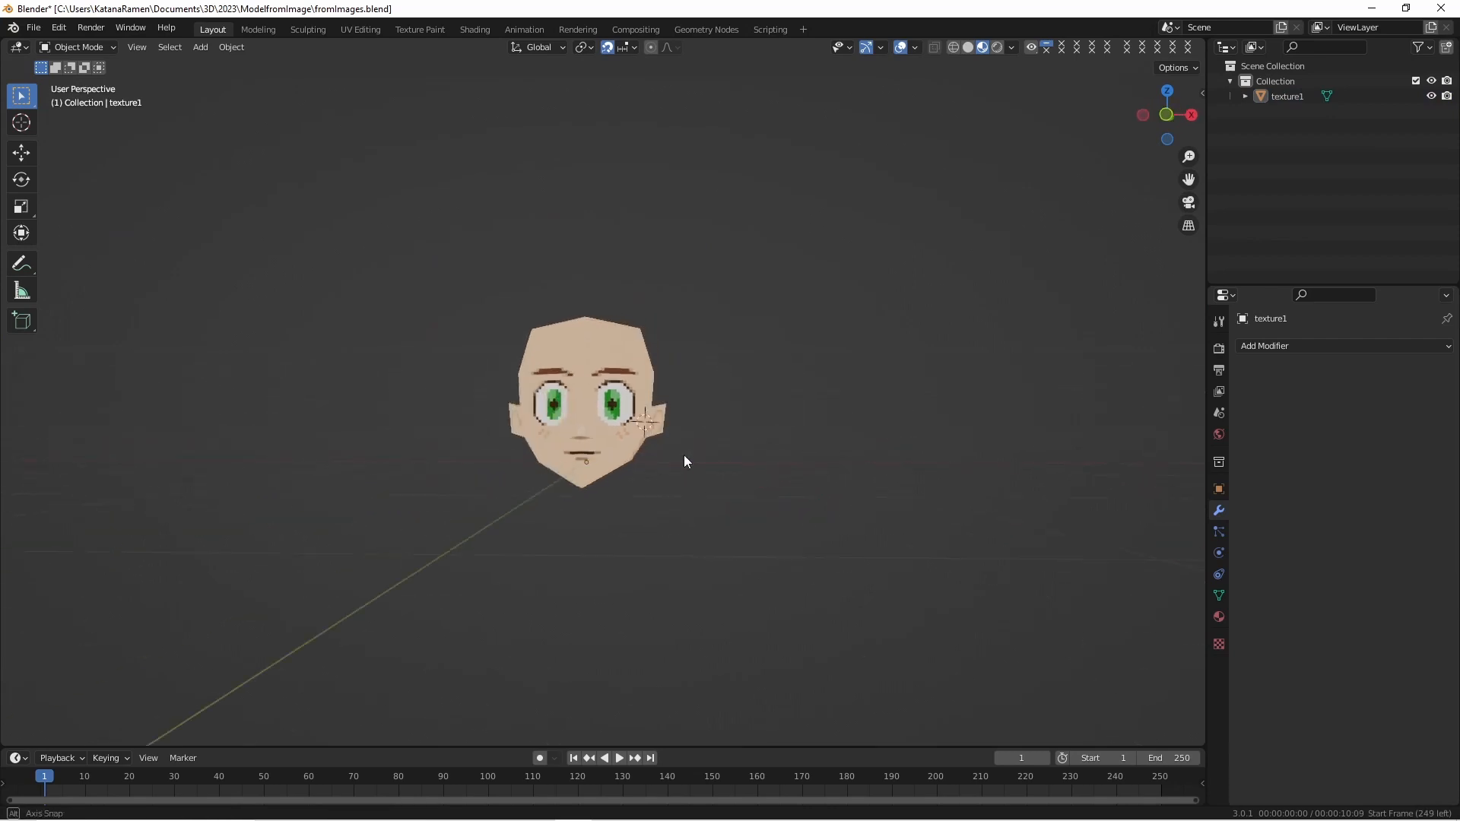